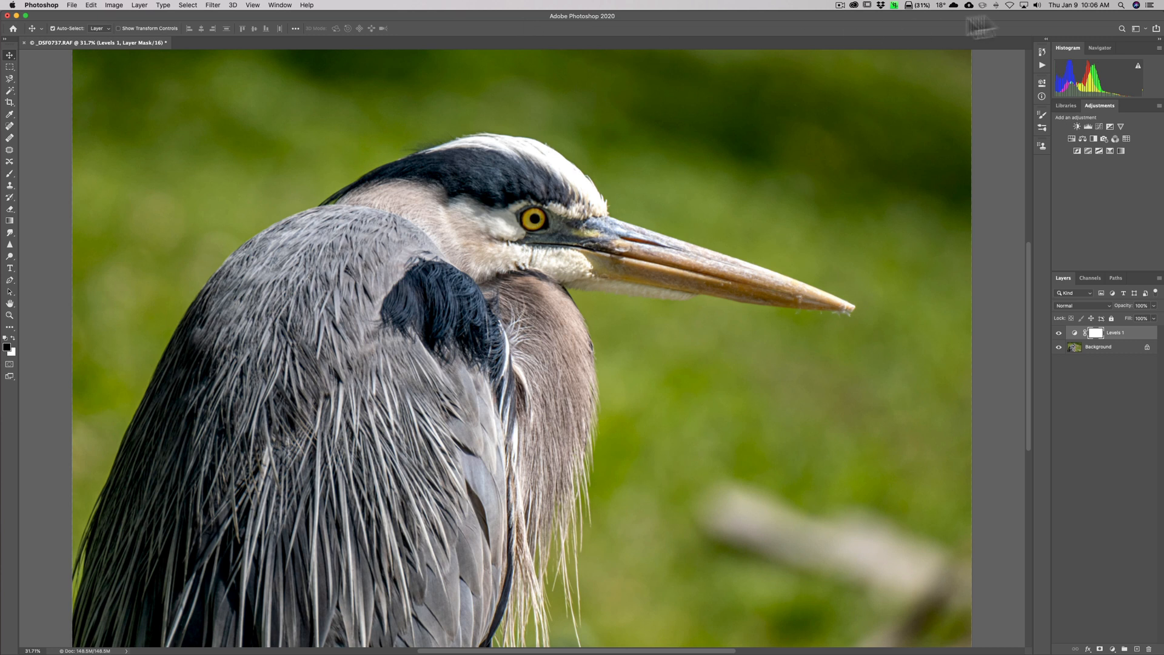
pyautogui.moveTo(919, 42)
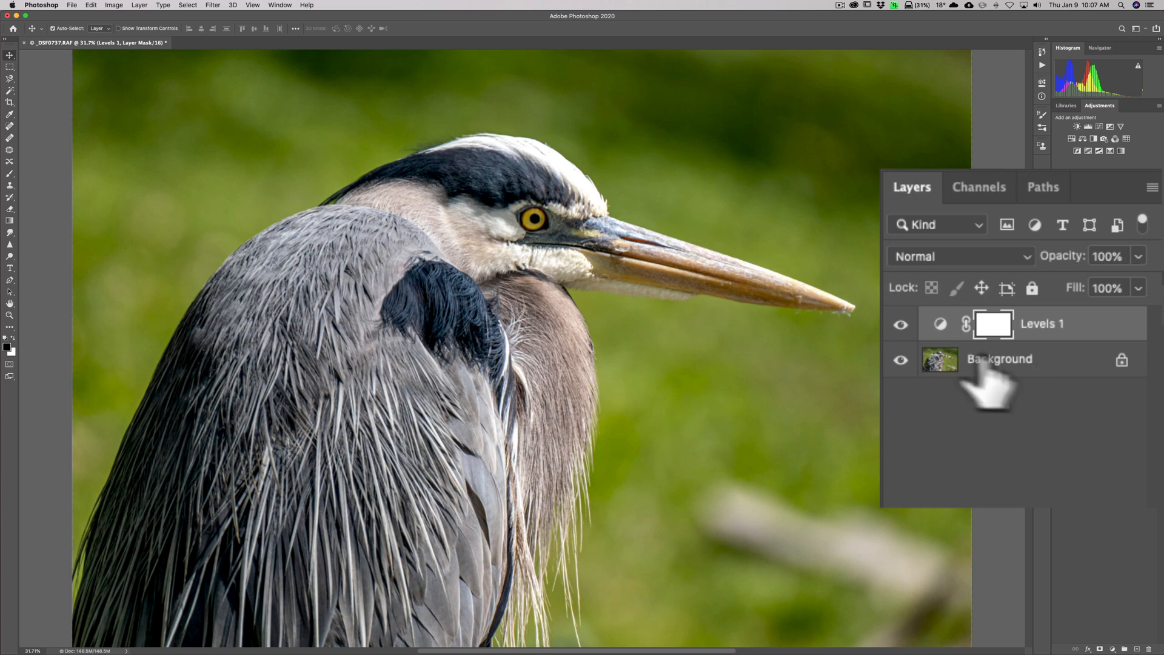
# - Stamp all visible layers into a new merged Layer 1 at the top of the stack
pyautogui.click(140, 5)
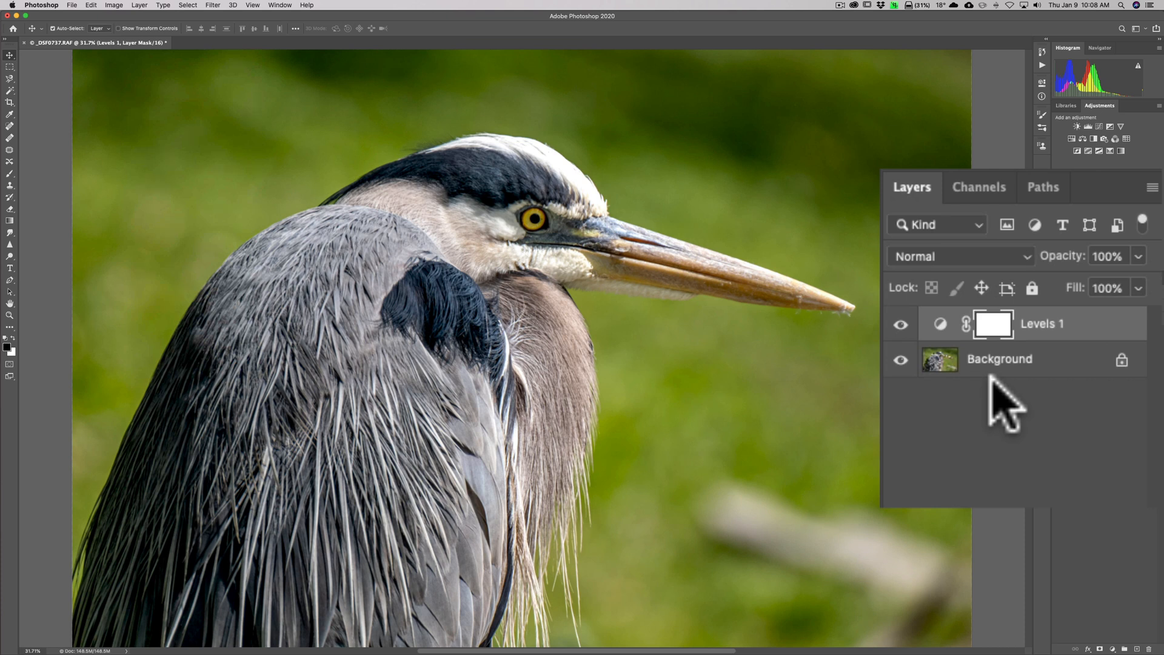
pyautogui.moveTo(965, 386)
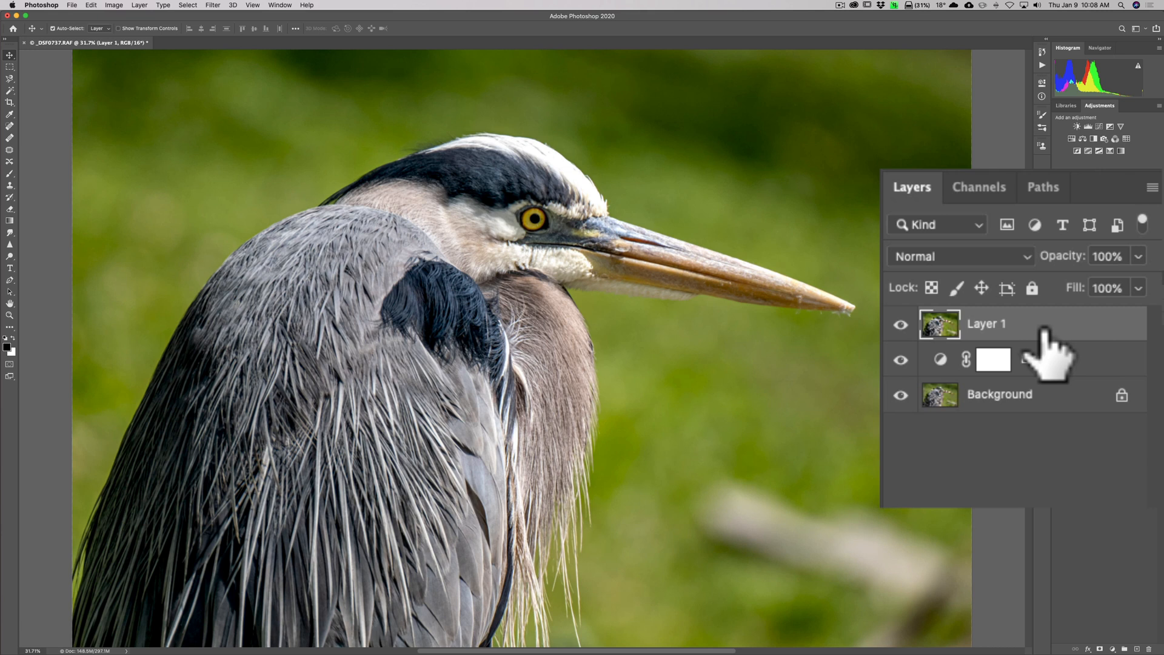
# - Duplicate Layer 1 with Cmd+J to get a Layer 1 copy for the smart object
pyautogui.press('cmd+j')
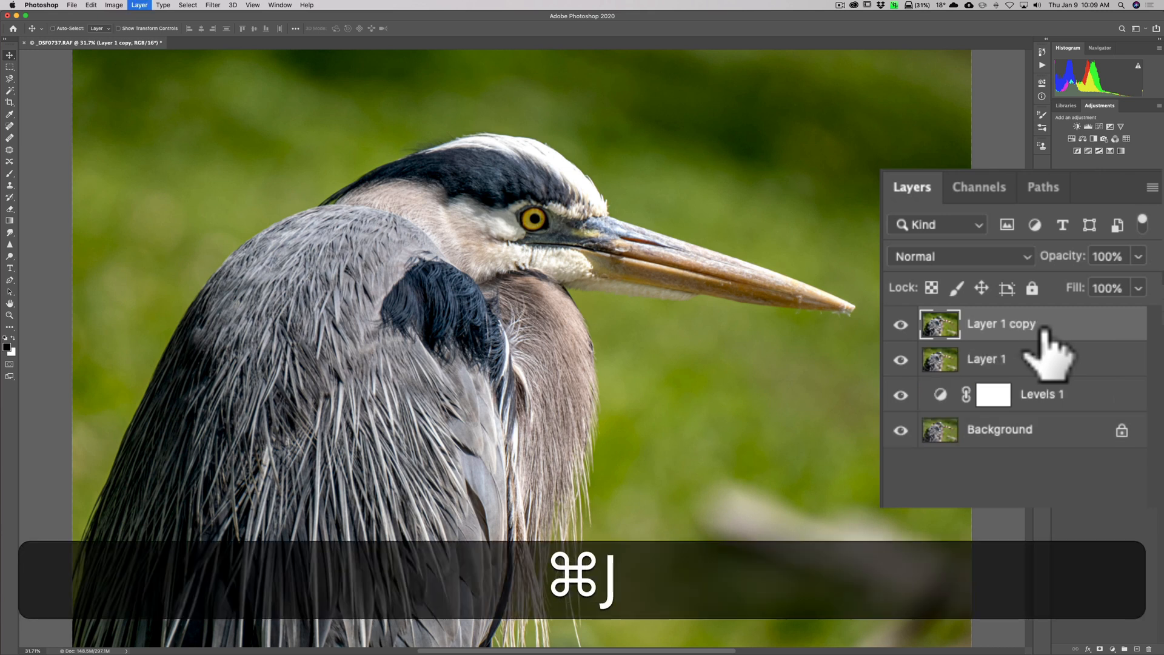
pyautogui.press('cmd+j')
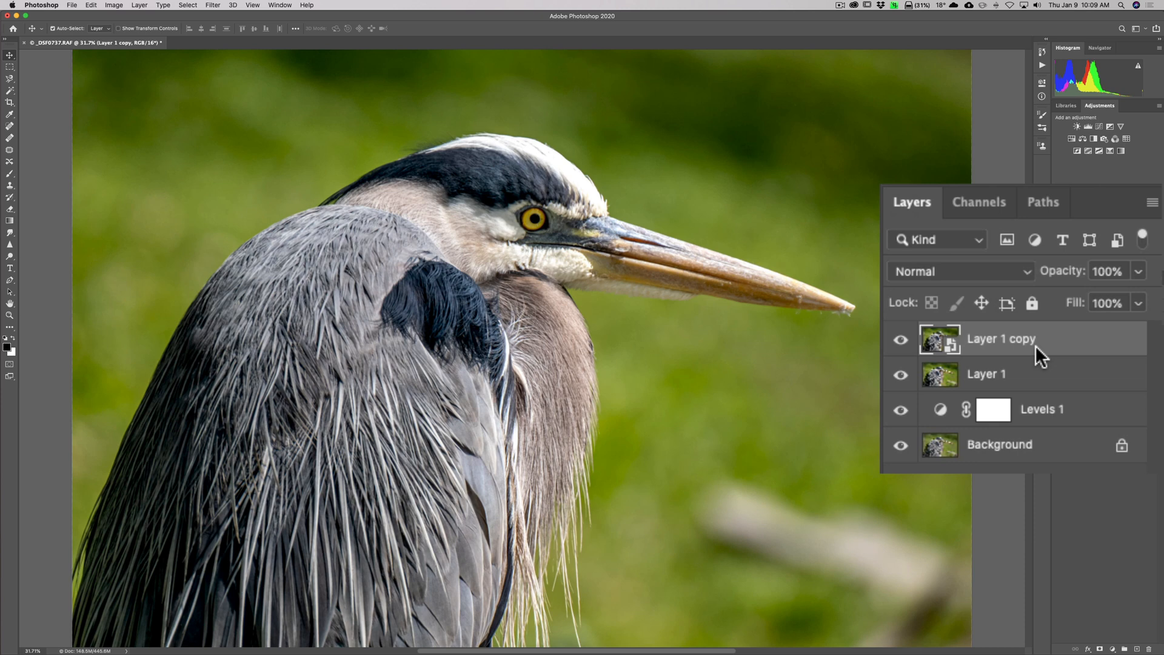
pyautogui.moveTo(266, 14)
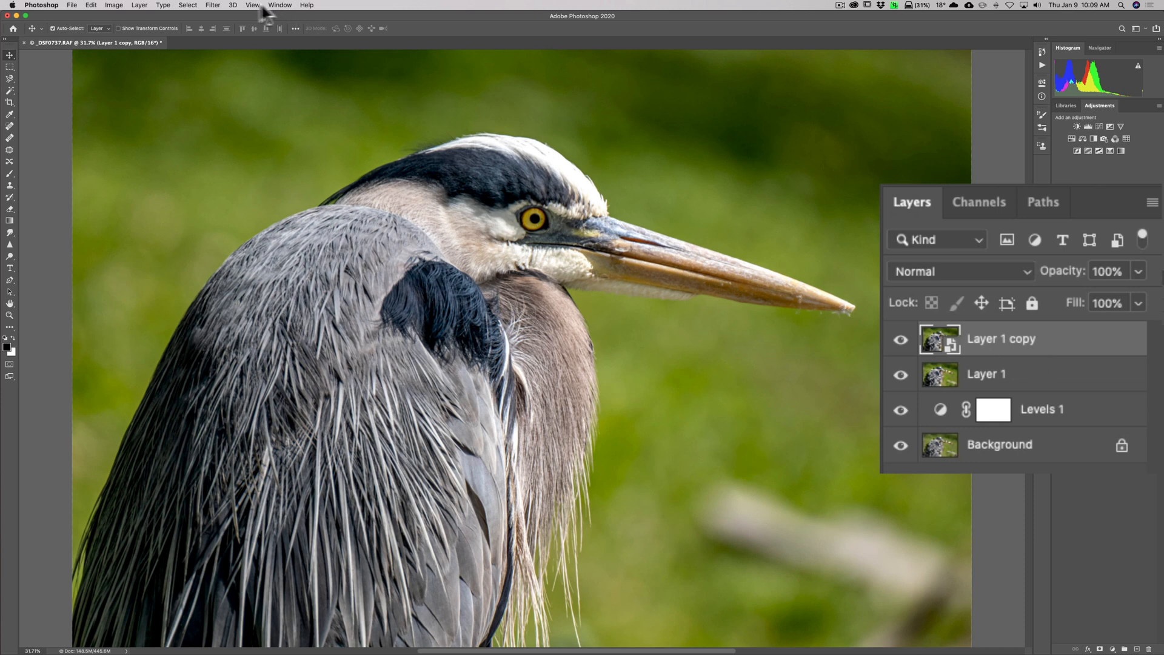
# - Start a Smart Sharpen filter on the Layer 1 copy smart object from the Filter menu
pyautogui.click(212, 5)
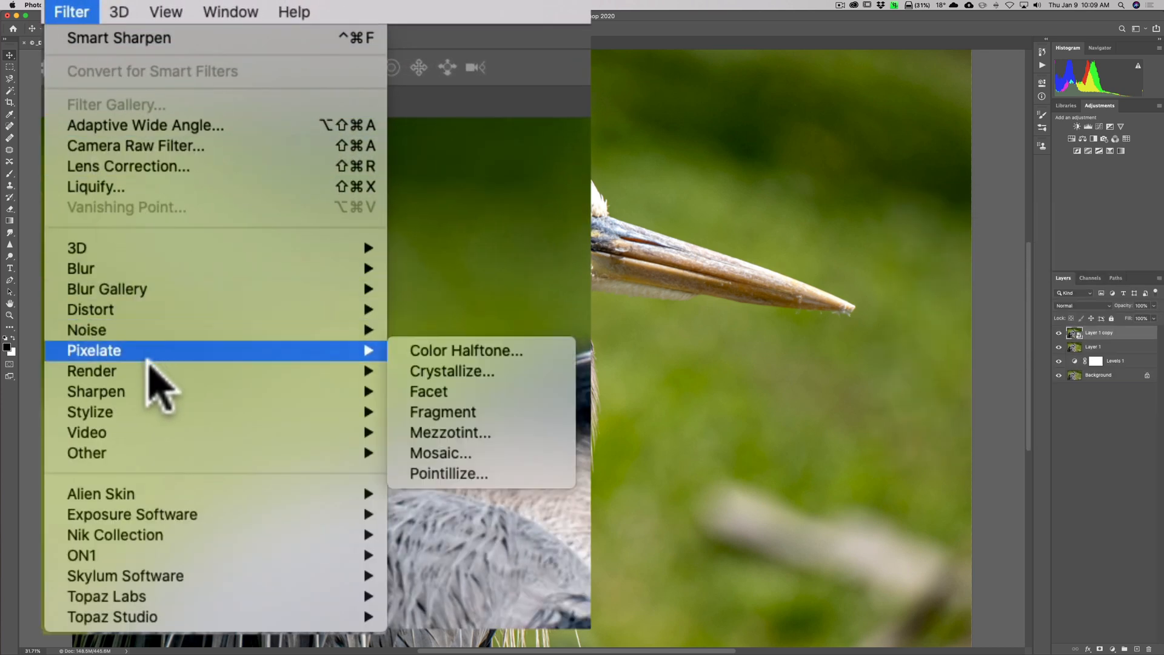
pyautogui.moveTo(96, 392)
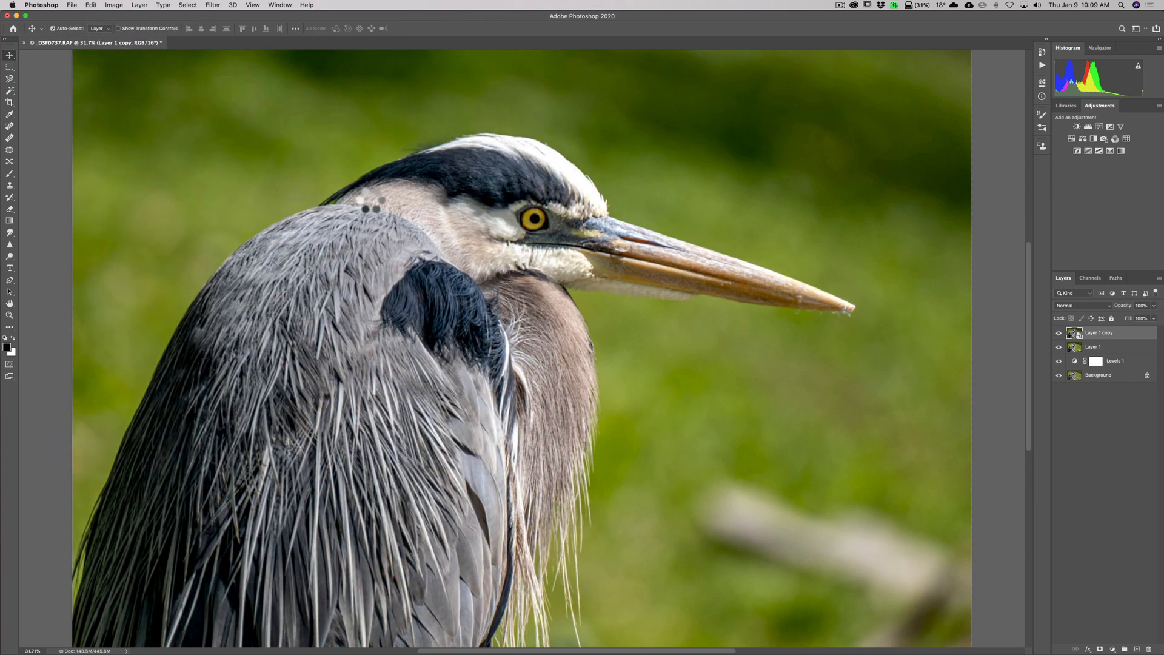
pyautogui.click(213, 5)
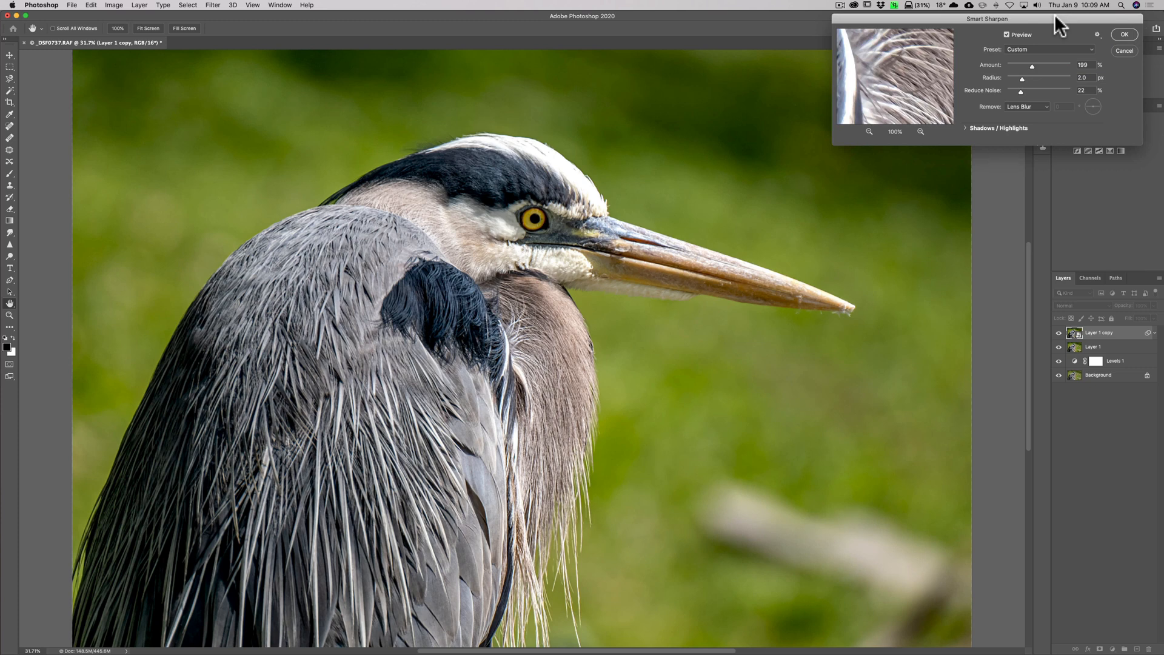
# - Toggle Preview off and on and centre the detail preview on the heron's eye
pyautogui.moveTo(987, 19); pyautogui.dragTo(904, 9)
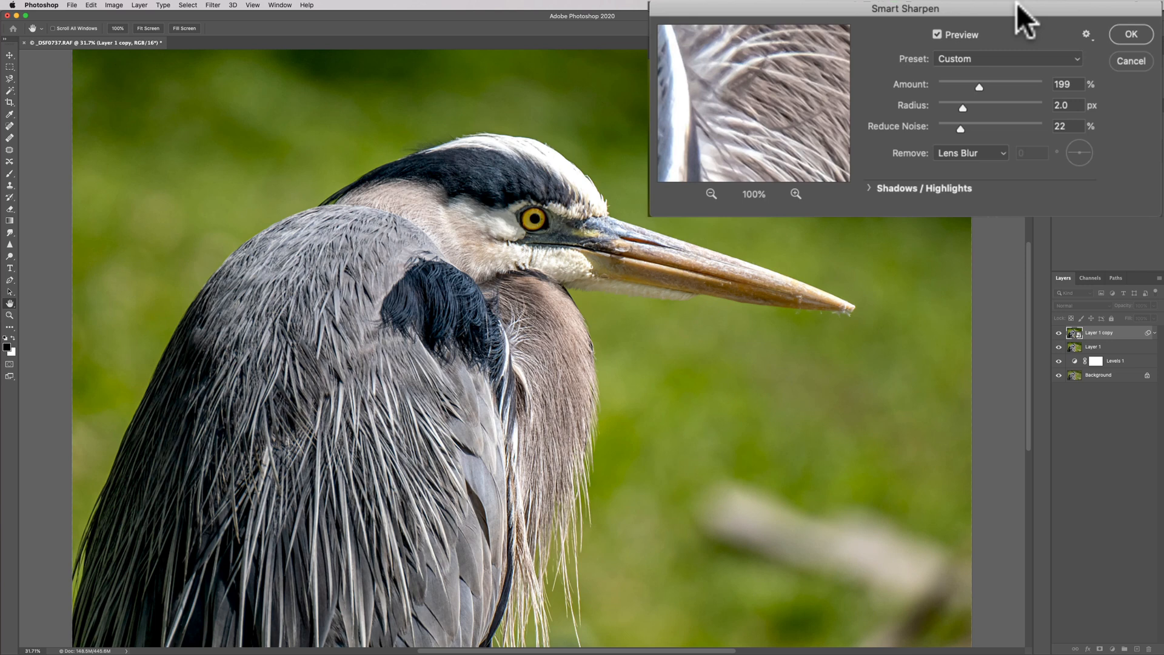
pyautogui.moveTo(943, 48)
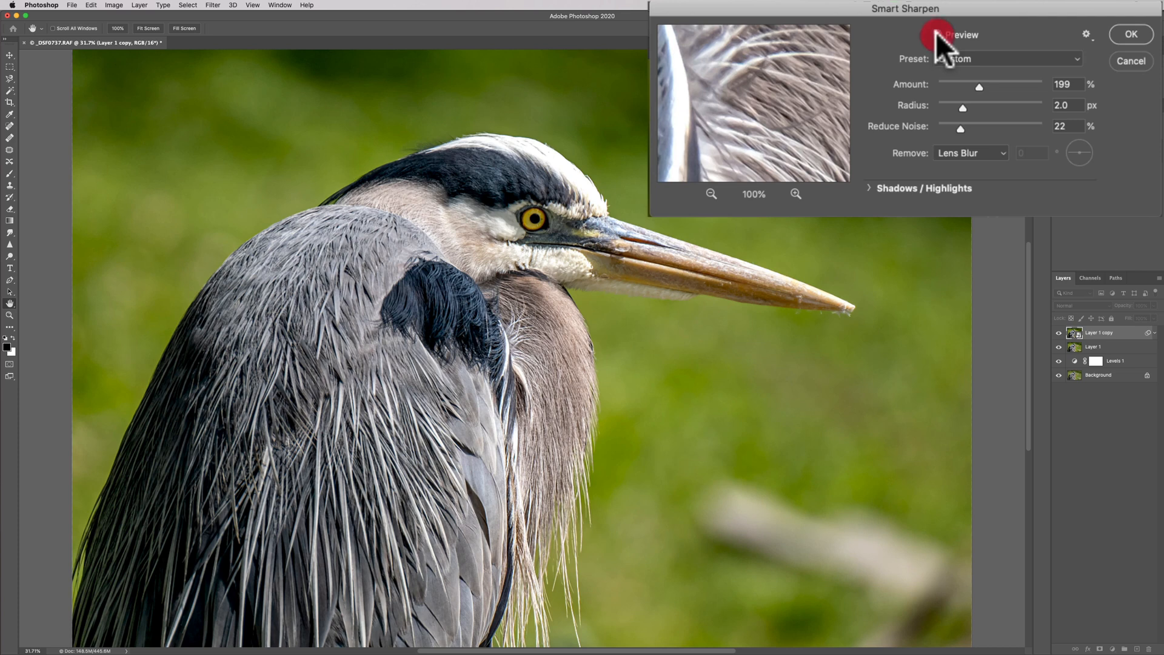
pyautogui.click(937, 34)
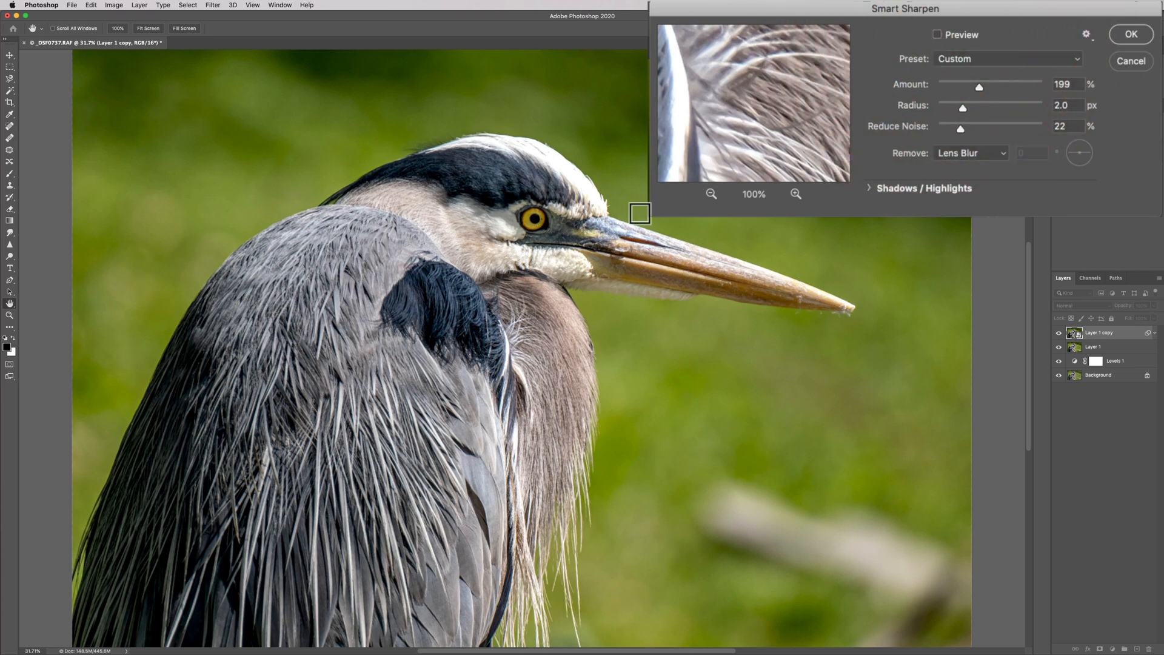
pyautogui.moveTo(704, 118)
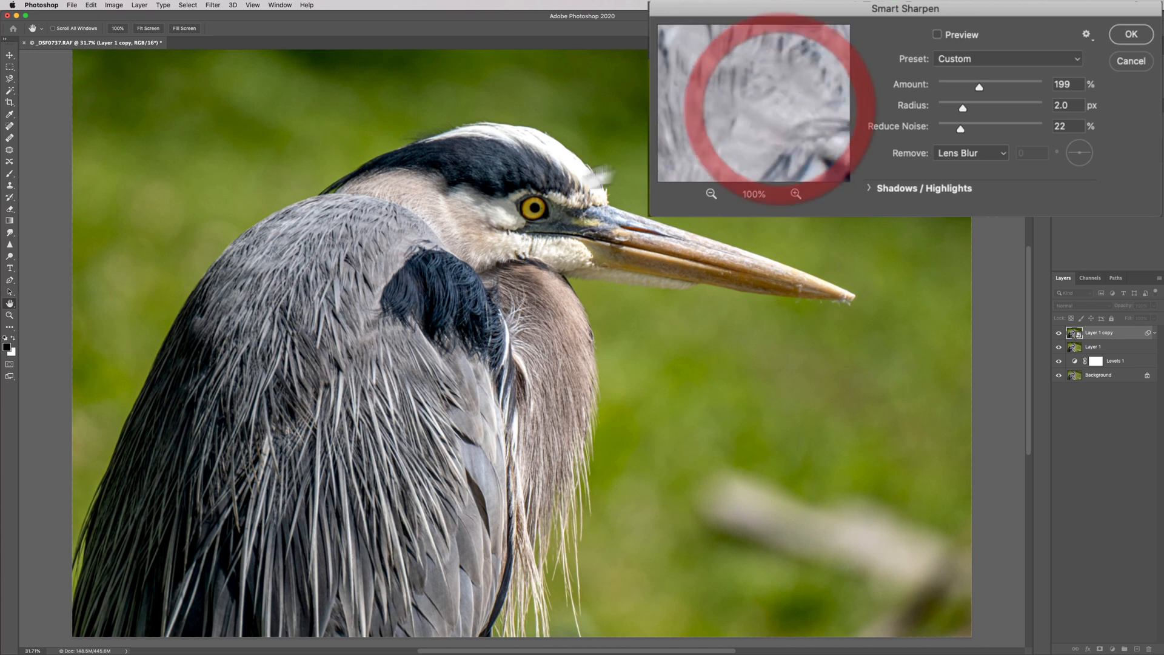
pyautogui.click(541, 211)
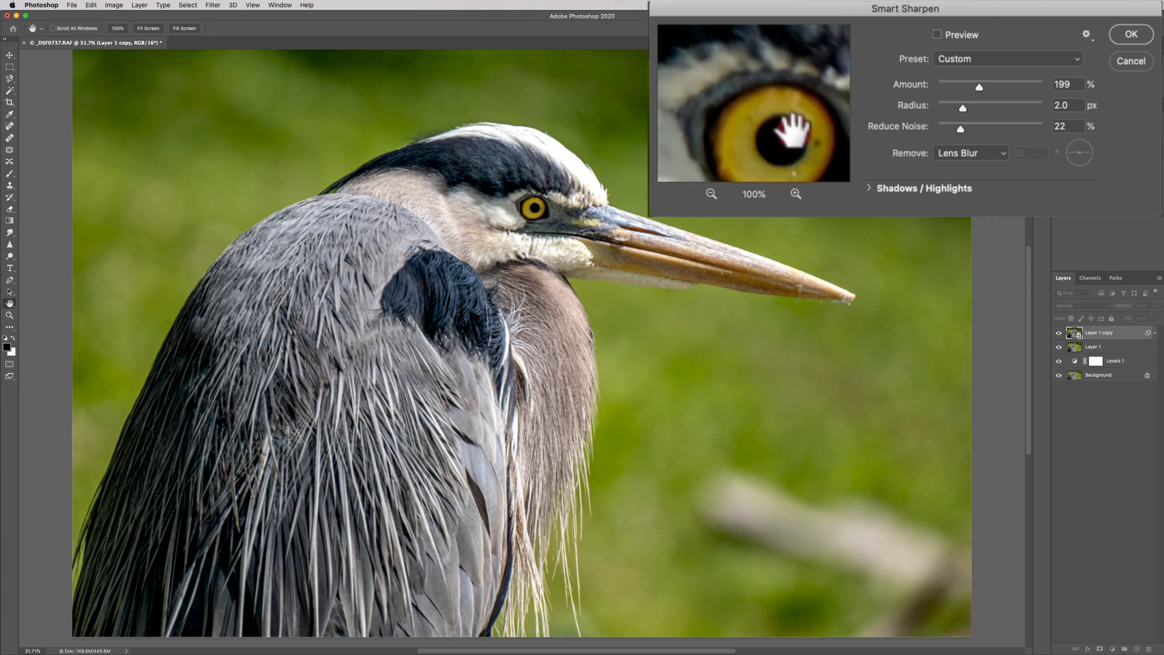
pyautogui.moveTo(787, 130); pyautogui.dragTo(765, 118)
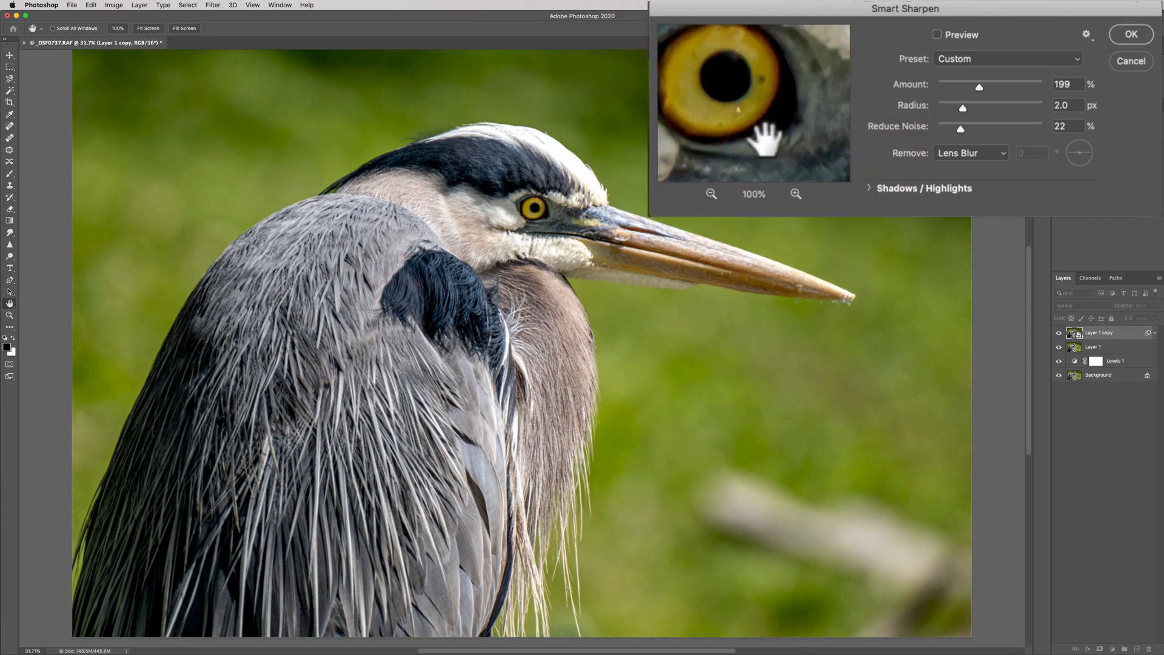
pyautogui.click(937, 34)
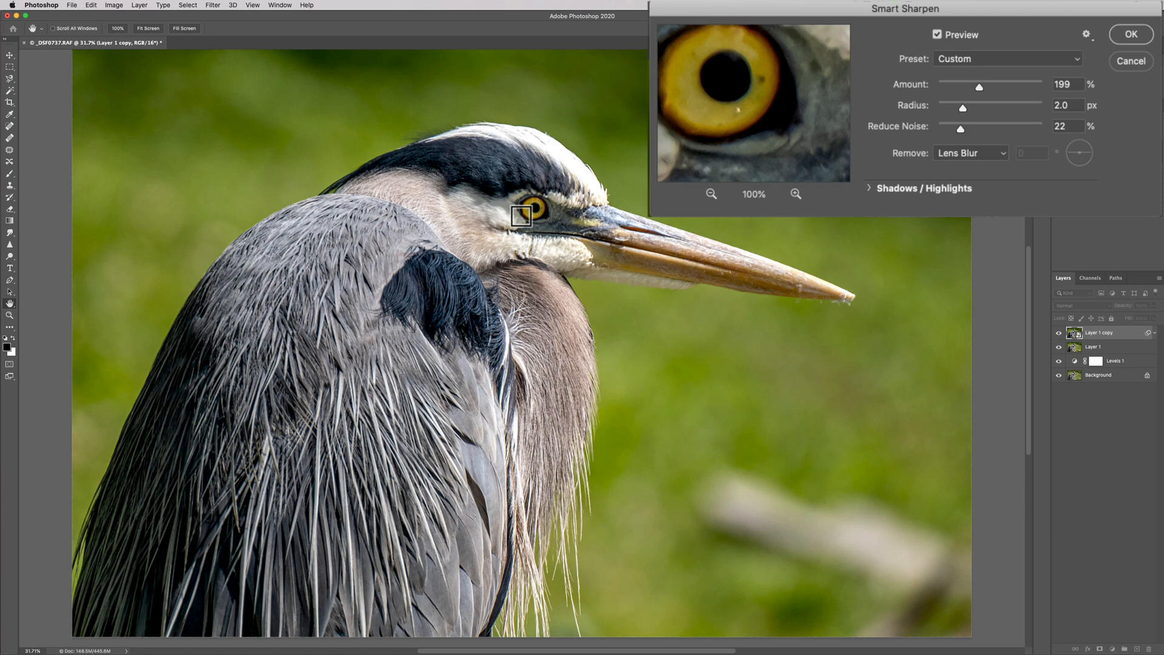
pyautogui.moveTo(987, 130)
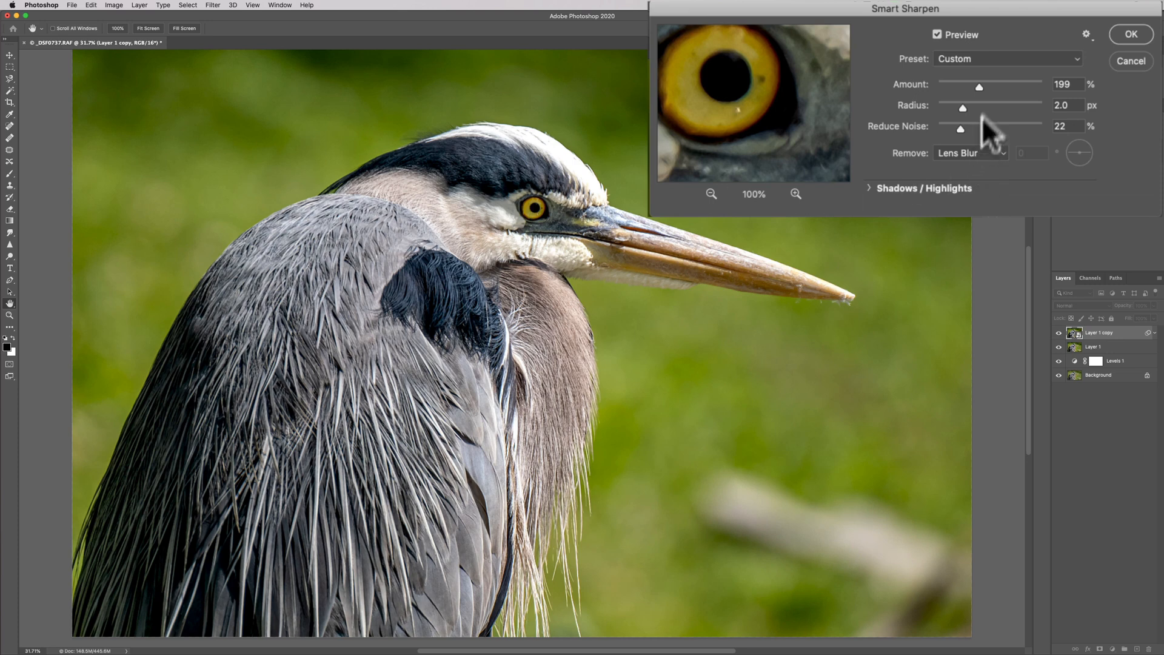
pyautogui.moveTo(980, 141)
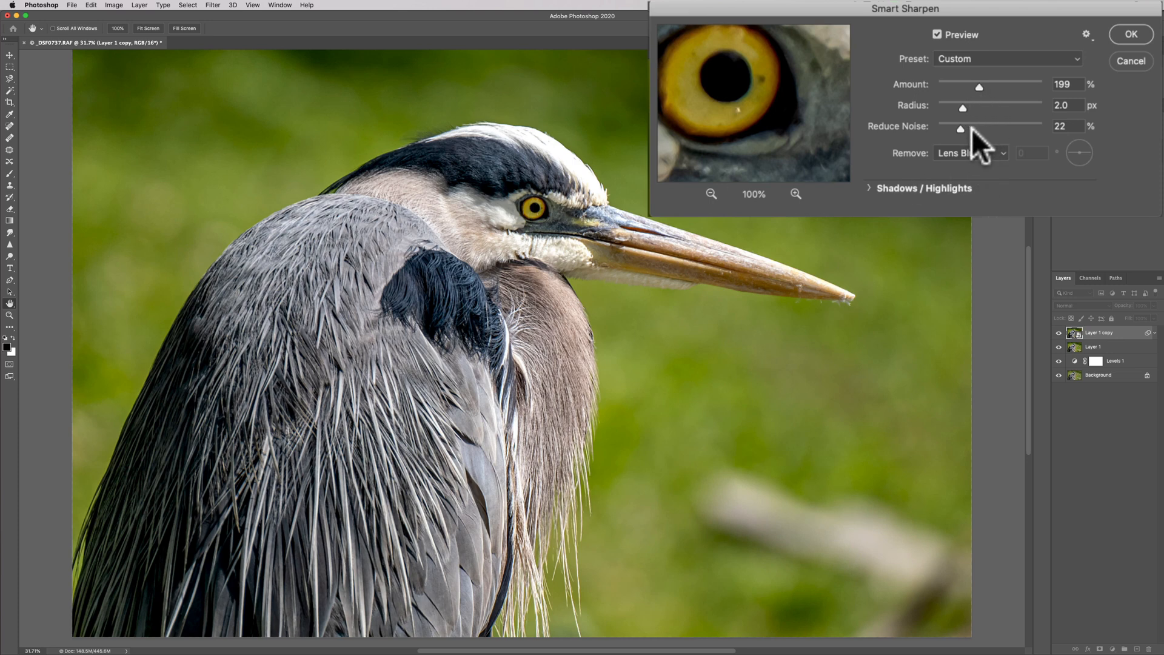
pyautogui.moveTo(1017, 71)
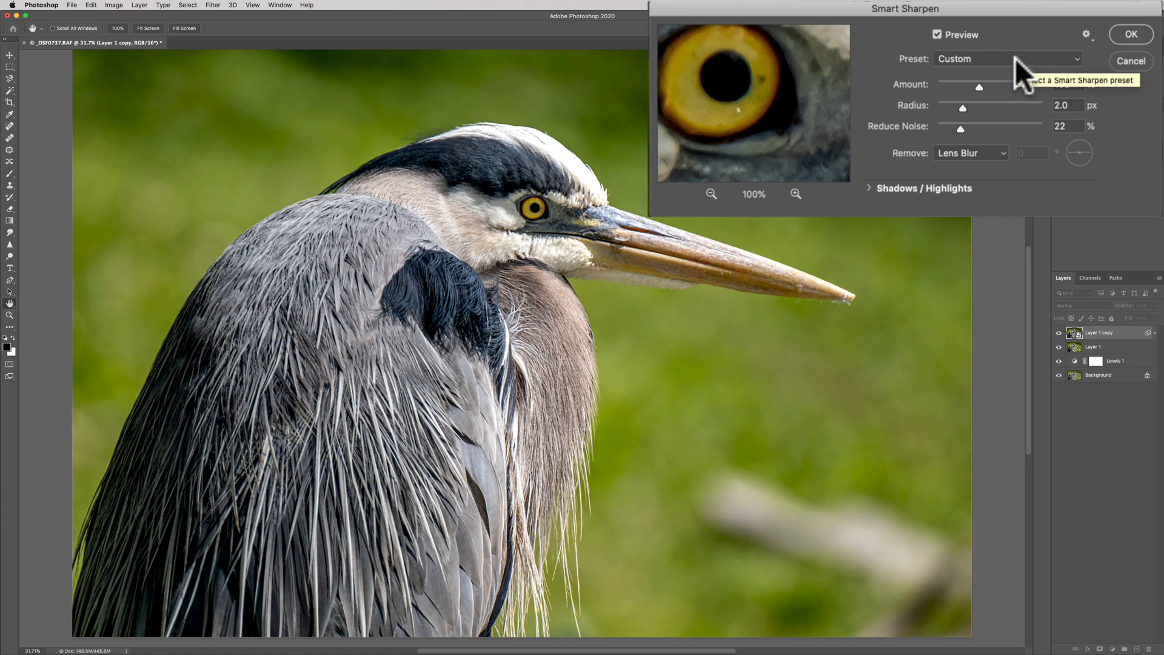
# - Try Motion Blur removal at -46°, then set Remove back to Lens Blur
pyautogui.click(1007, 58)
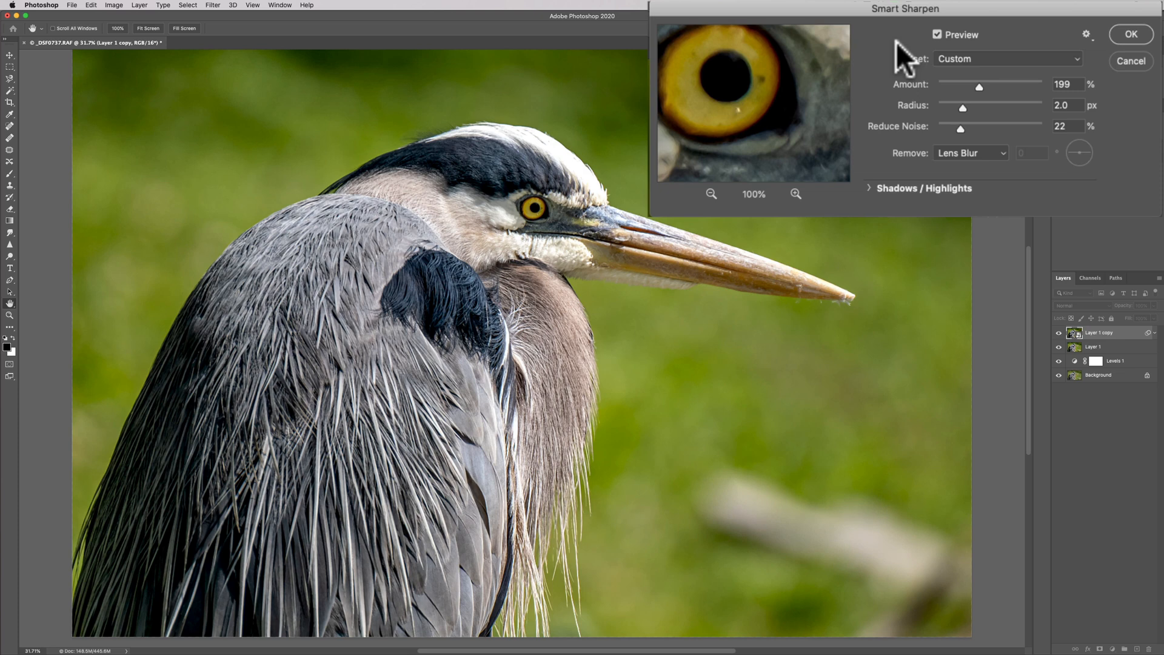
pyautogui.moveTo(998, 163)
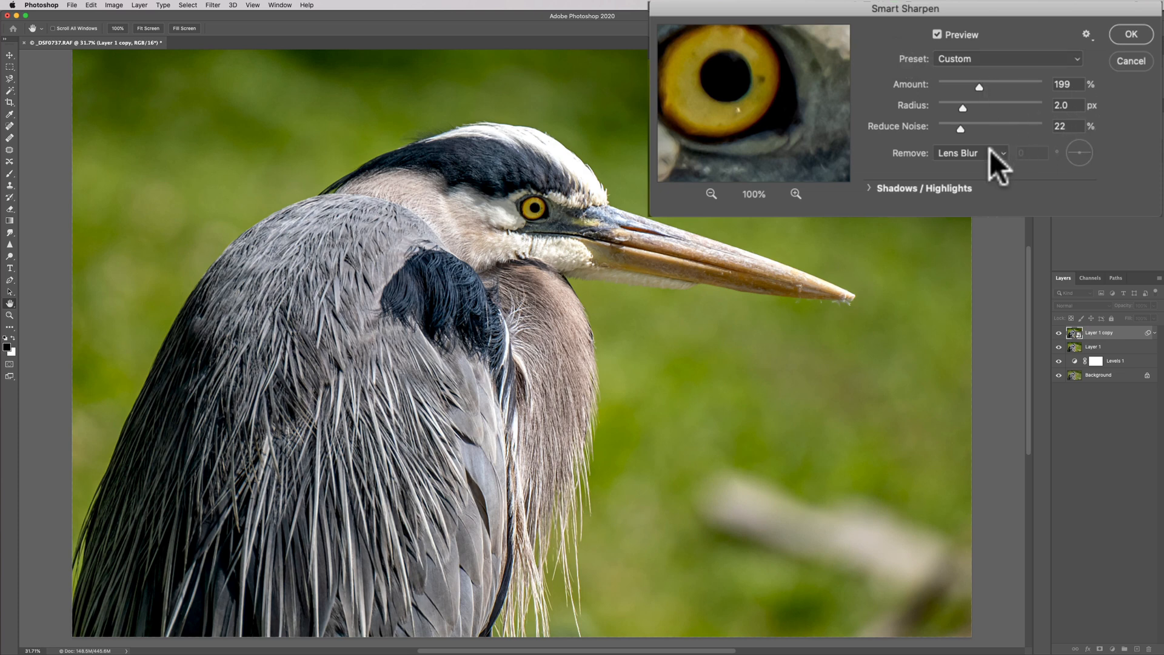
pyautogui.click(969, 153)
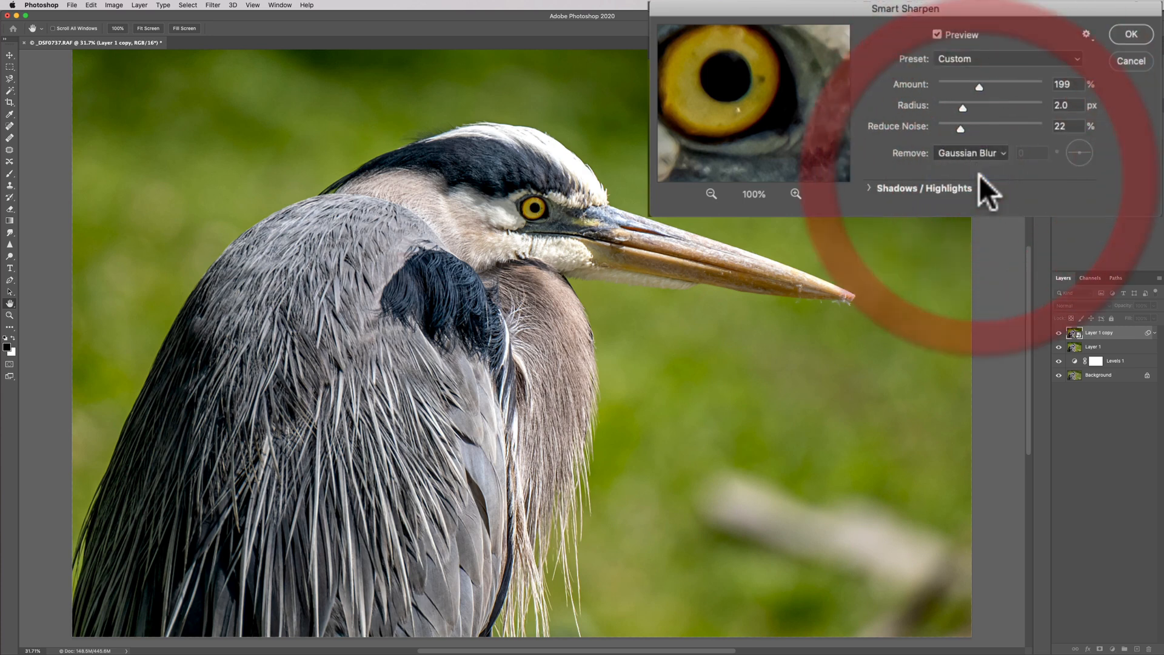
pyautogui.click(970, 153)
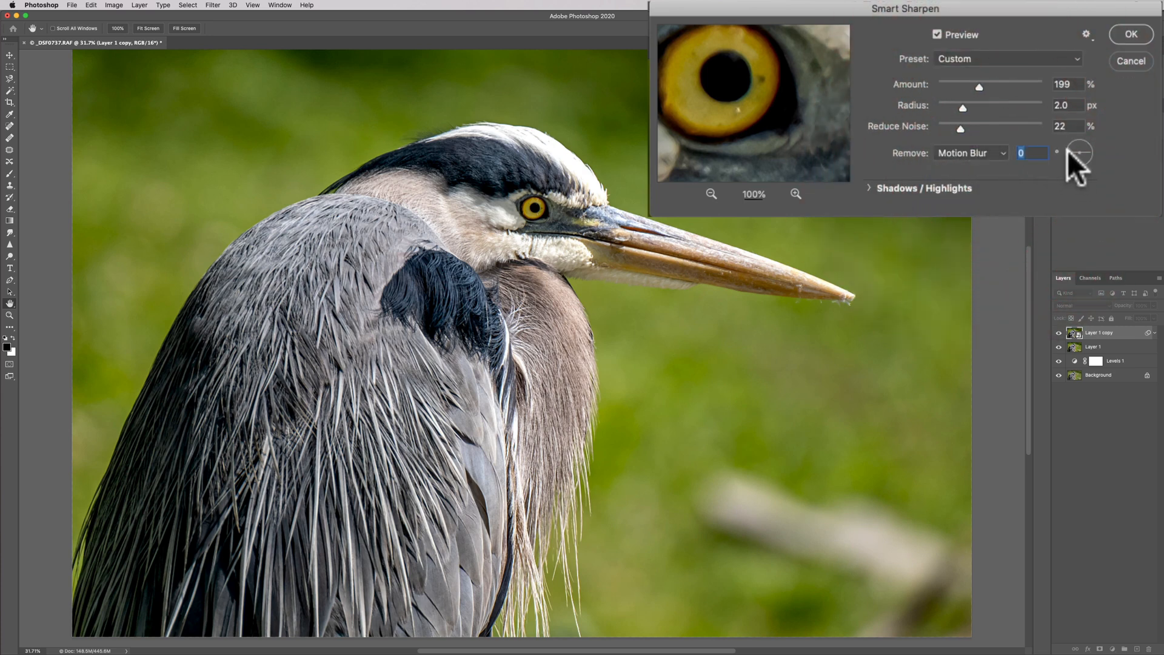
pyautogui.moveTo(1081, 153); pyautogui.dragTo(1075, 160)
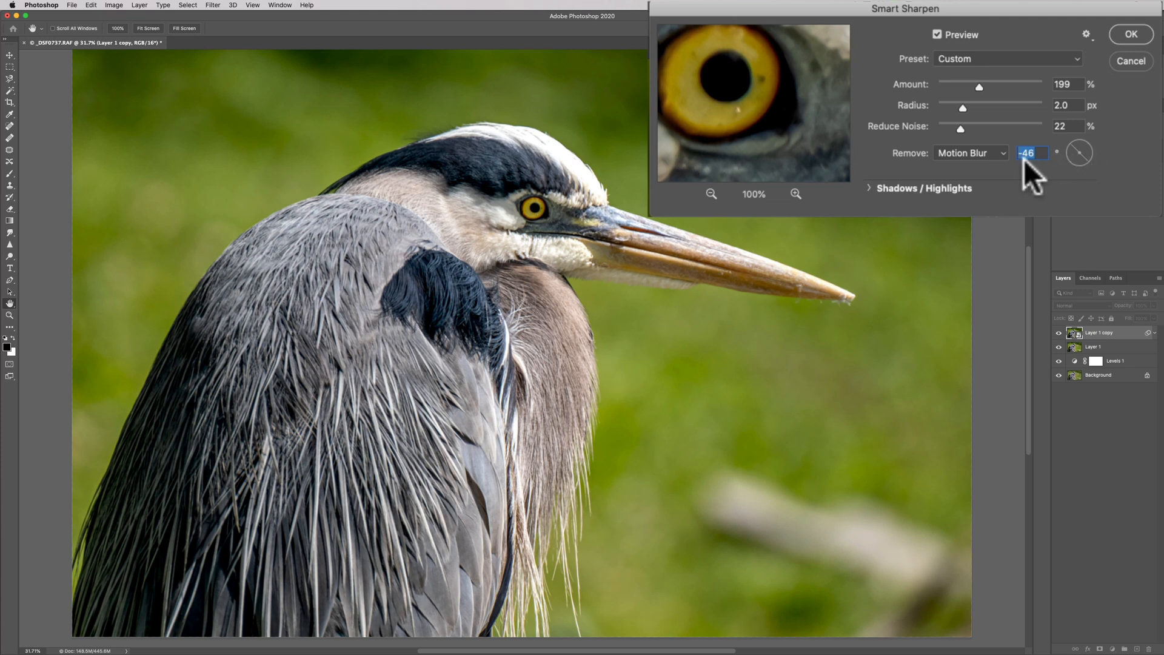
pyautogui.moveTo(995, 153)
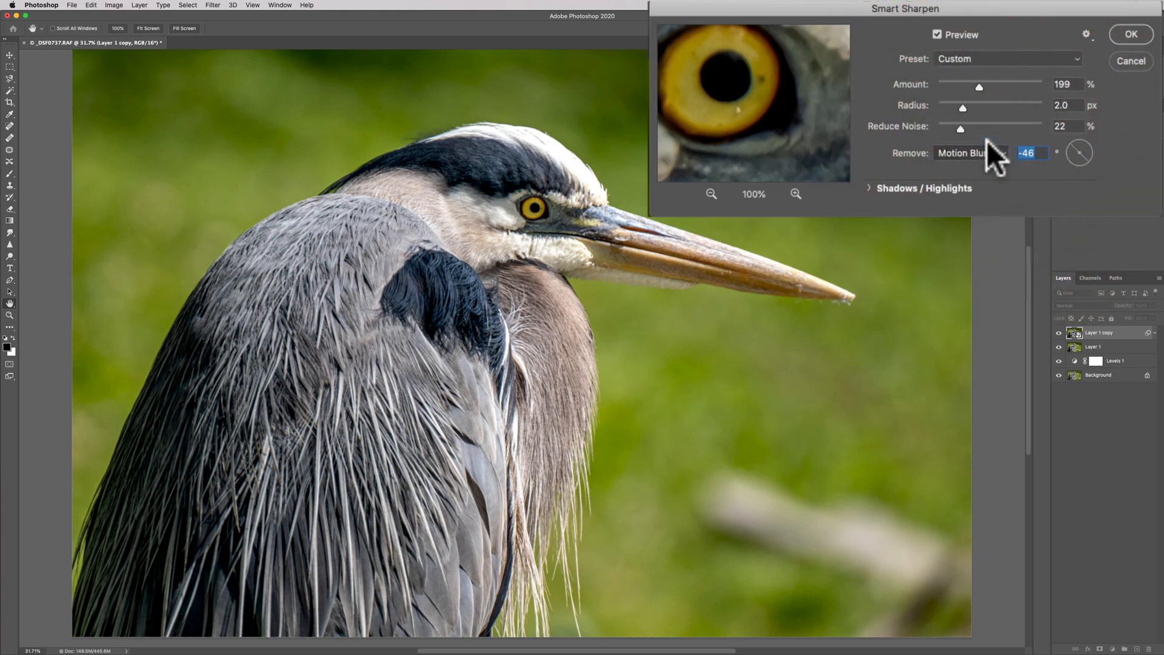
pyautogui.click(970, 153)
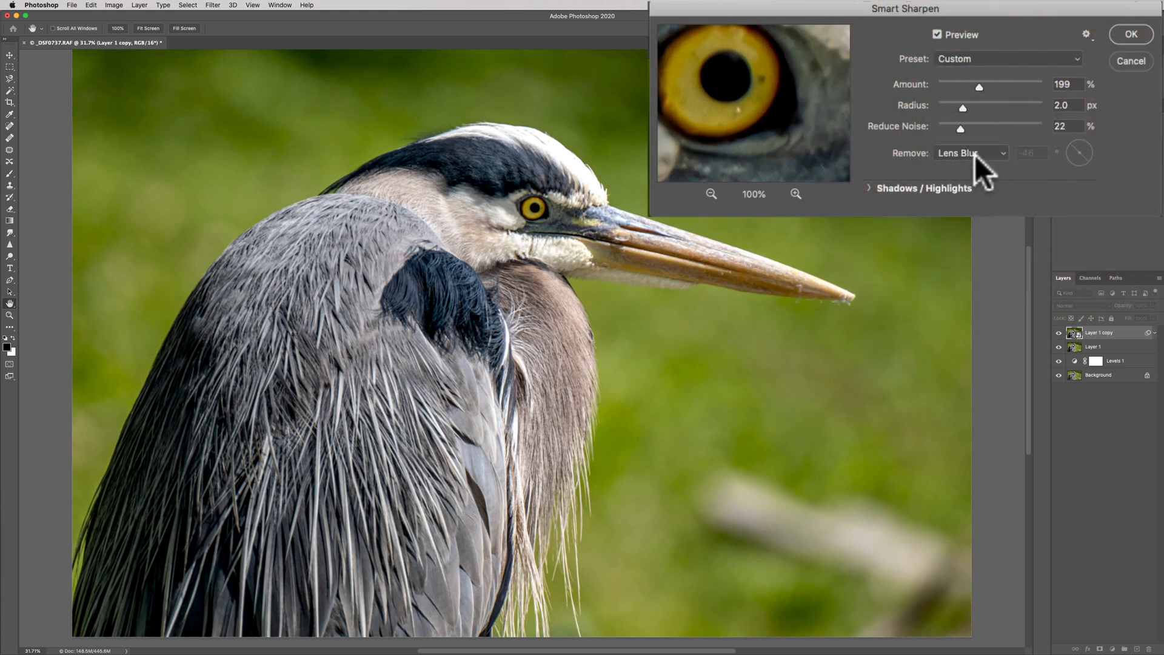
pyautogui.moveTo(979, 156)
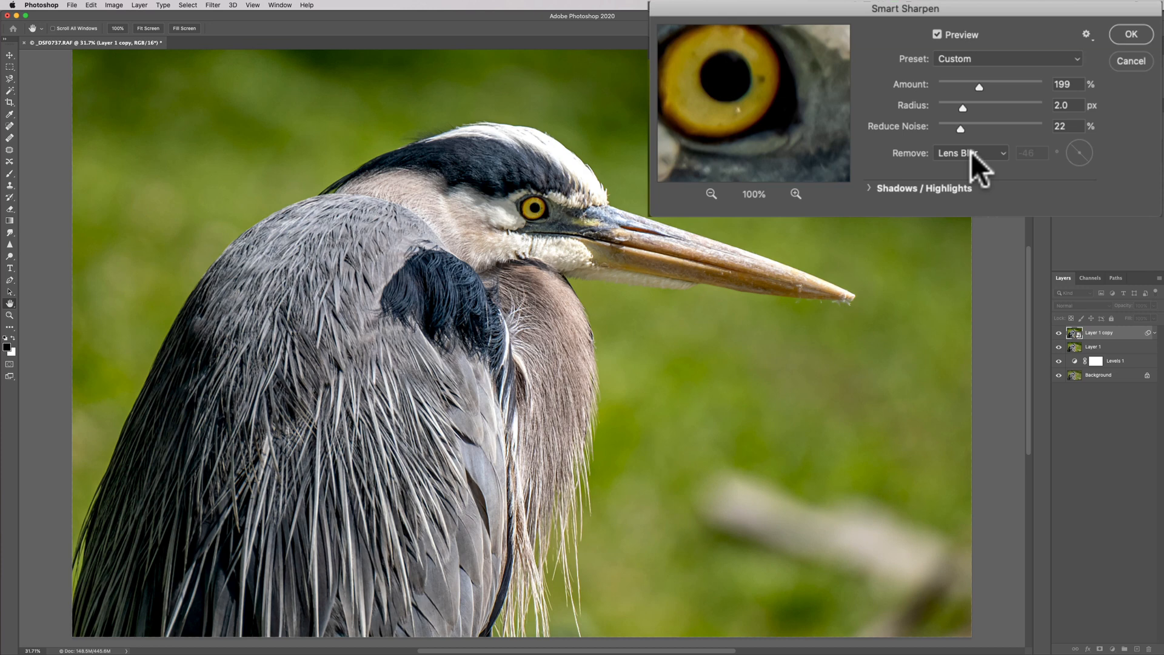
pyautogui.moveTo(982, 130)
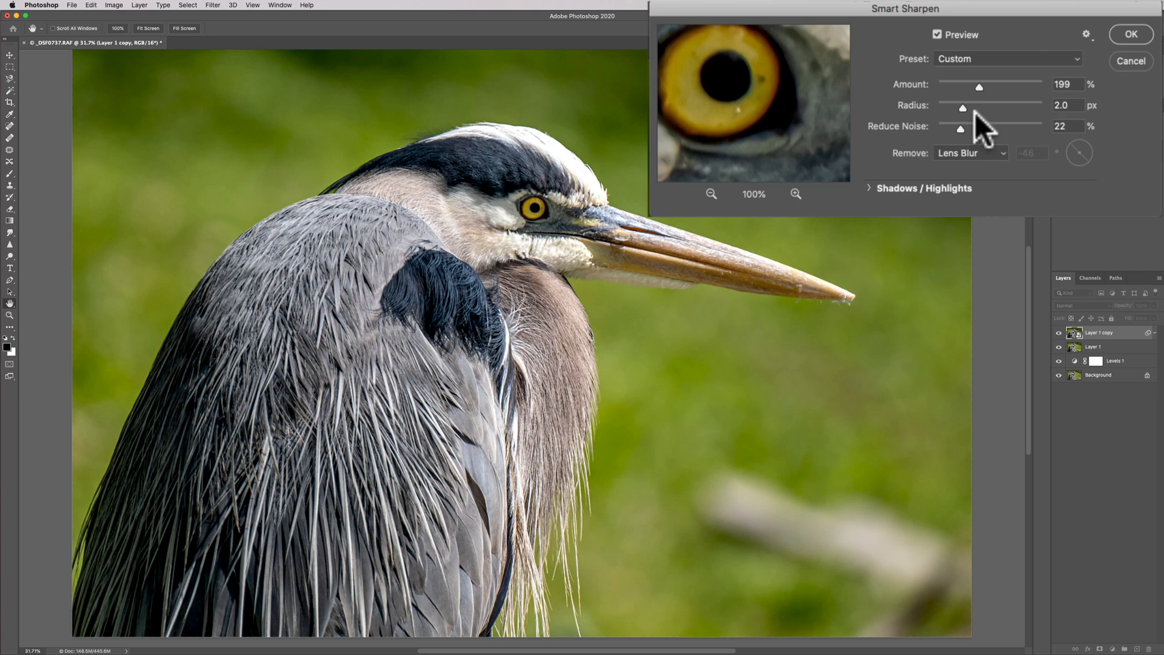
pyautogui.moveTo(991, 140)
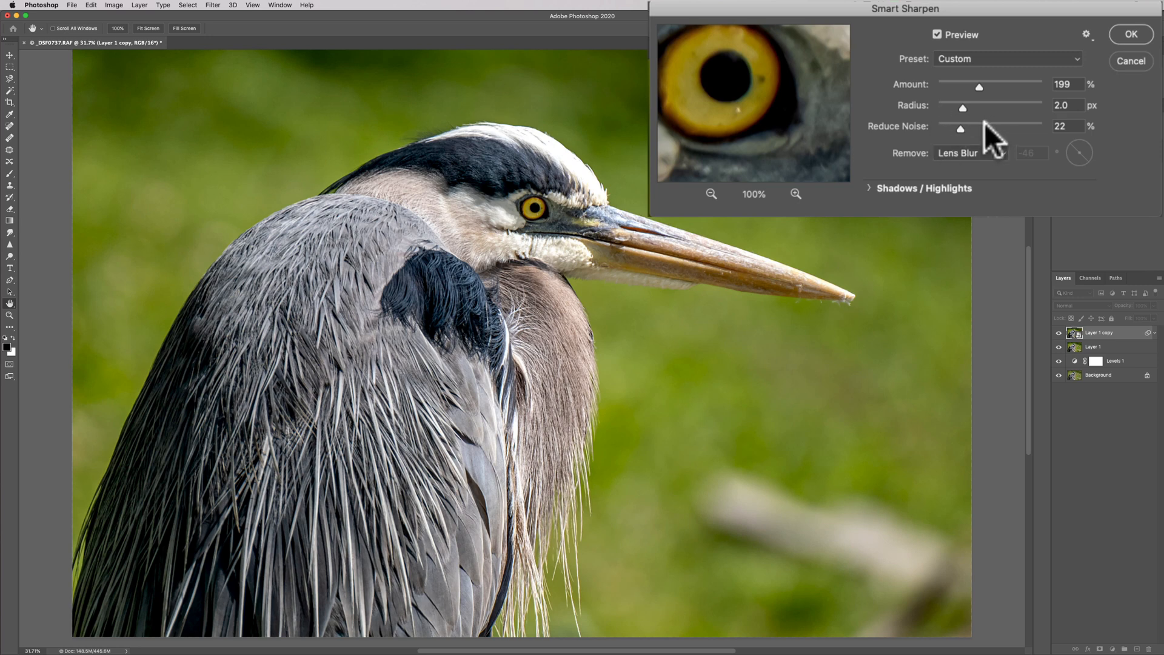
pyautogui.moveTo(978, 137)
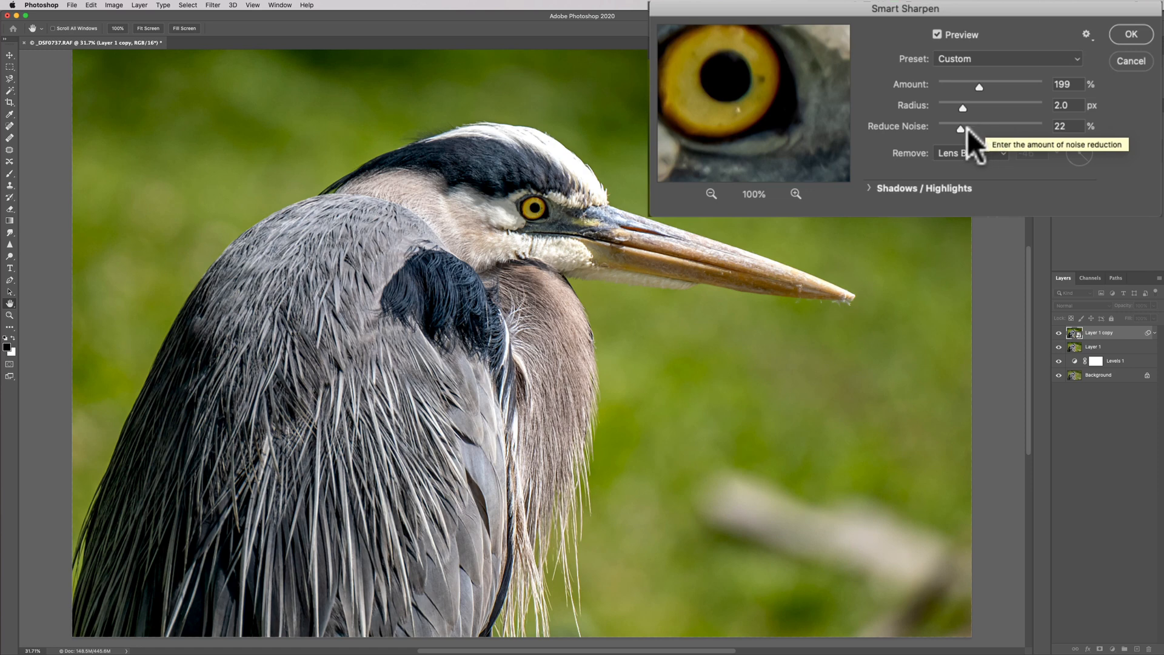
# - Settle Reduce Noise at 25% after nudging it up and down
pyautogui.moveTo(961, 108); pyautogui.dragTo(956, 107)
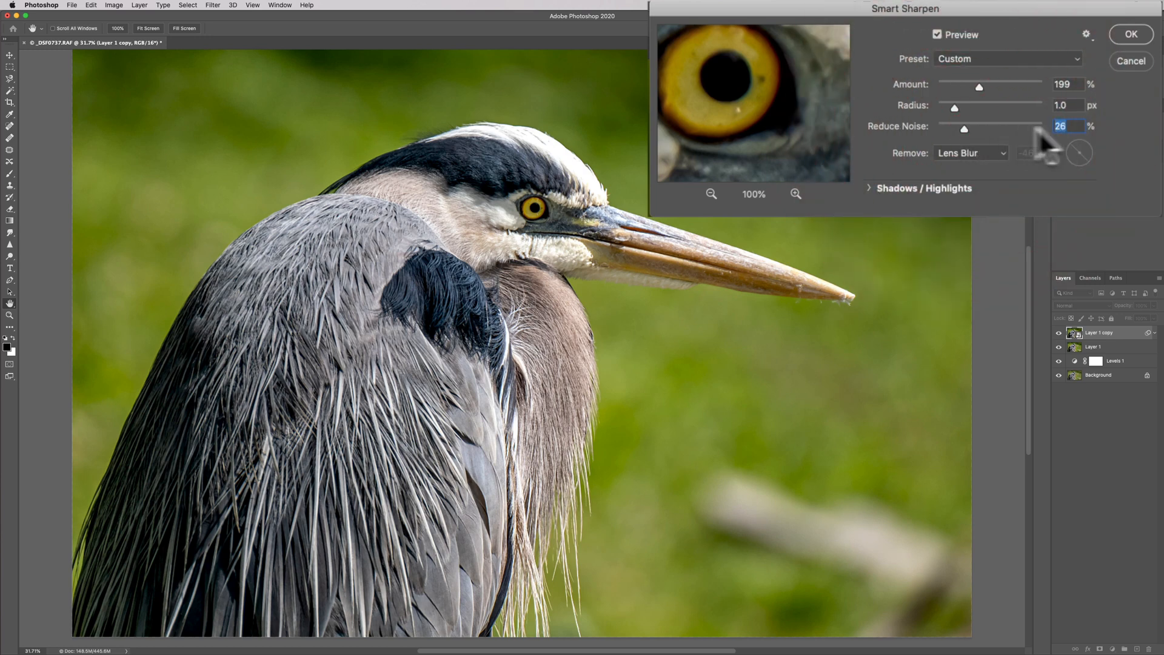
pyautogui.moveTo(987, 126); pyautogui.dragTo(965, 126)
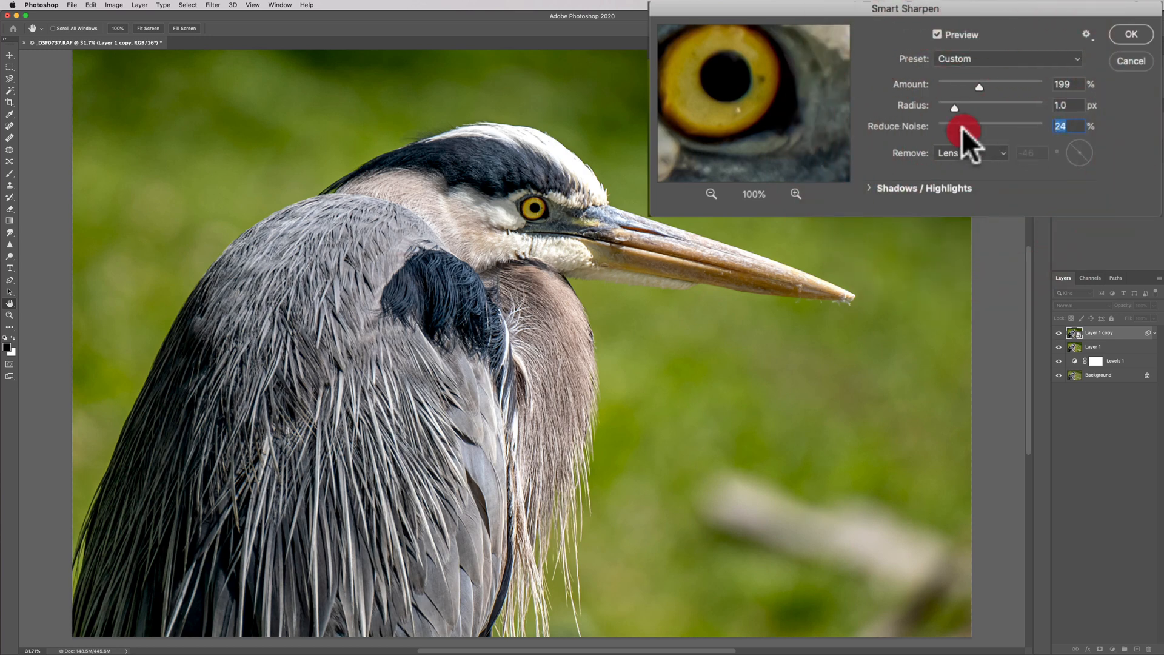
pyautogui.moveTo(958, 122); pyautogui.dragTo(965, 123)
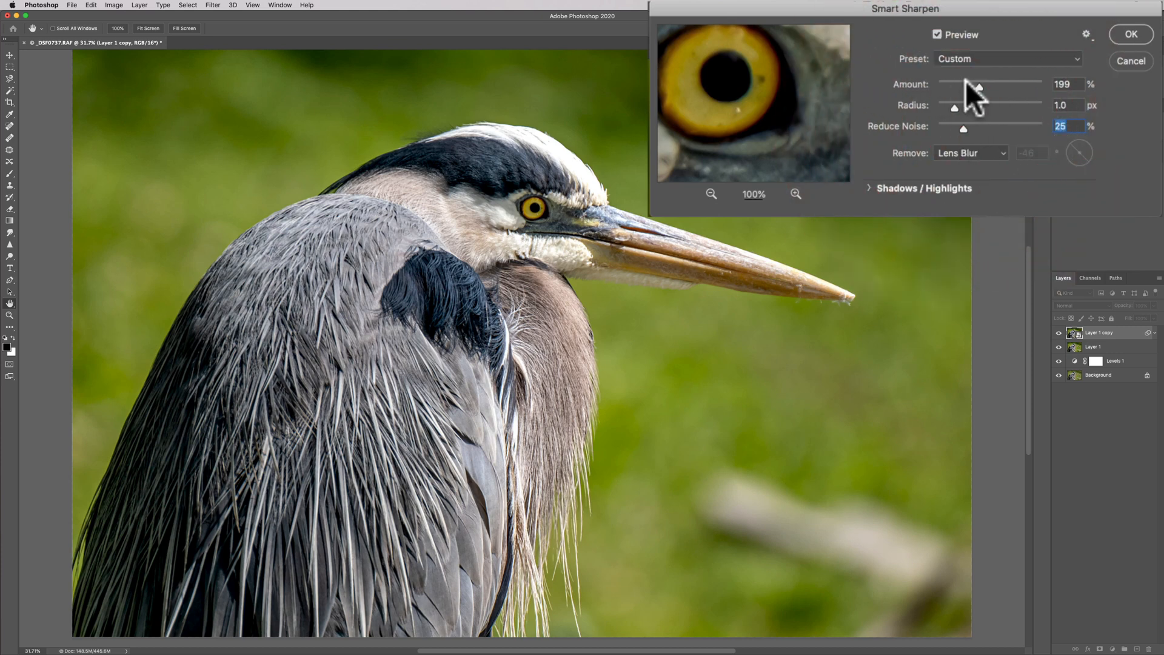
# - Sweep the Amount slider from low to maximum and settle it at 191%
pyautogui.moveTo(980, 88); pyautogui.dragTo(968, 87)
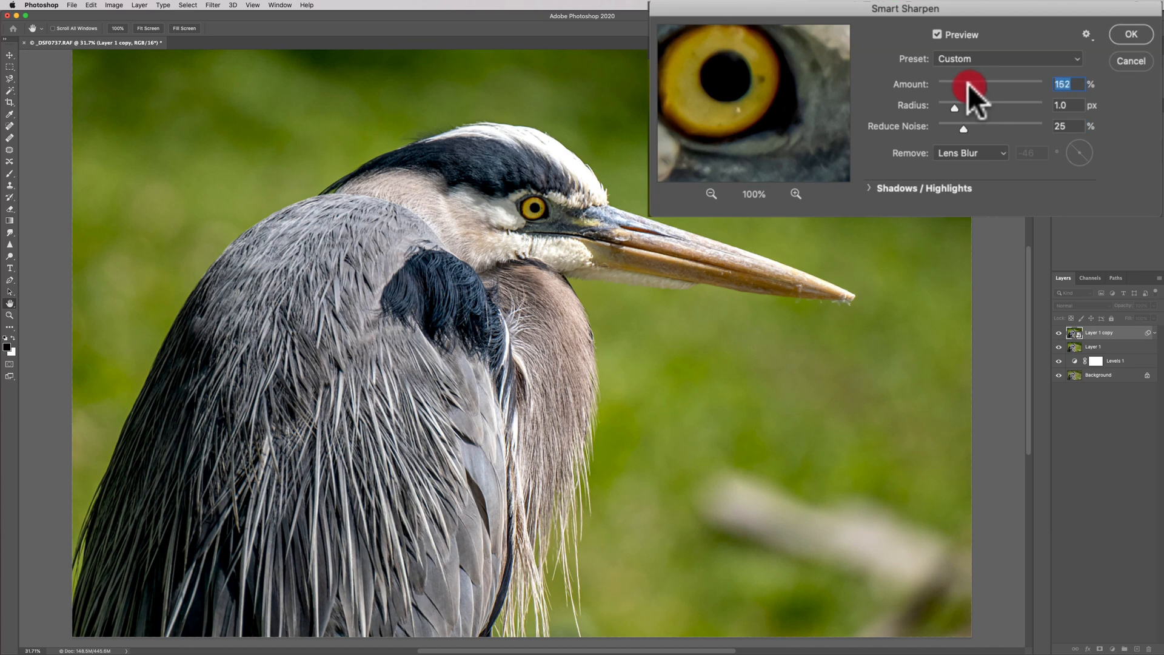
pyautogui.moveTo(969, 84); pyautogui.dragTo(958, 83)
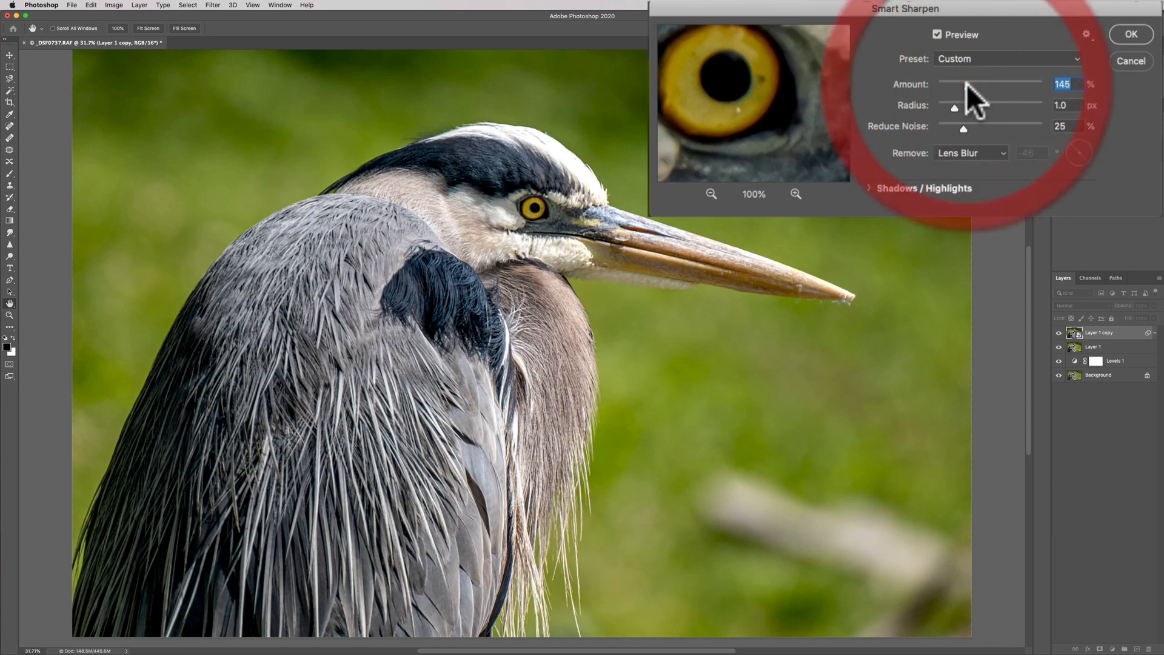
pyautogui.moveTo(958, 84); pyautogui.dragTo(1062, 84)
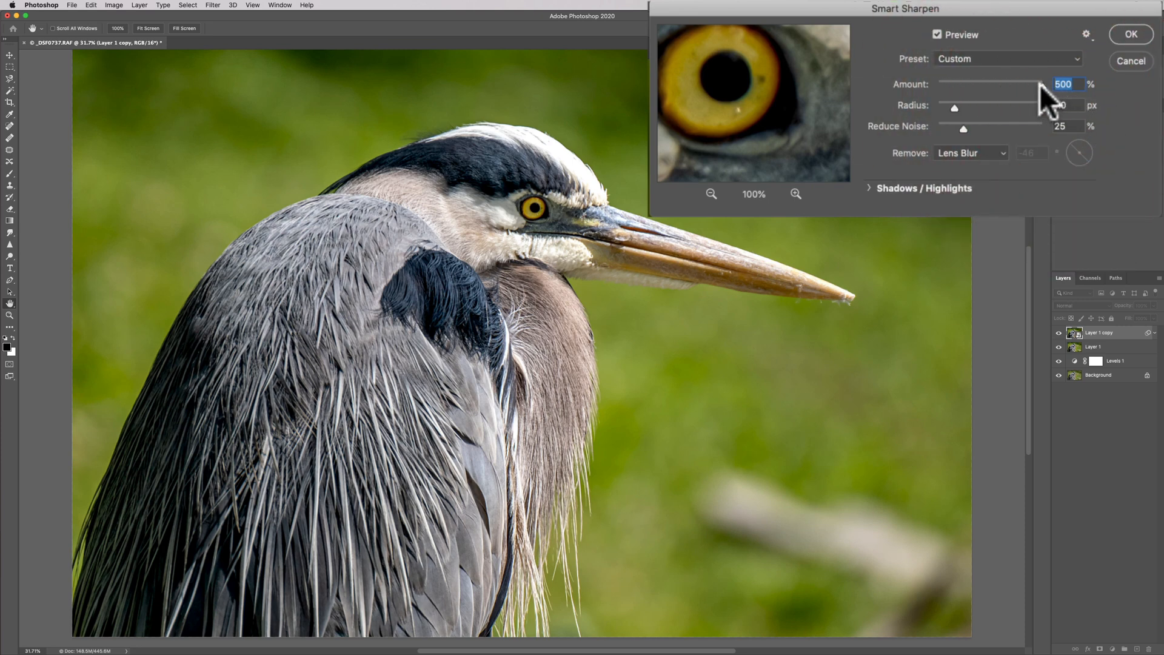
pyautogui.moveTo(1039, 84); pyautogui.dragTo(979, 83)
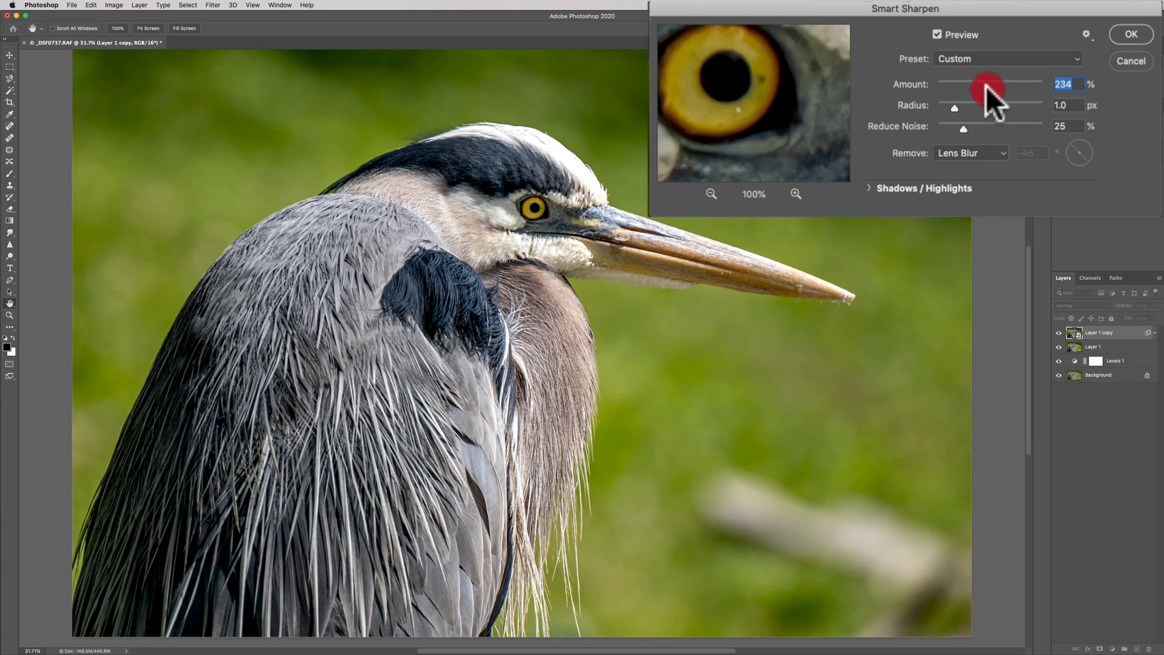
pyautogui.moveTo(1002, 83); pyautogui.dragTo(975, 83)
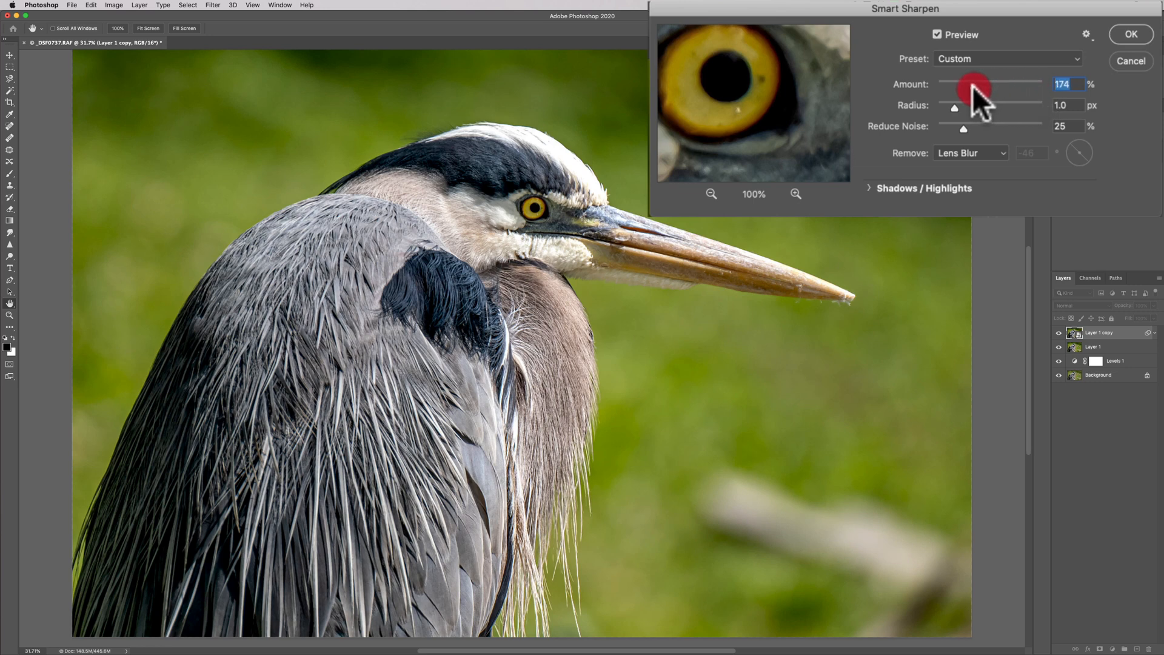
pyautogui.moveTo(968, 84); pyautogui.dragTo(980, 84)
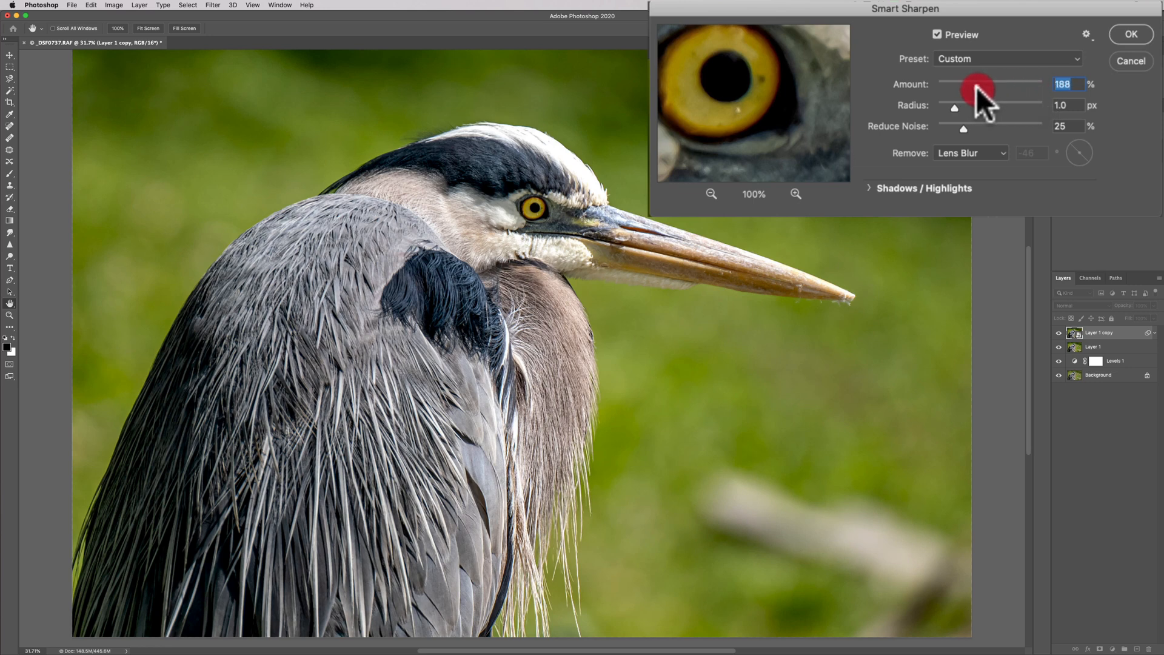
pyautogui.moveTo(979, 84); pyautogui.dragTo(990, 84)
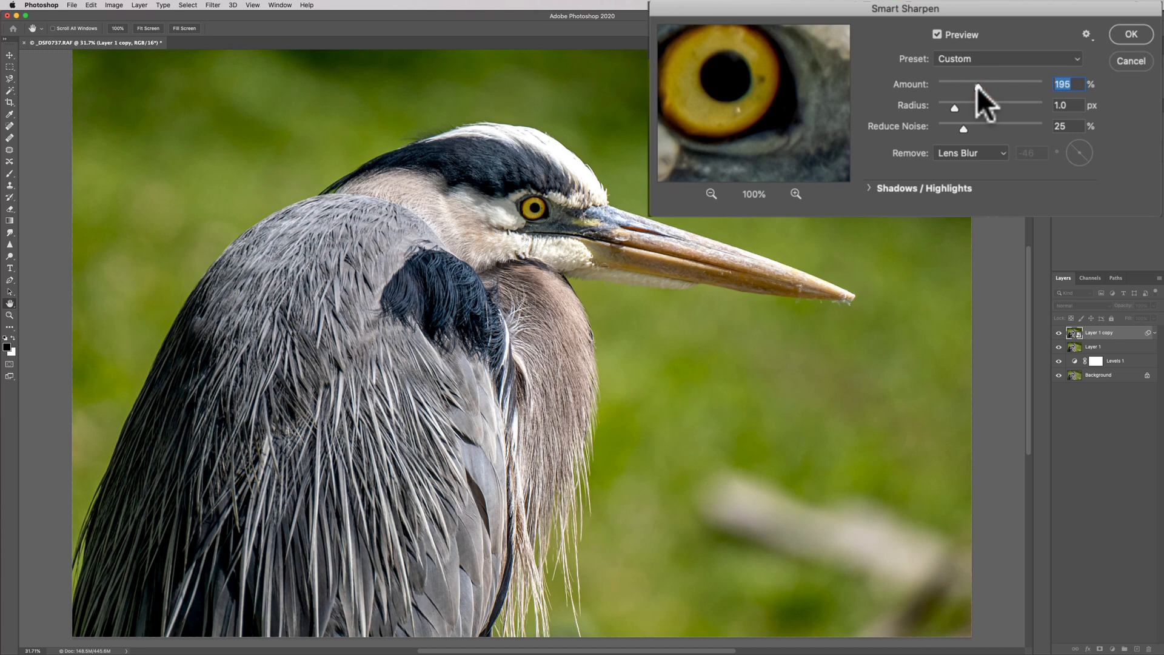
pyautogui.moveTo(997, 87); pyautogui.dragTo(979, 88)
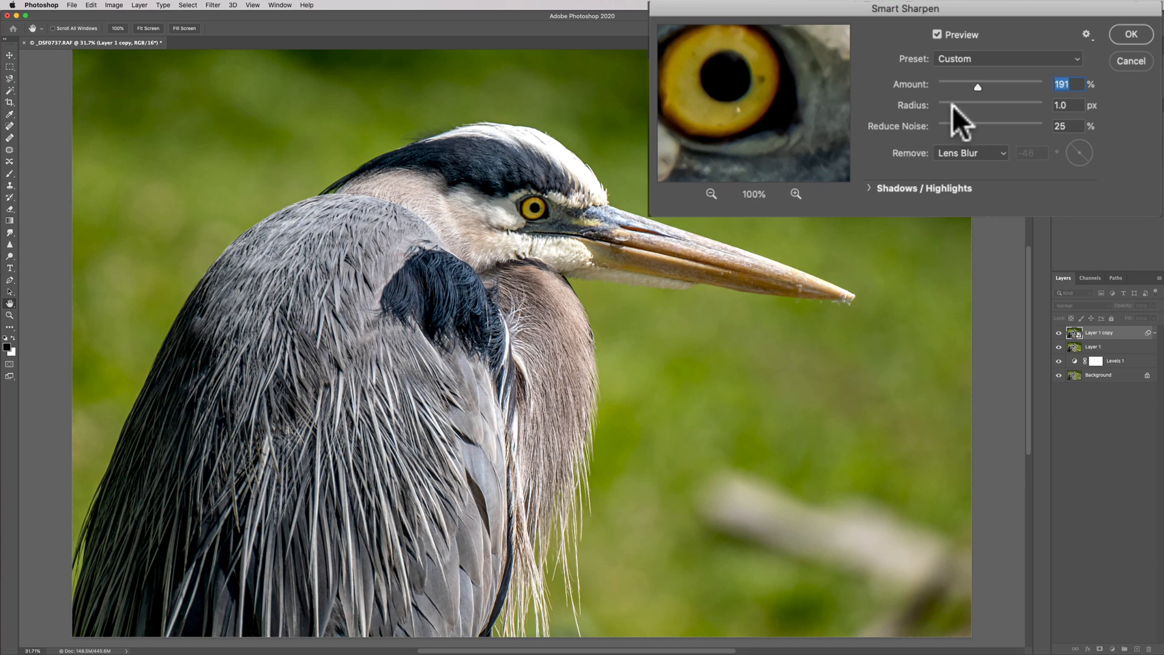
# - Raise Radius to 3.0 px, exaggerate it to 49.3 px to show halos, then return to 3.0 px
pyautogui.click(958, 112)
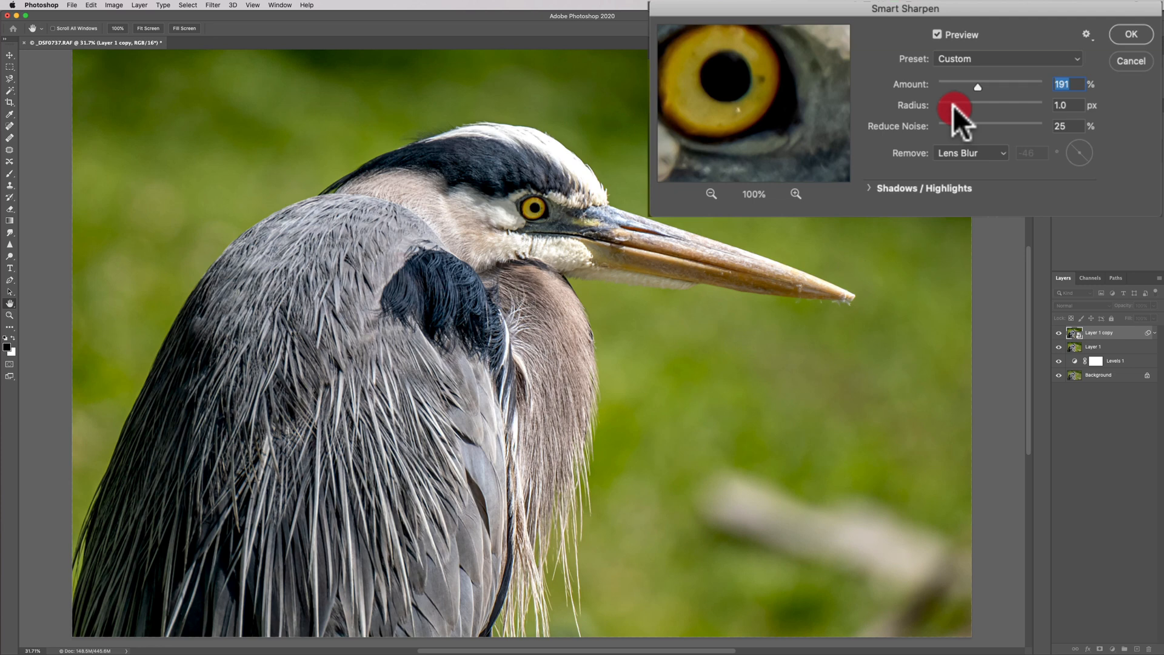
pyautogui.moveTo(955, 107); pyautogui.dragTo(965, 107)
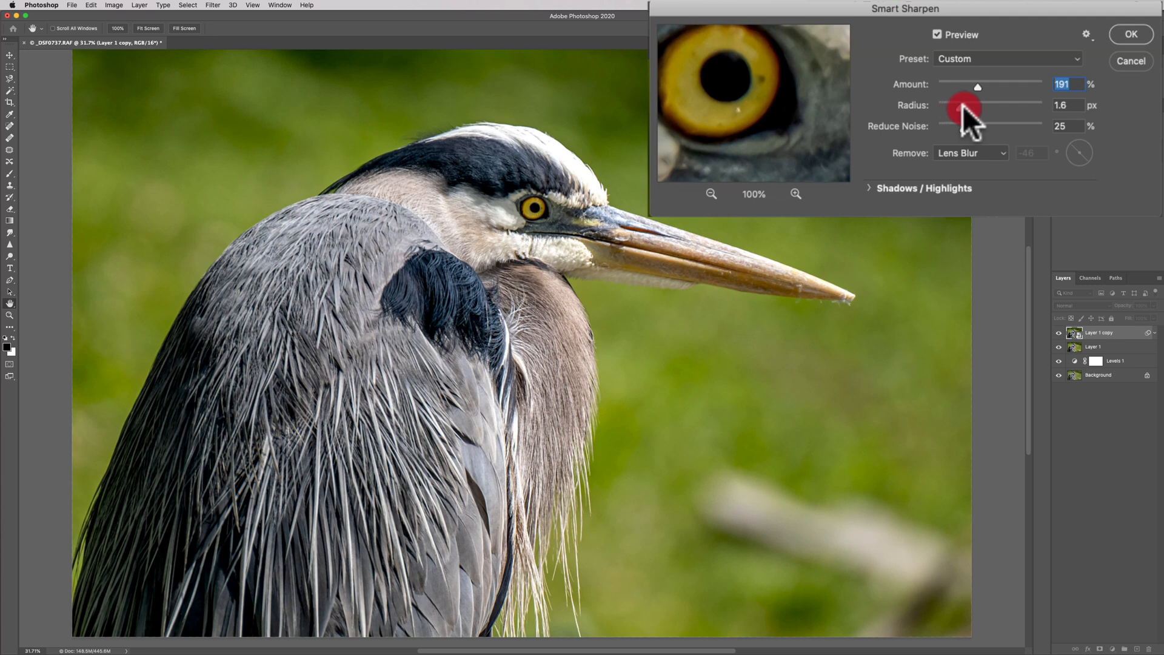
pyautogui.moveTo(961, 106); pyautogui.dragTo(977, 108)
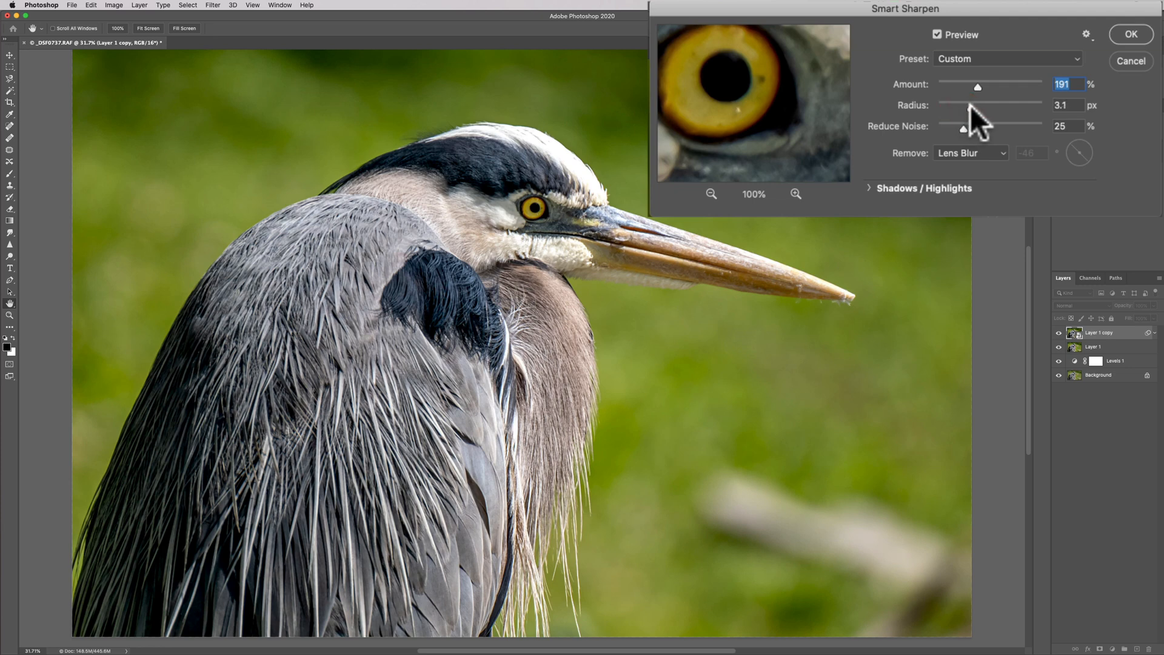
pyautogui.click(1064, 104)
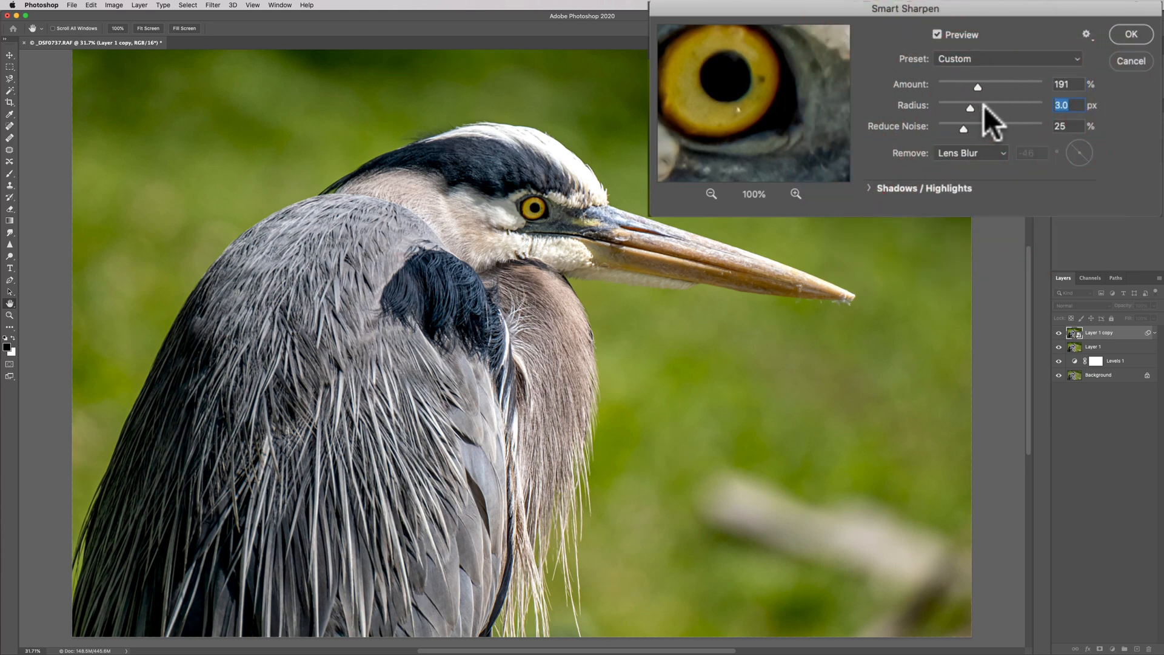
pyautogui.moveTo(987, 112)
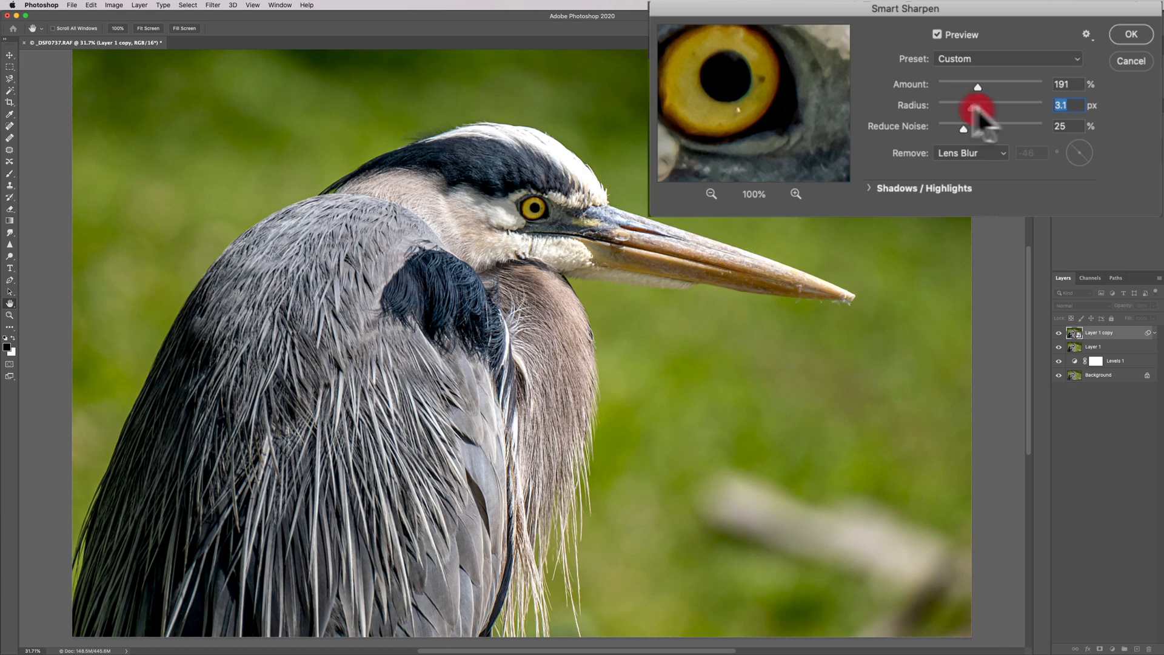
pyautogui.moveTo(979, 110); pyautogui.dragTo(1037, 111)
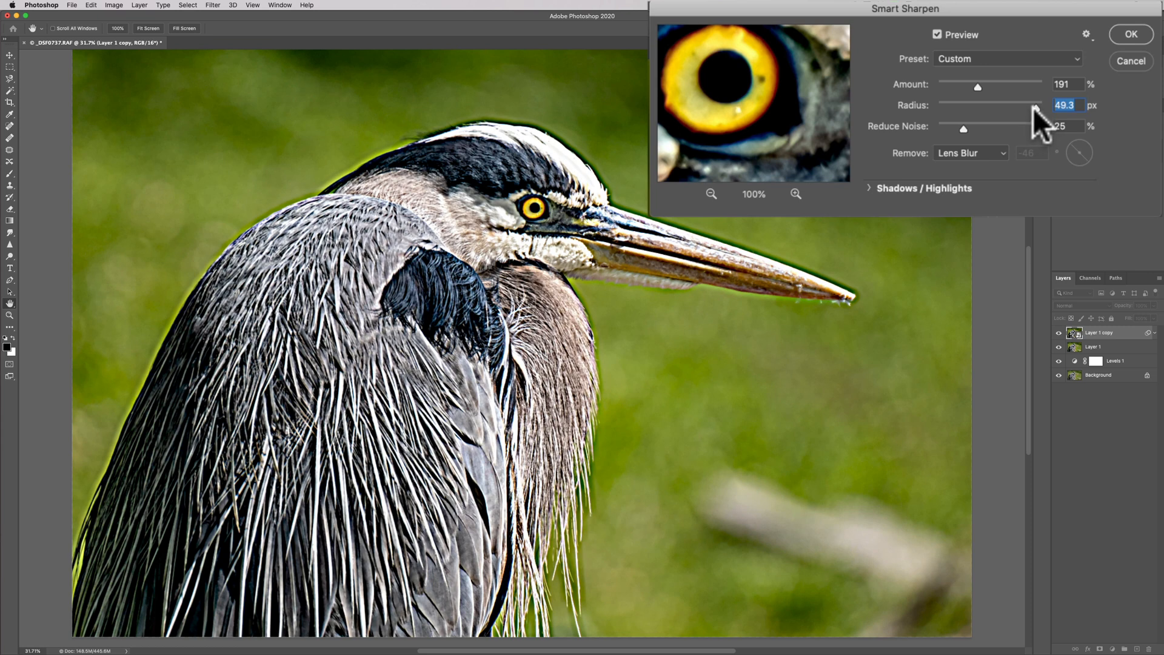
pyautogui.moveTo(1039, 108); pyautogui.dragTo(968, 108)
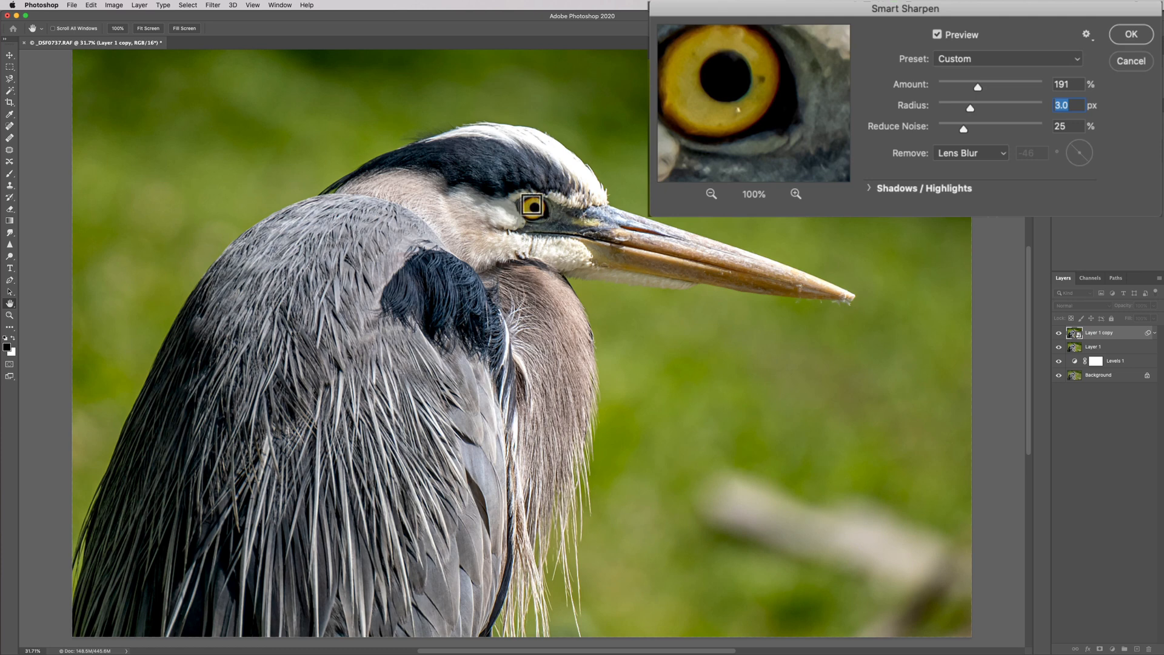
# - Zoom to 50% on the heron's head and bill to judge the sharpening
pyautogui.press('cmd')
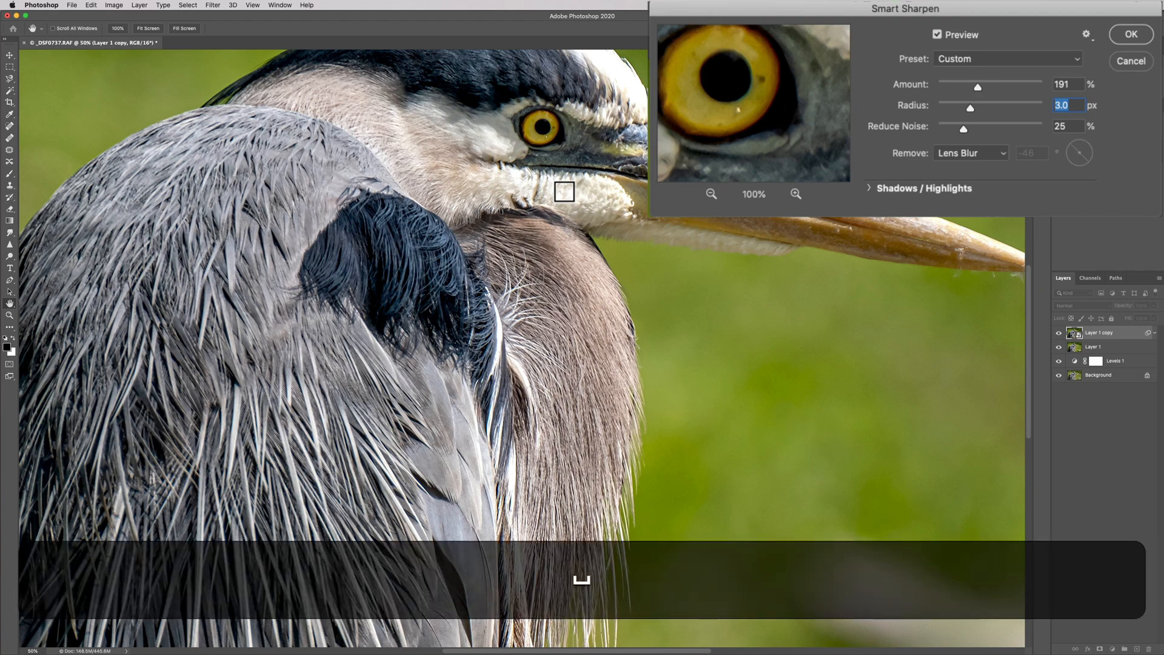
pyautogui.click(563, 261)
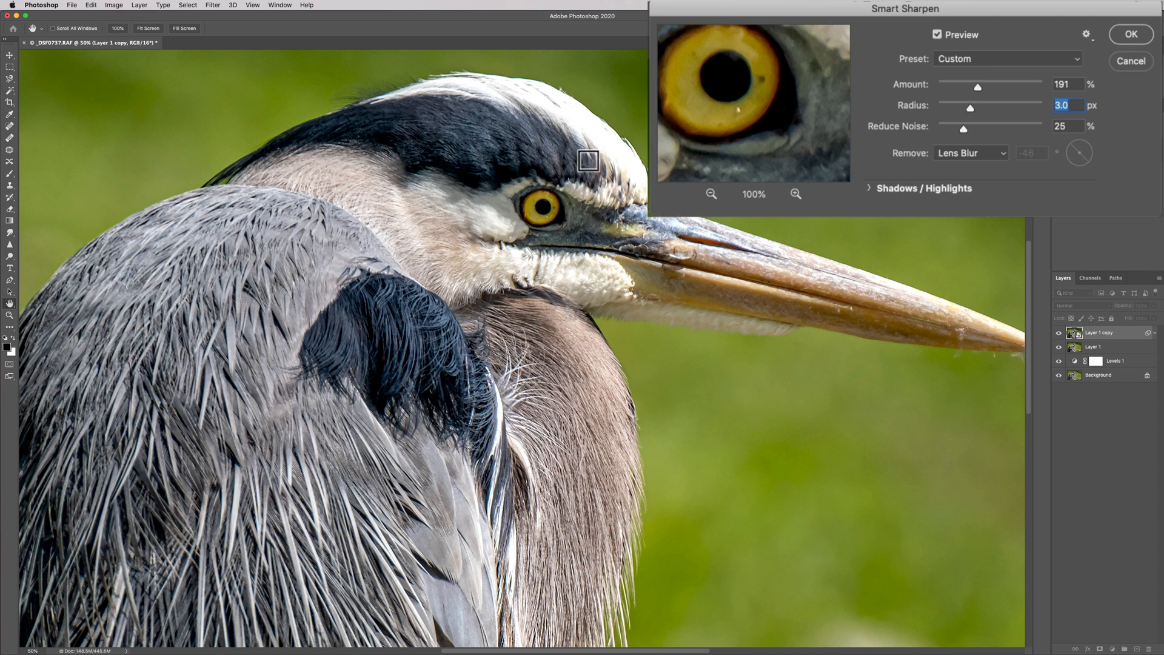
pyautogui.moveTo(990, 70)
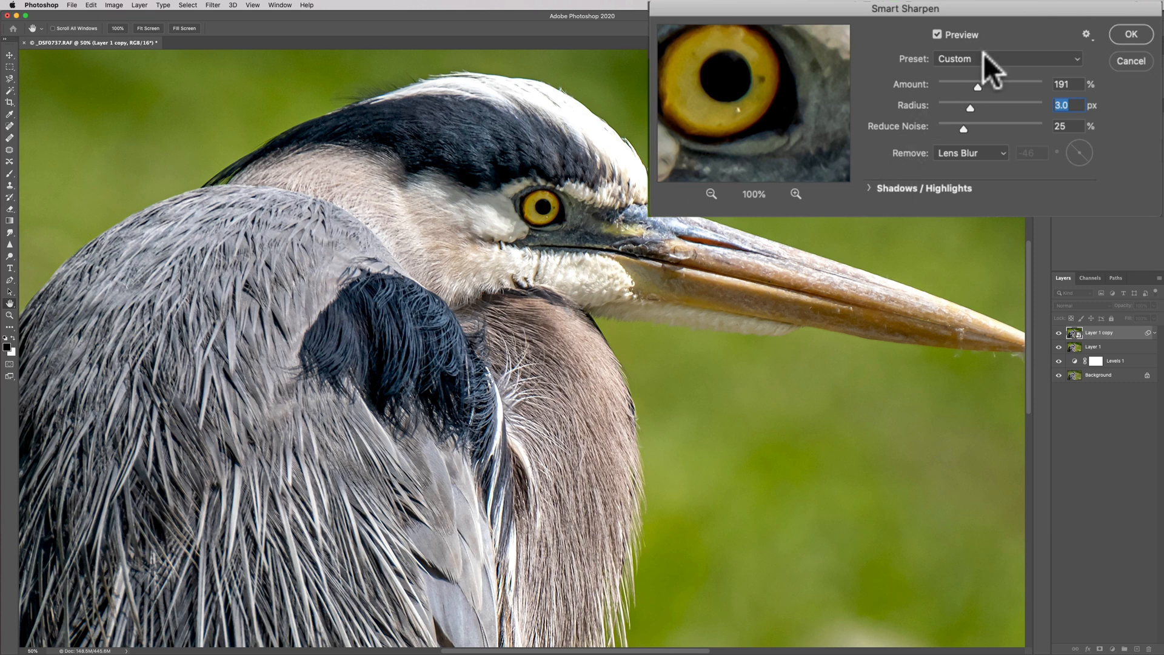
pyautogui.moveTo(973, 122)
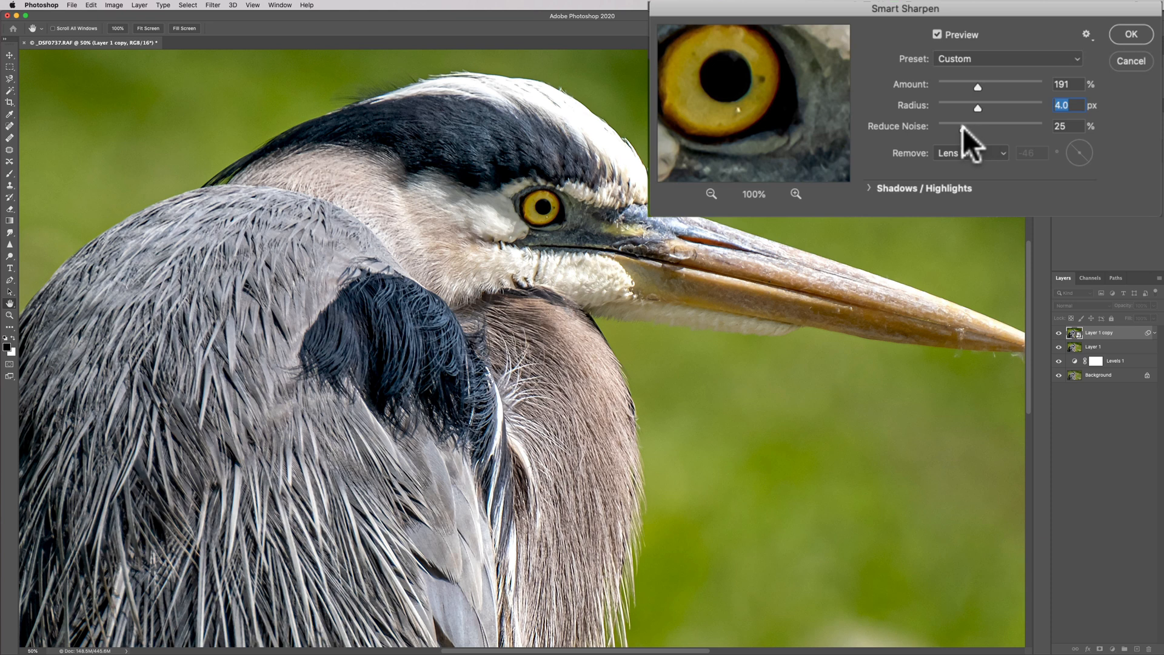
pyautogui.moveTo(998, 143)
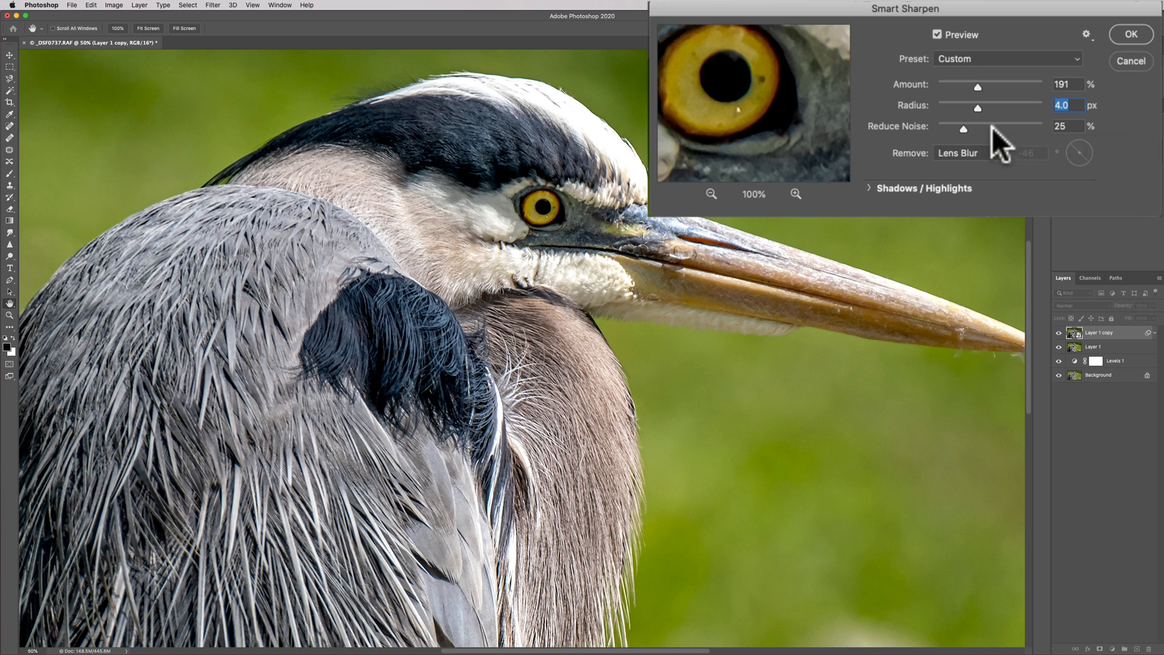
pyautogui.moveTo(993, 146)
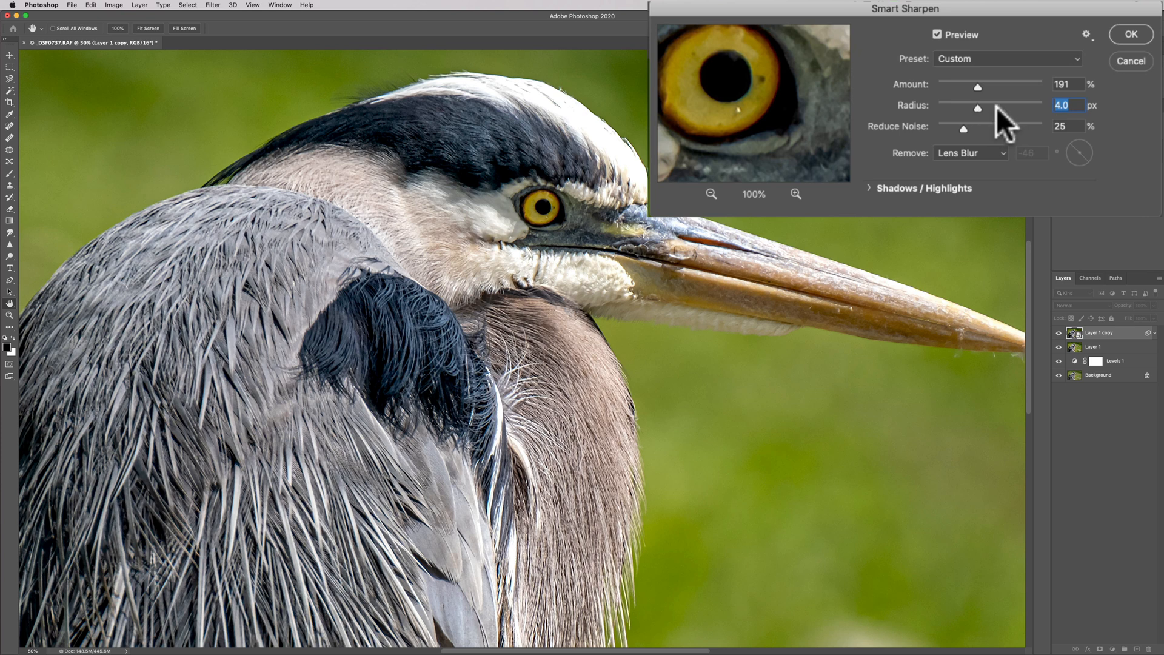
pyautogui.moveTo(994, 123)
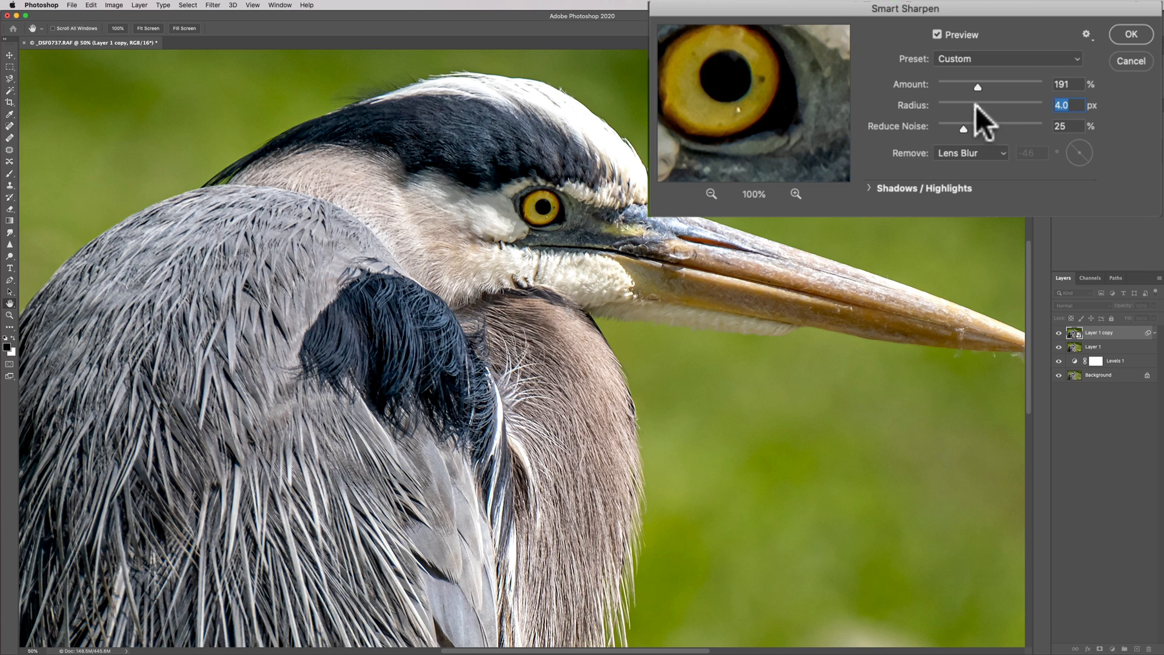
# - Raise the Smart Sharpen radius from 3.0 to 5.0 px
pyautogui.moveTo(977, 102); pyautogui.dragTo(980, 102)
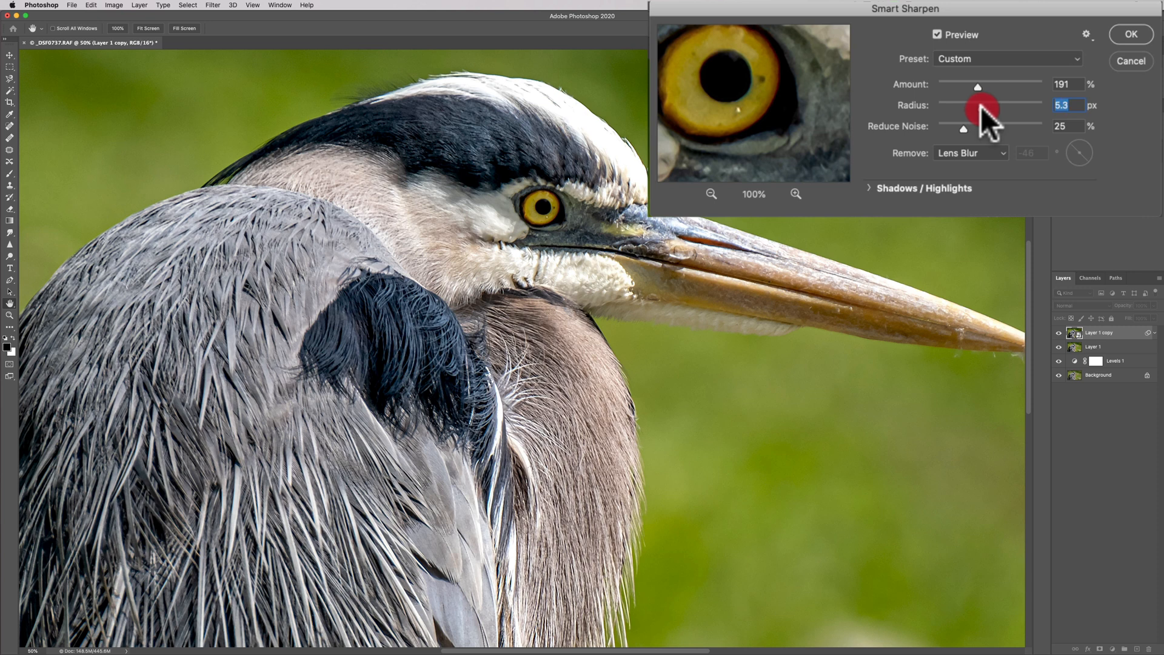
pyautogui.moveTo(979, 104); pyautogui.dragTo(976, 105)
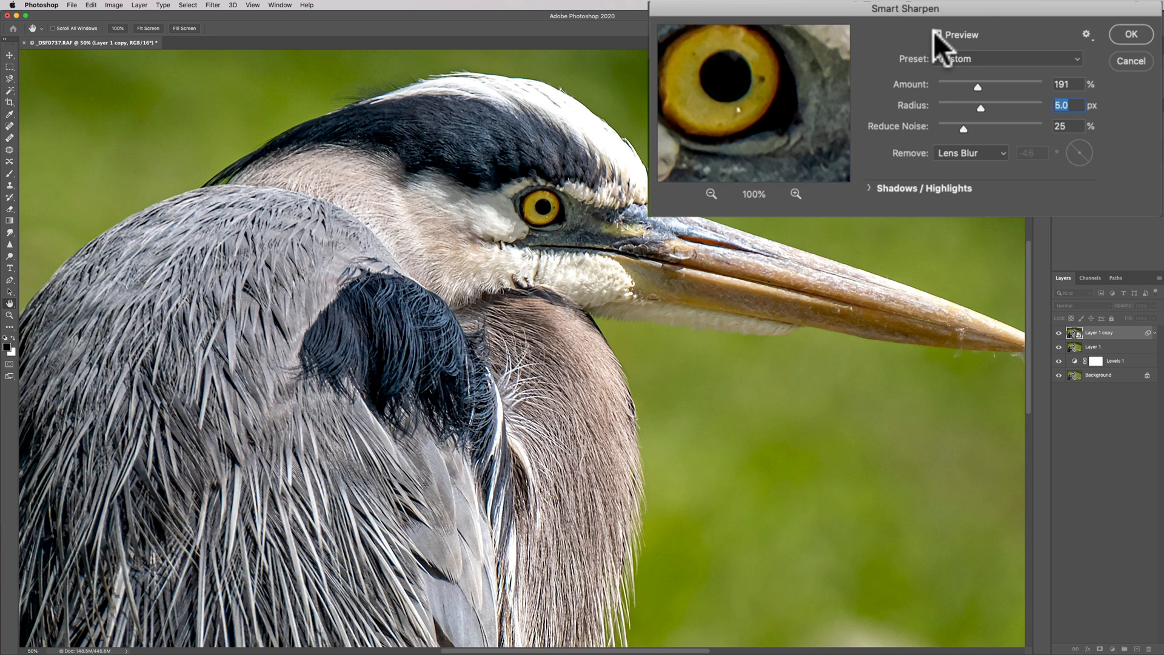
pyautogui.click(937, 34)
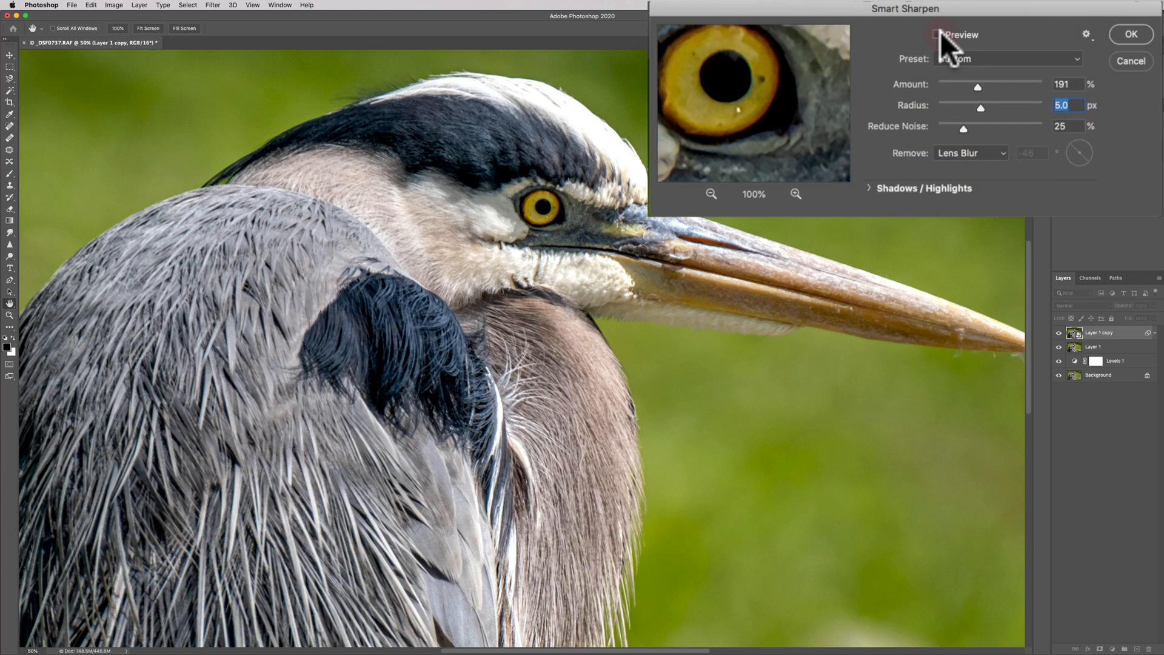
pyautogui.click(938, 34)
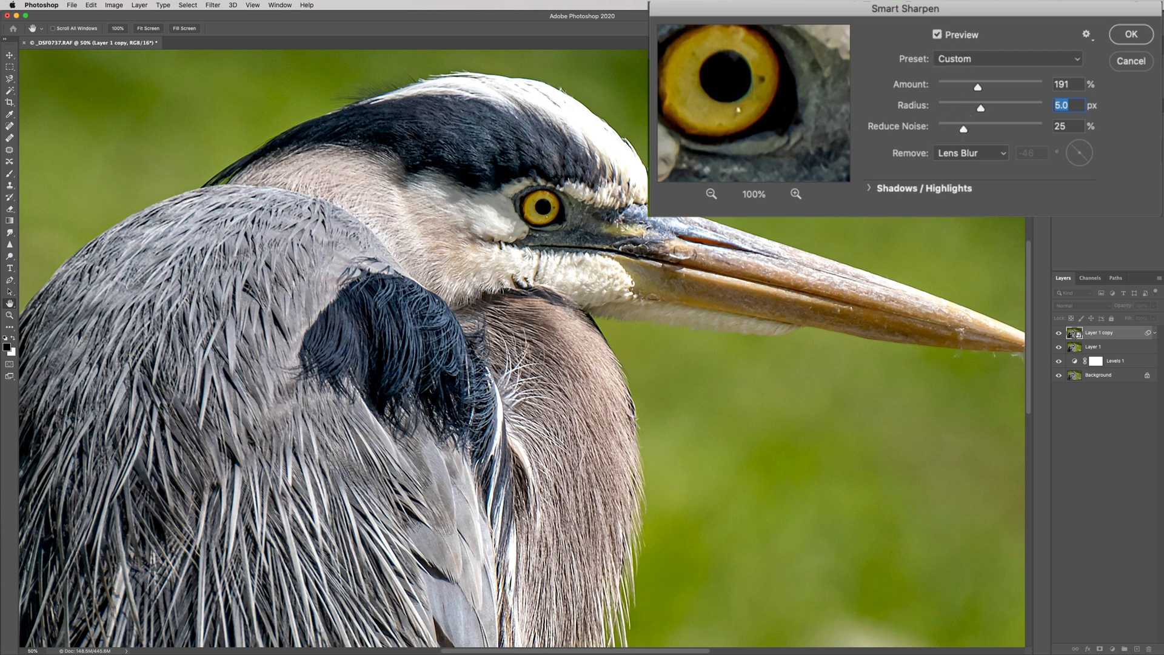
pyautogui.moveTo(891, 200)
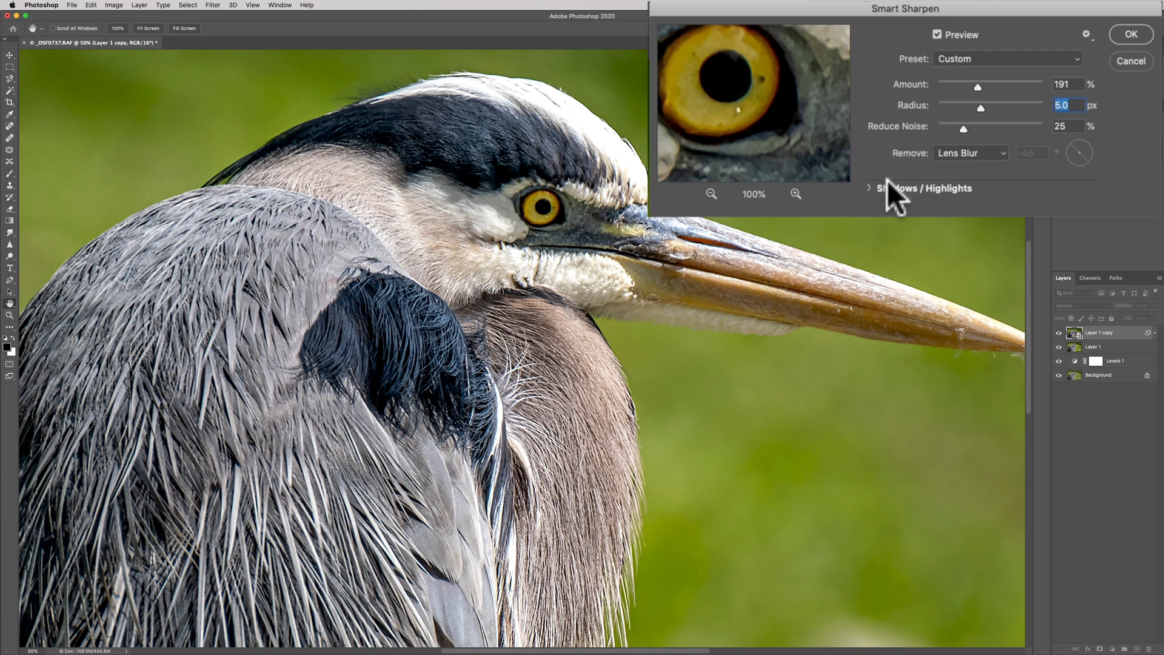
pyautogui.moveTo(943, 197)
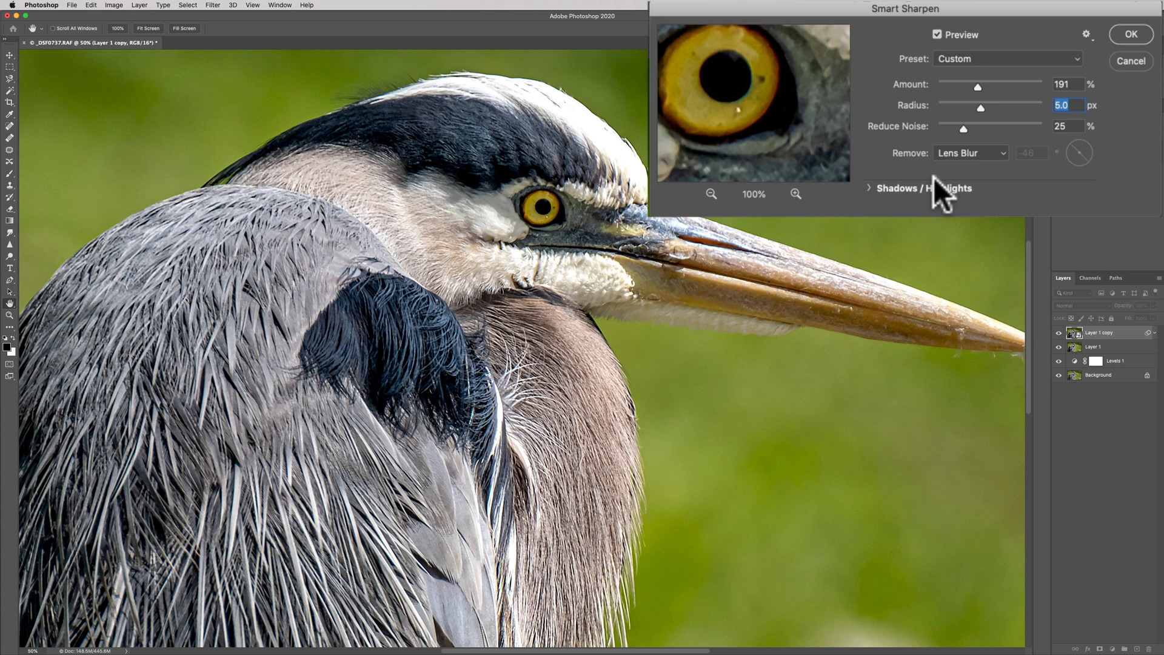
pyautogui.moveTo(941, 192)
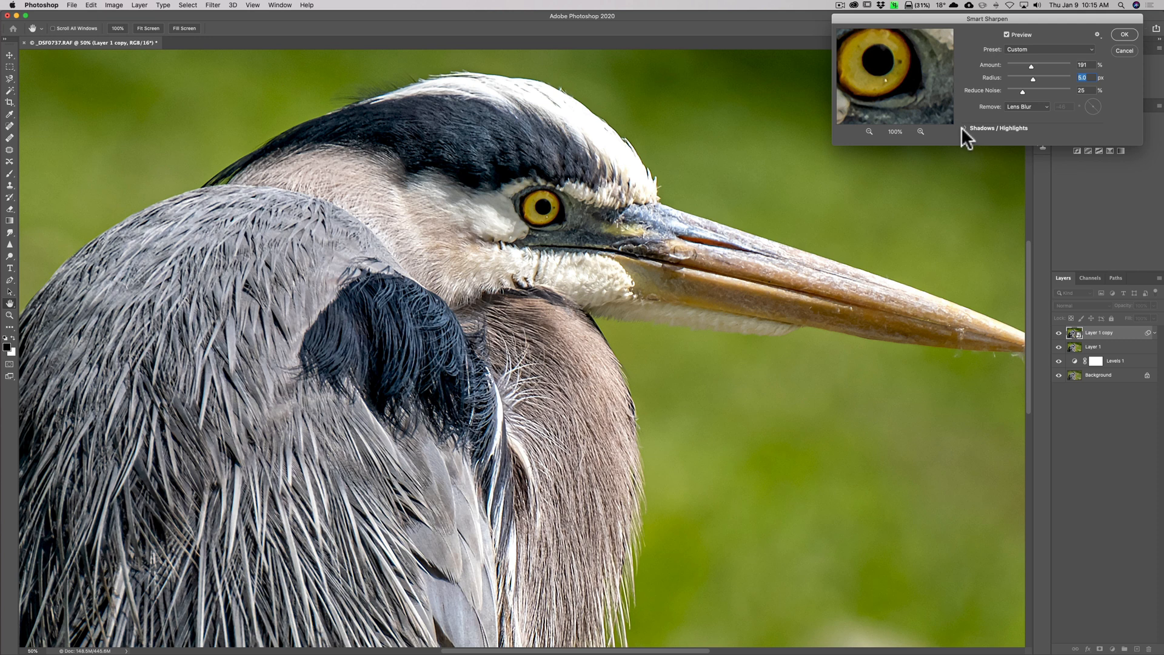
# - Expand Shadows / Highlights and push Radius to its 64.0 px maximum
pyautogui.click(965, 127)
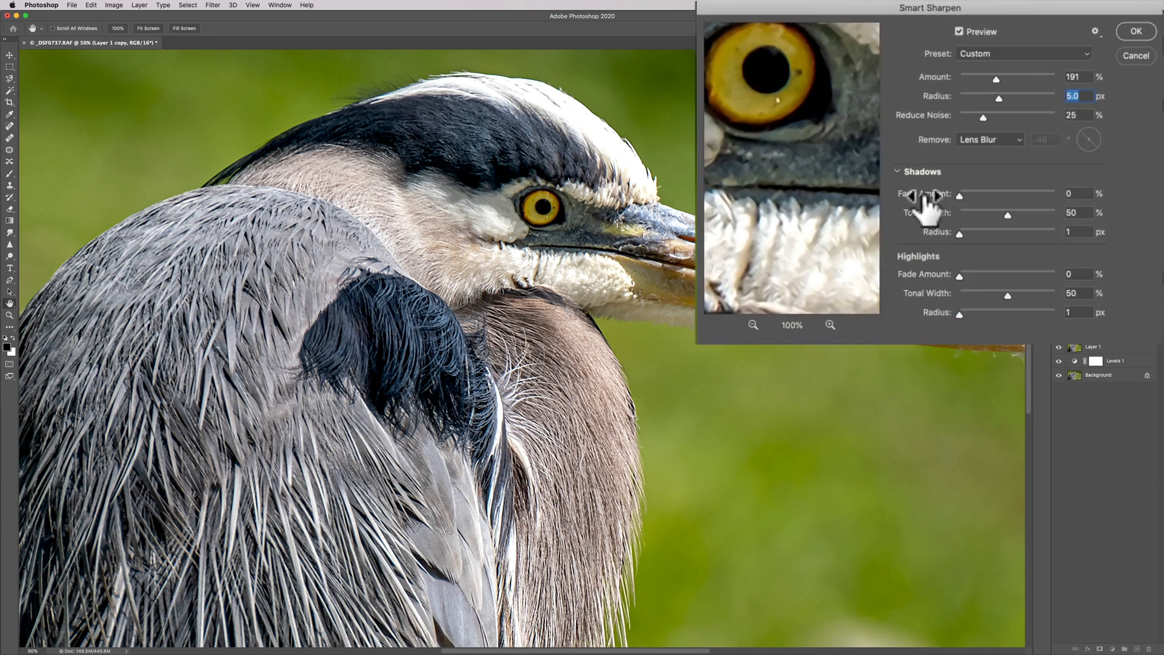
pyautogui.moveTo(938, 263)
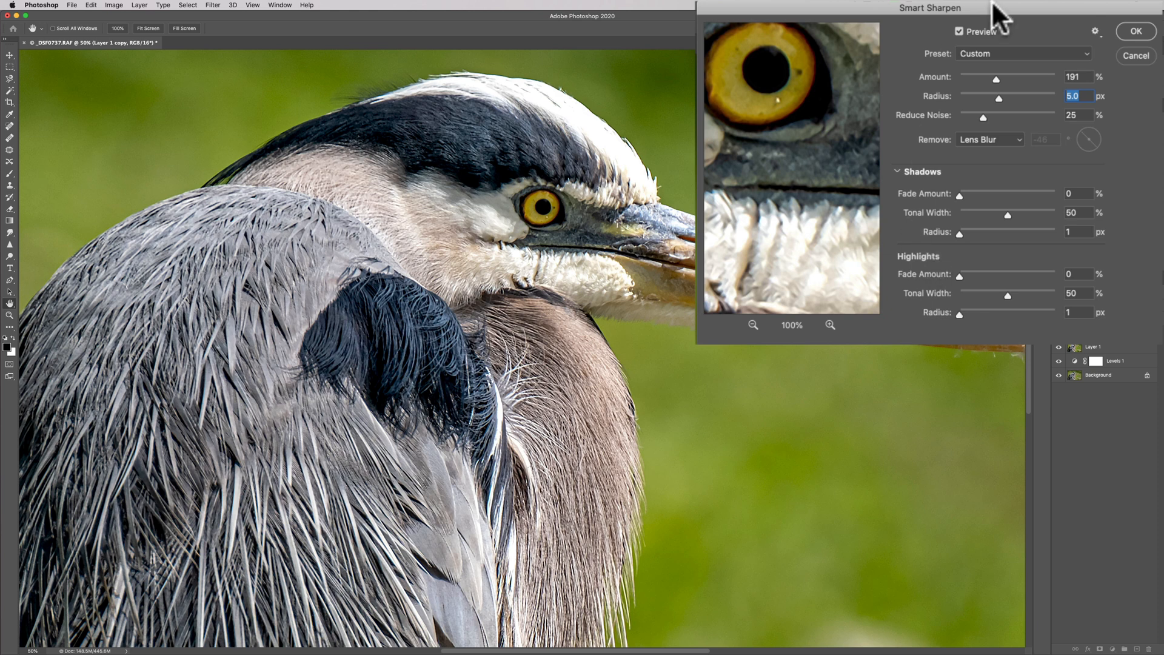
pyautogui.moveTo(998, 98); pyautogui.dragTo(1039, 98)
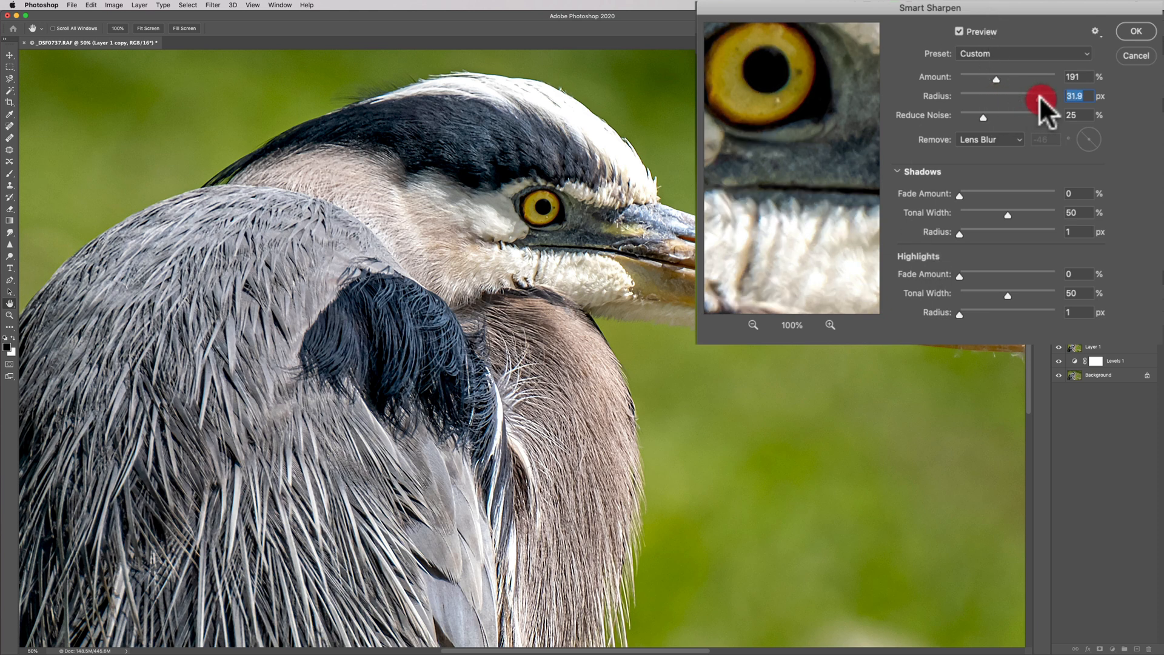
pyautogui.moveTo(1043, 101); pyautogui.dragTo(1077, 100)
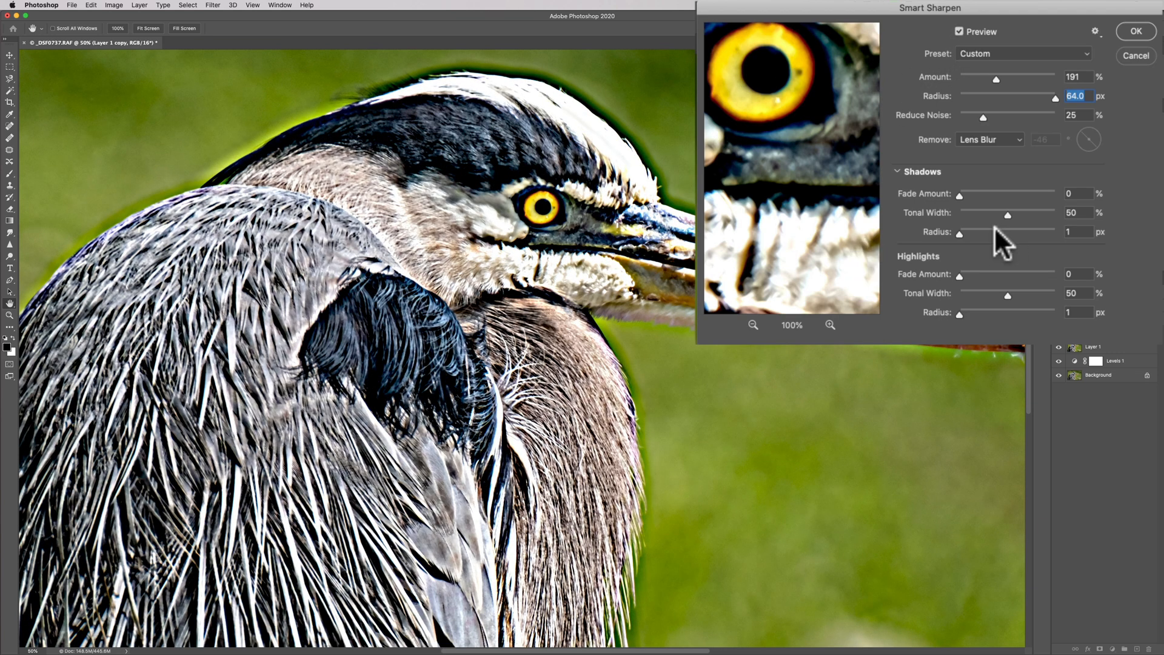
pyautogui.moveTo(961, 289)
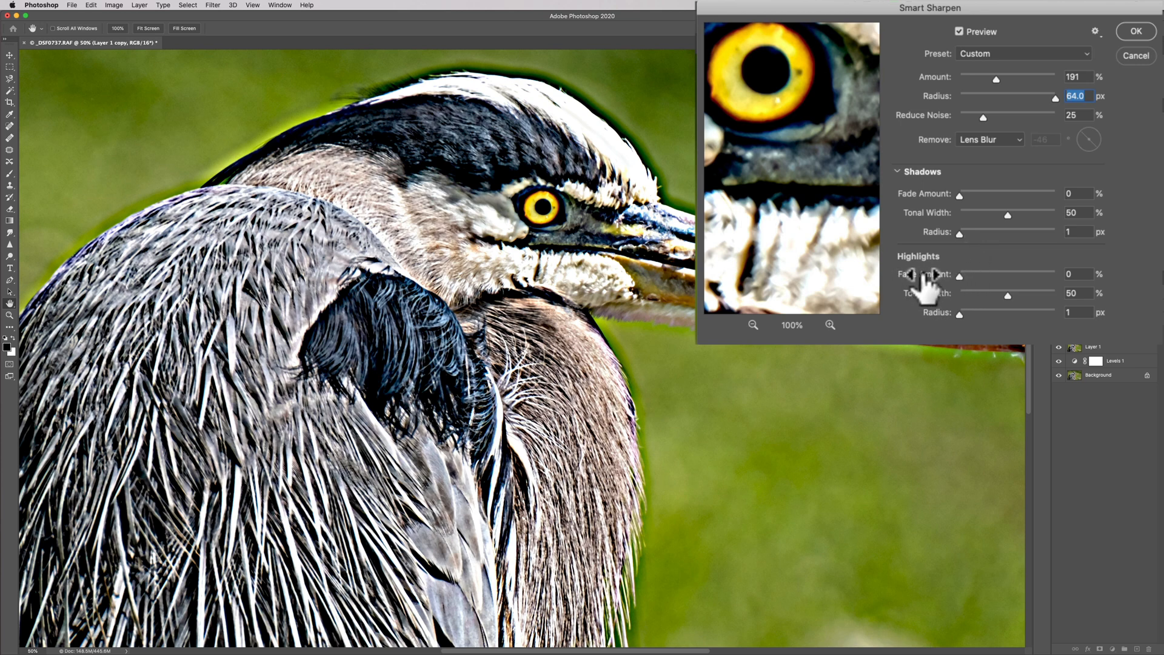
pyautogui.moveTo(963, 292)
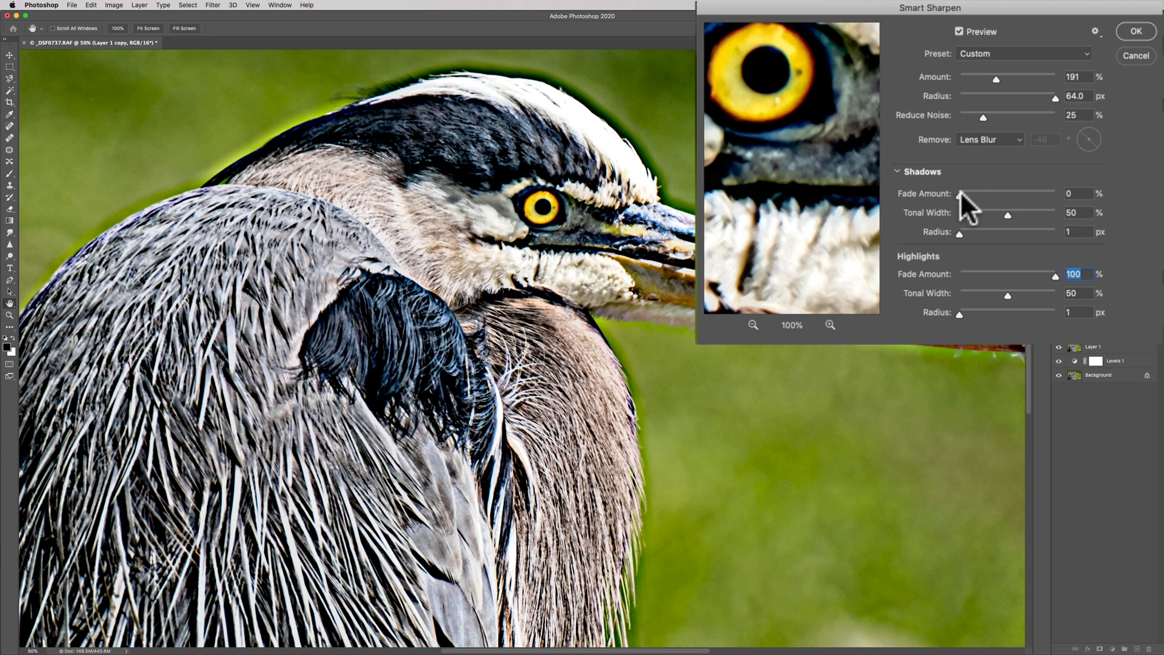
# - Test shadow fade and tonal-width extremes, then settle Shadows tonal width near 55% and Highlights at 58%
pyautogui.moveTo(962, 193); pyautogui.dragTo(1058, 193)
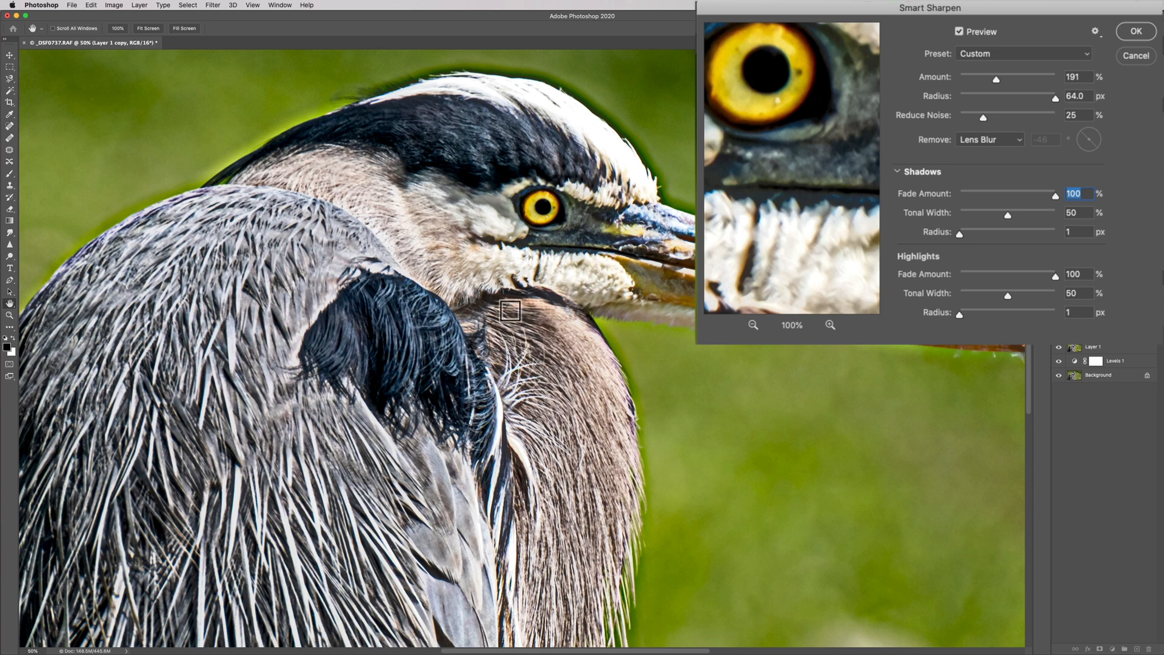
pyautogui.moveTo(1007, 215)
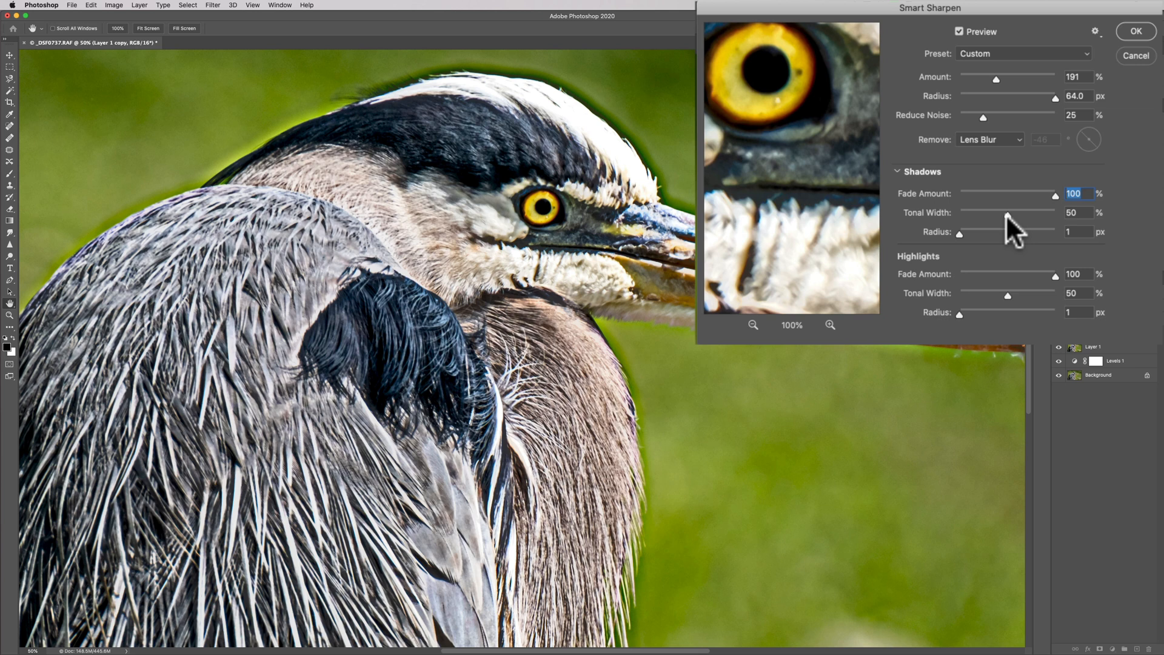
pyautogui.moveTo(1008, 216)
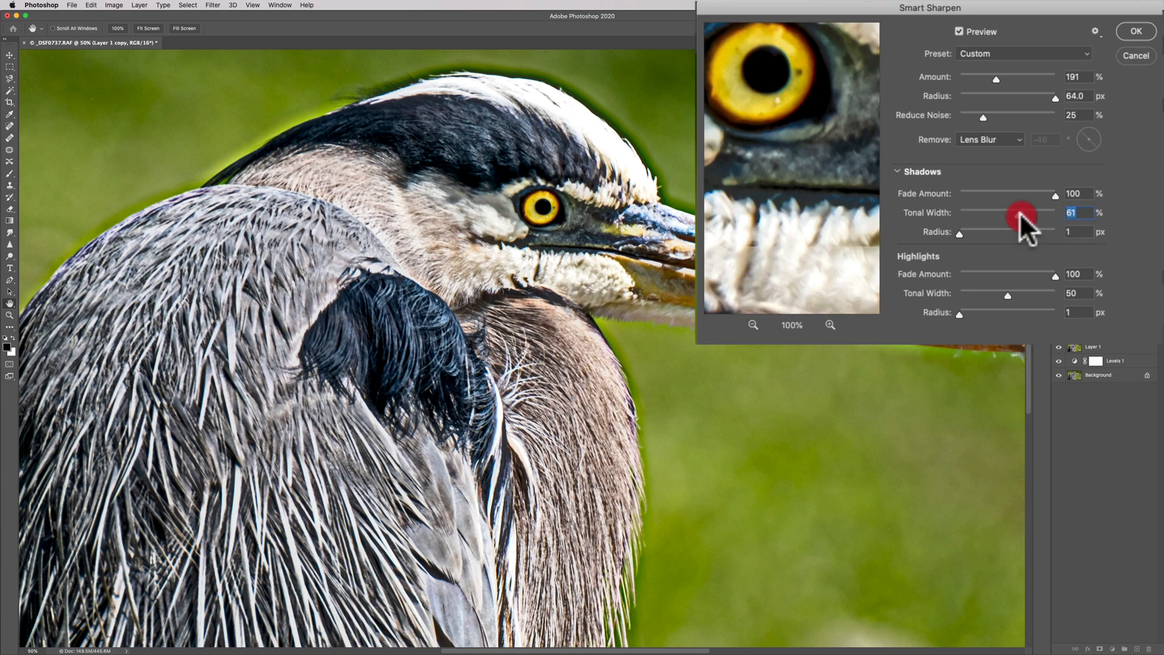
pyautogui.moveTo(1021, 215); pyautogui.dragTo(1070, 215)
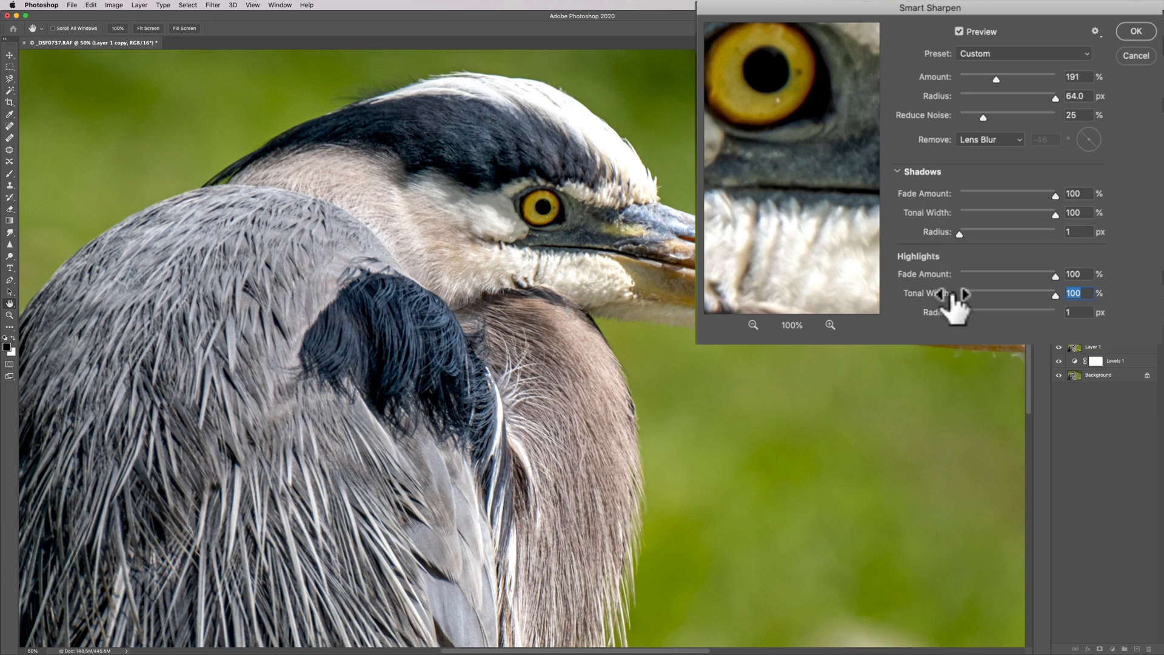
pyautogui.moveTo(950, 294)
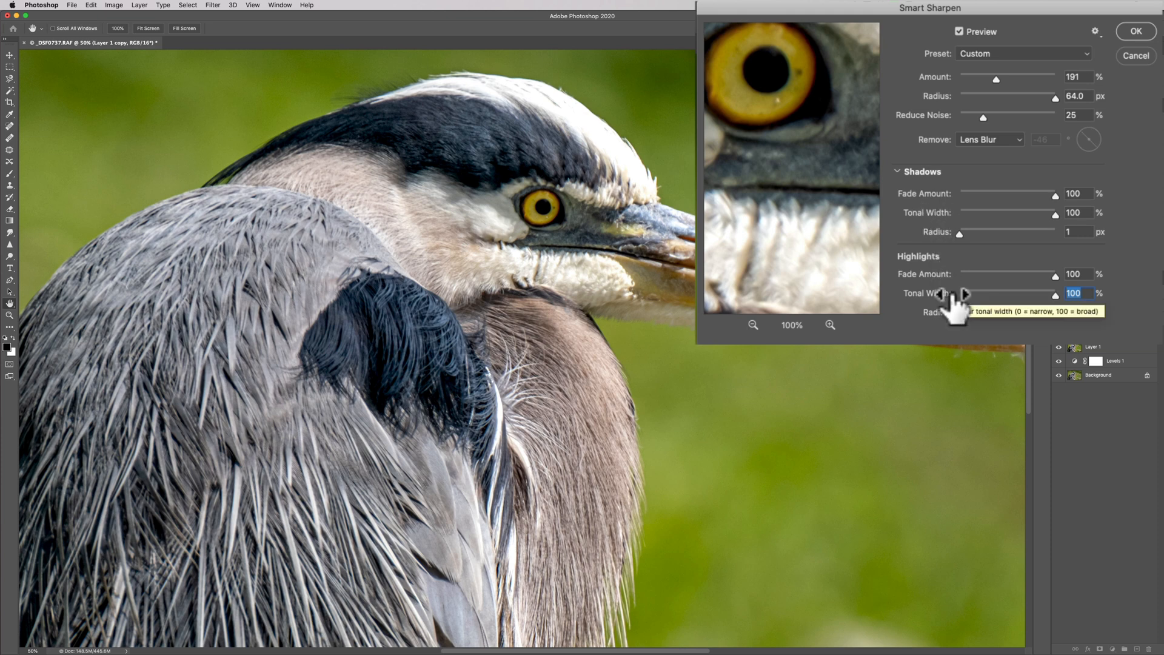
pyautogui.moveTo(1088, 231)
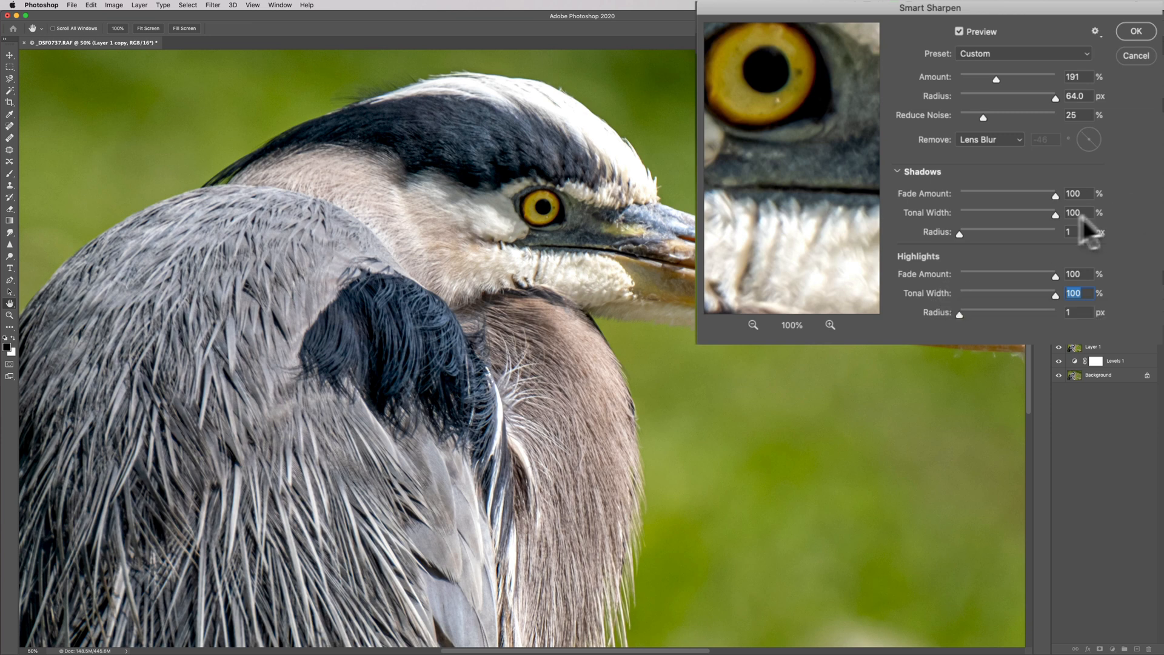
pyautogui.moveTo(1053, 213); pyautogui.dragTo(962, 213)
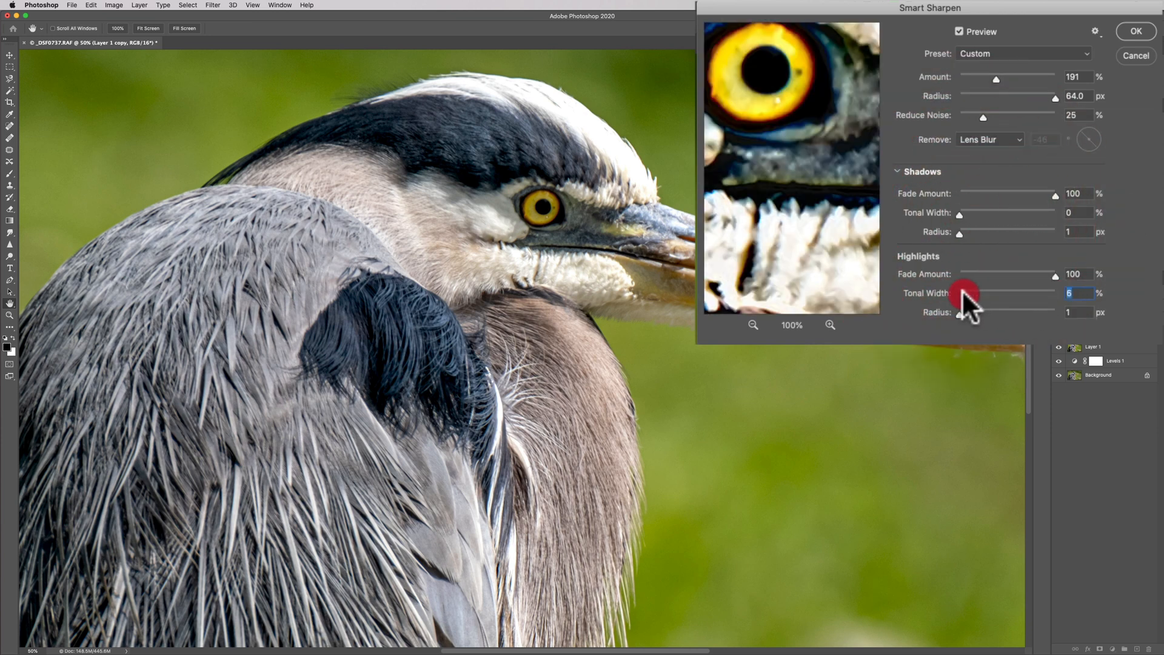
pyautogui.moveTo(965, 293); pyautogui.dragTo(960, 292)
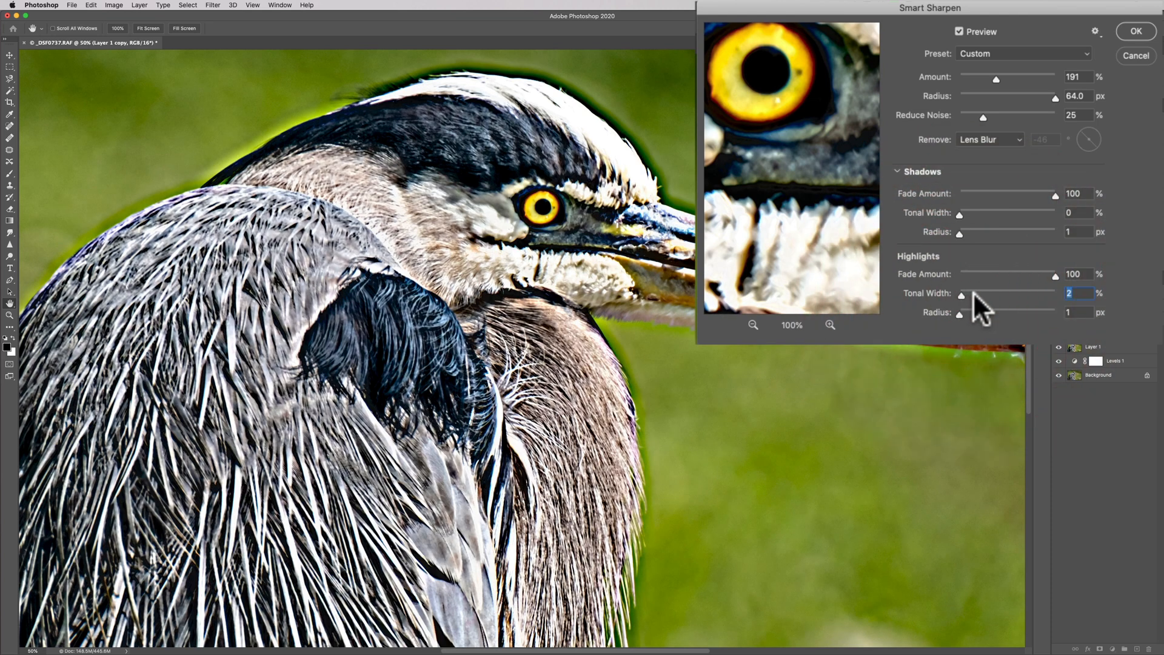
pyautogui.moveTo(978, 297)
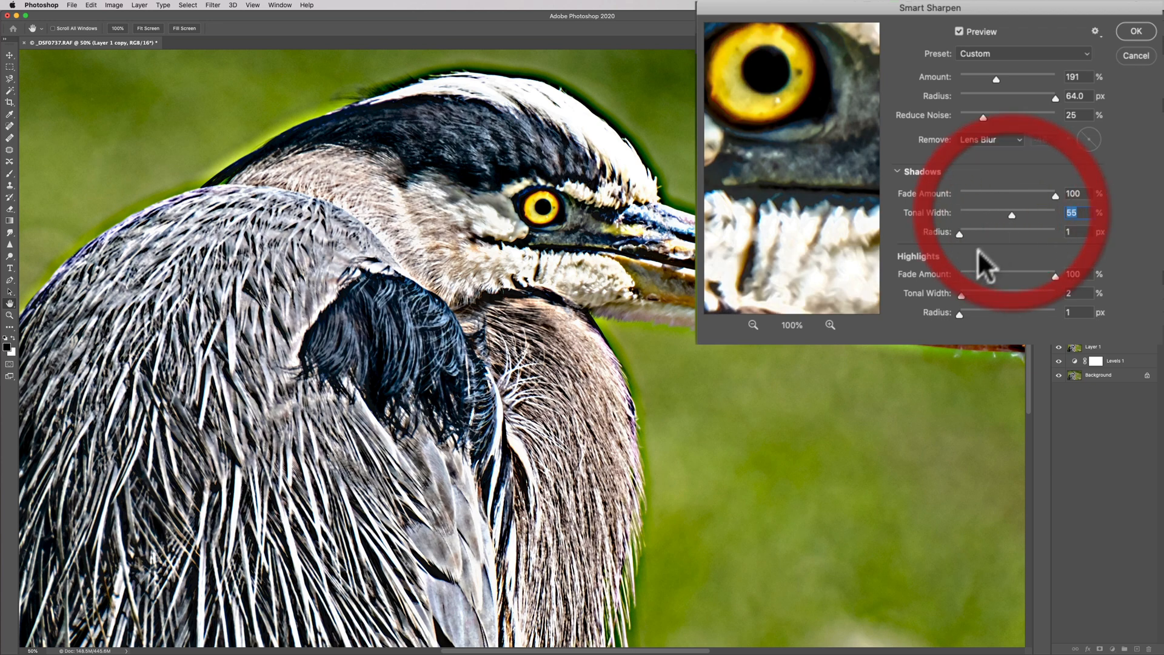
pyautogui.moveTo(1009, 293); pyautogui.dragTo(1018, 293)
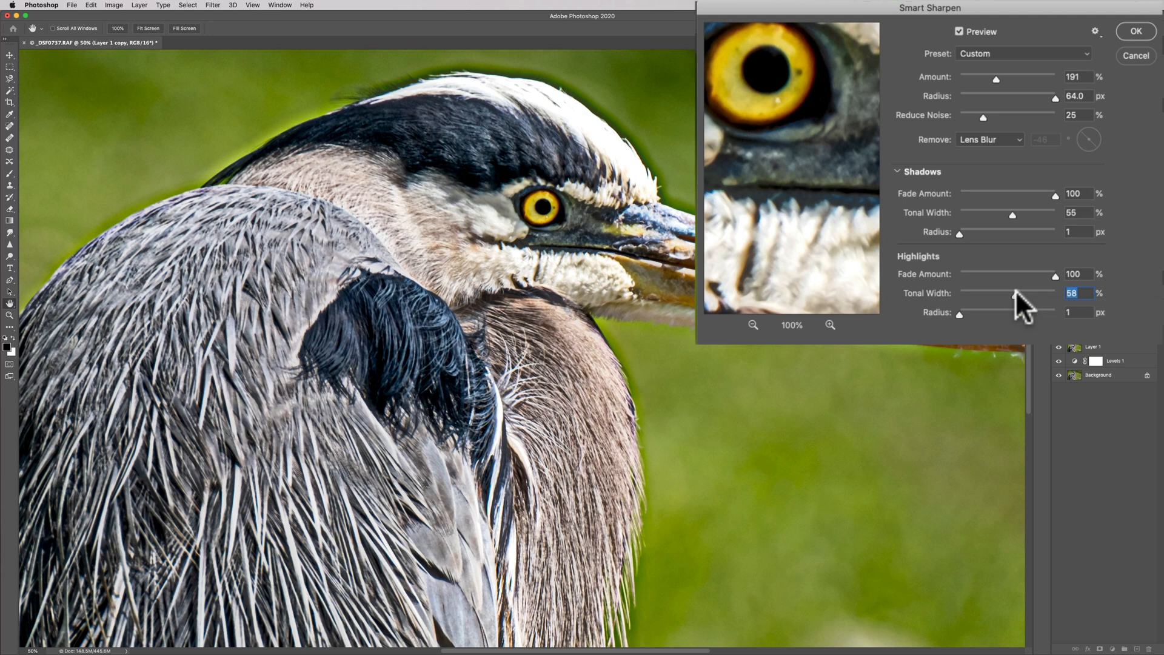
pyautogui.moveTo(969, 176)
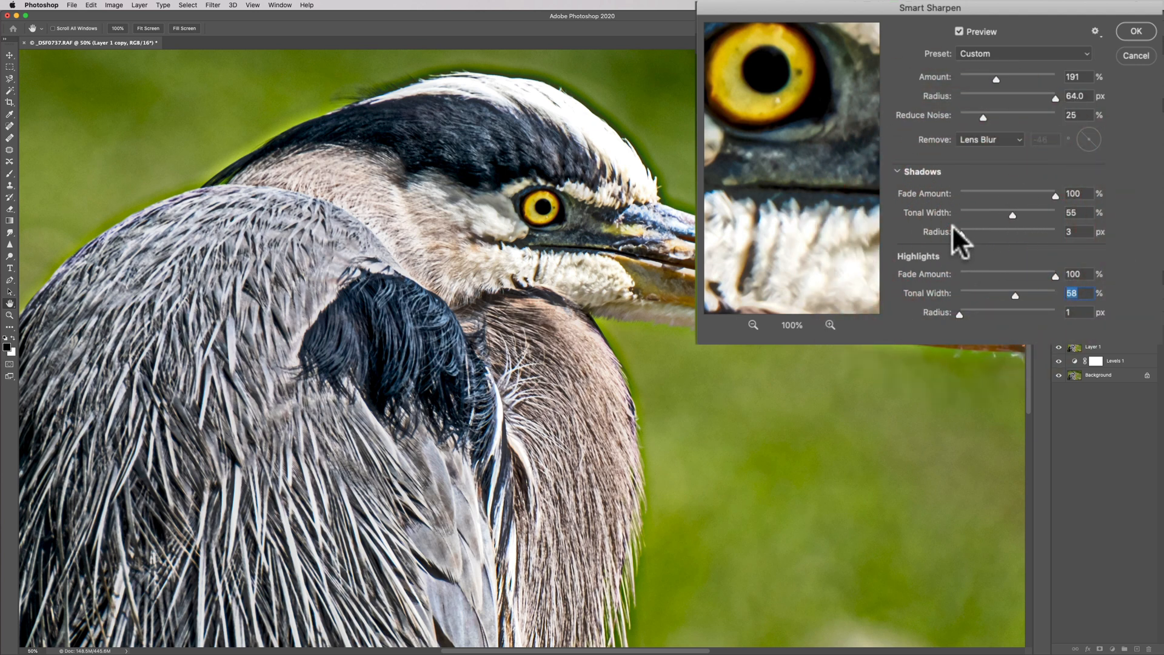
# - Adjust the Shadows and Highlights radius sliders, pulling the shadows radius back down after raising it
pyautogui.click(1072, 231)
pyautogui.write('100')
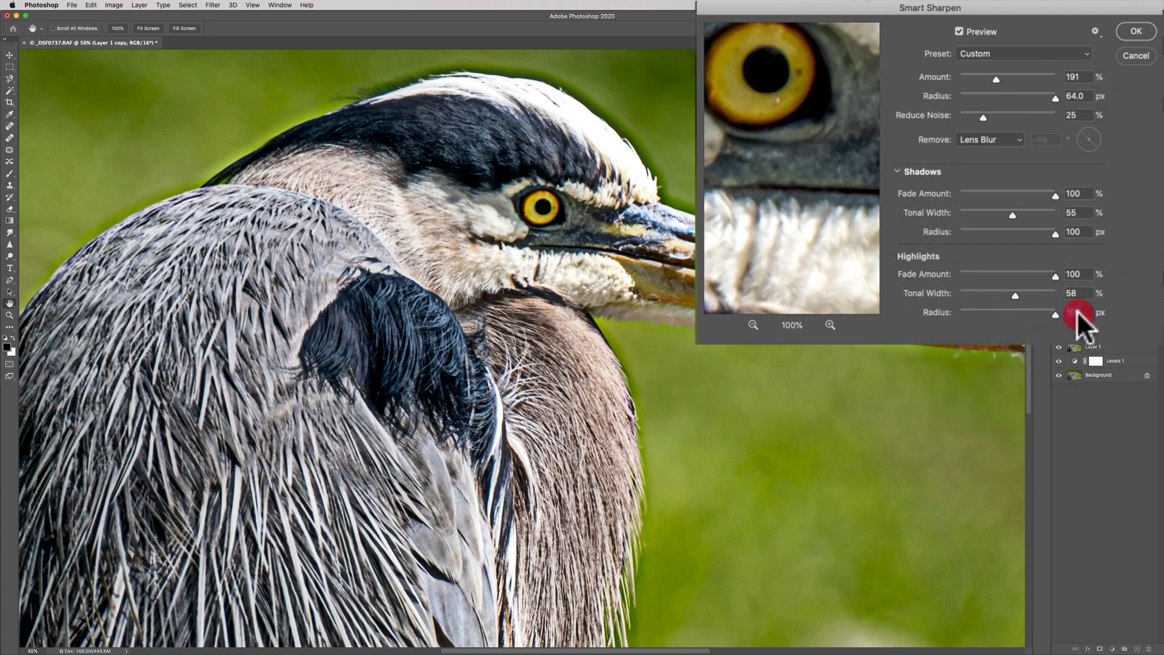
pyautogui.click(1079, 312)
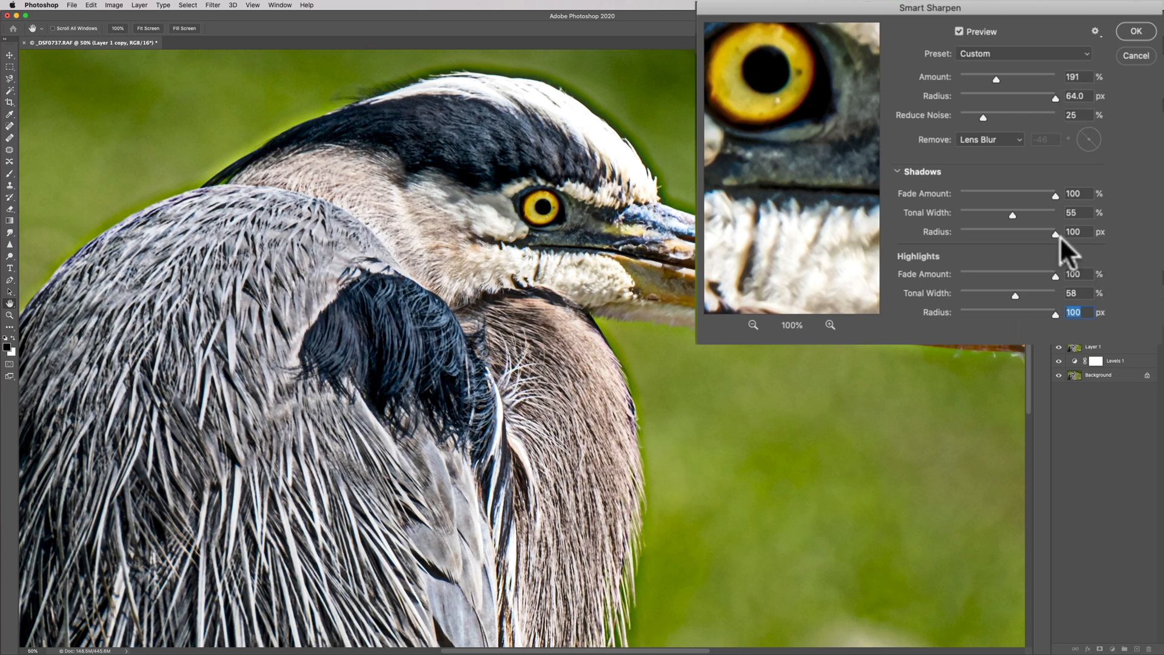
pyautogui.moveTo(1053, 232); pyautogui.dragTo(997, 236)
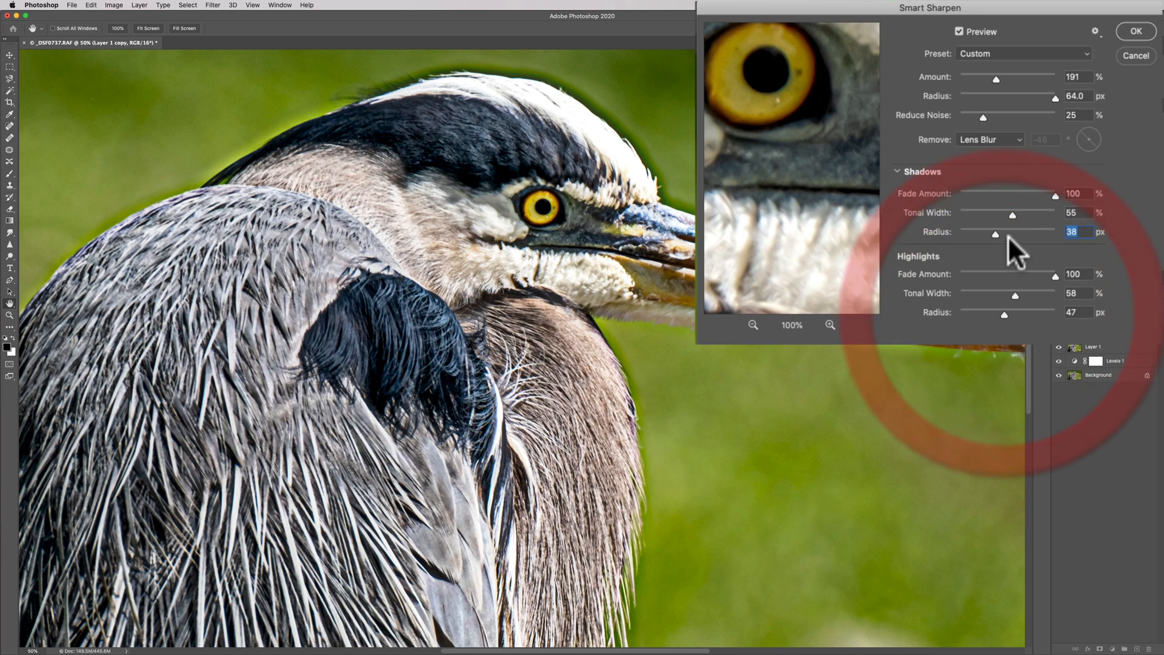
pyautogui.click(1070, 312)
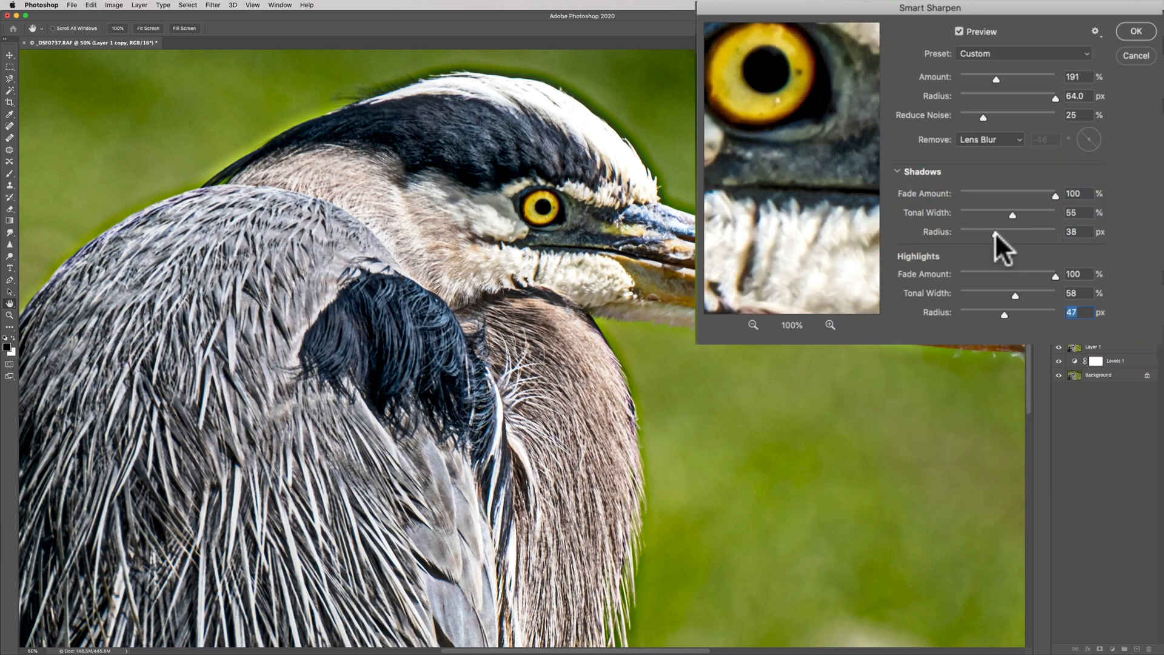
pyautogui.moveTo(1004, 236)
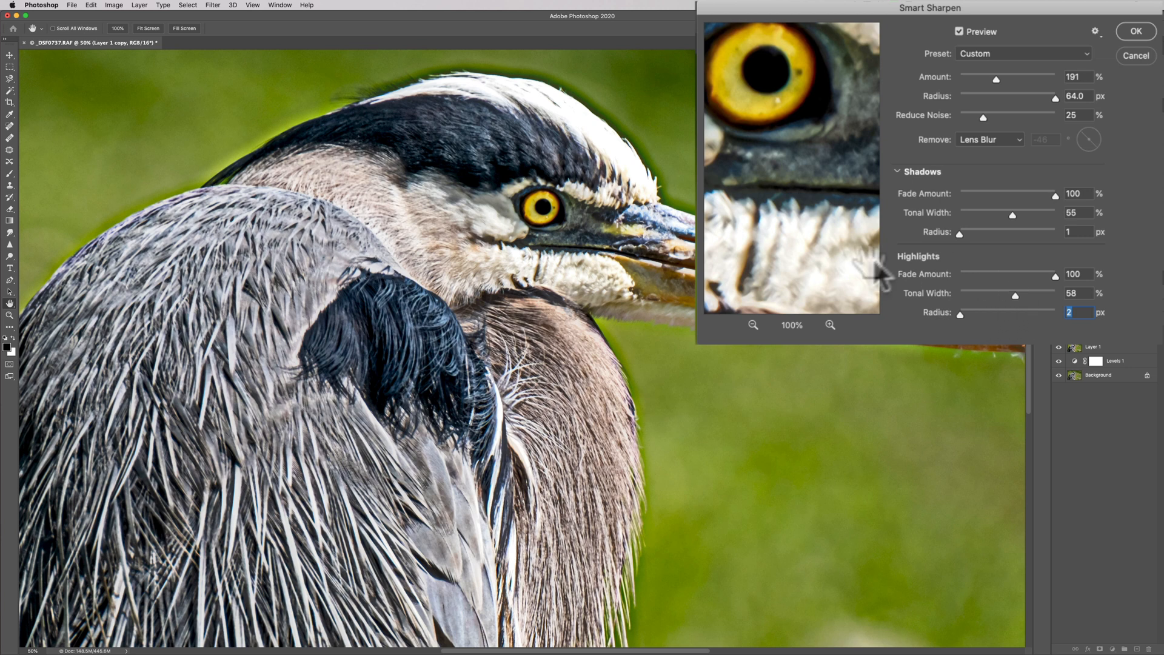
pyautogui.moveTo(1039, 301)
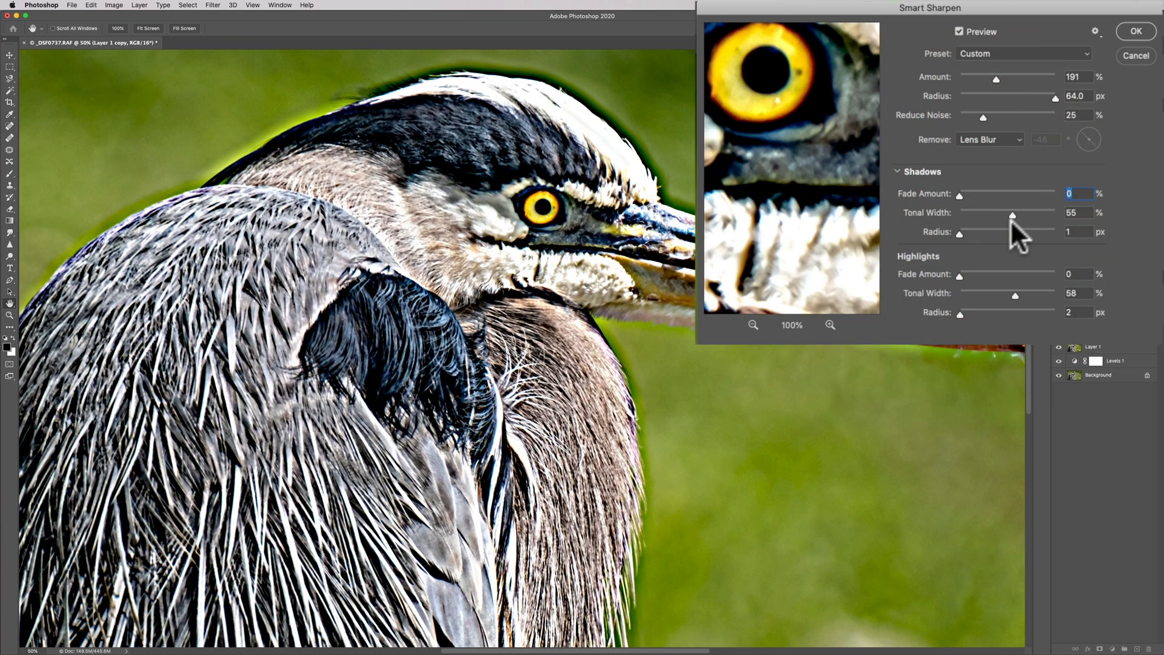
pyautogui.moveTo(902, 186)
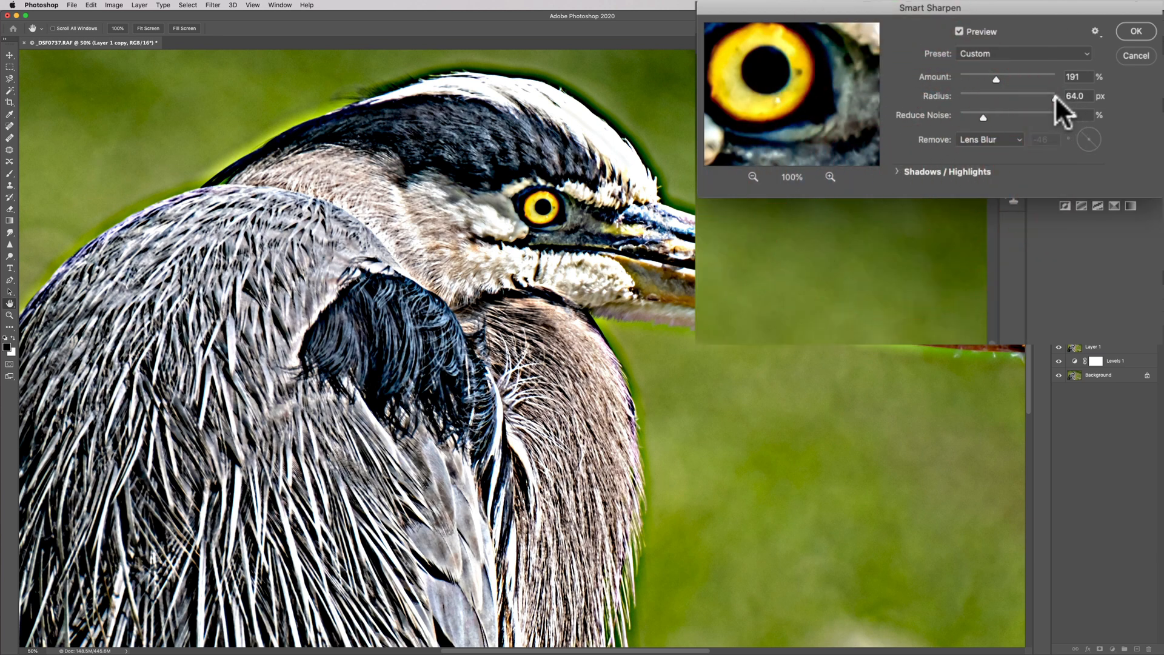
# - Settle the Smart Sharpen radius at 4.8 px
pyautogui.moveTo(1046, 97); pyautogui.dragTo(981, 97)
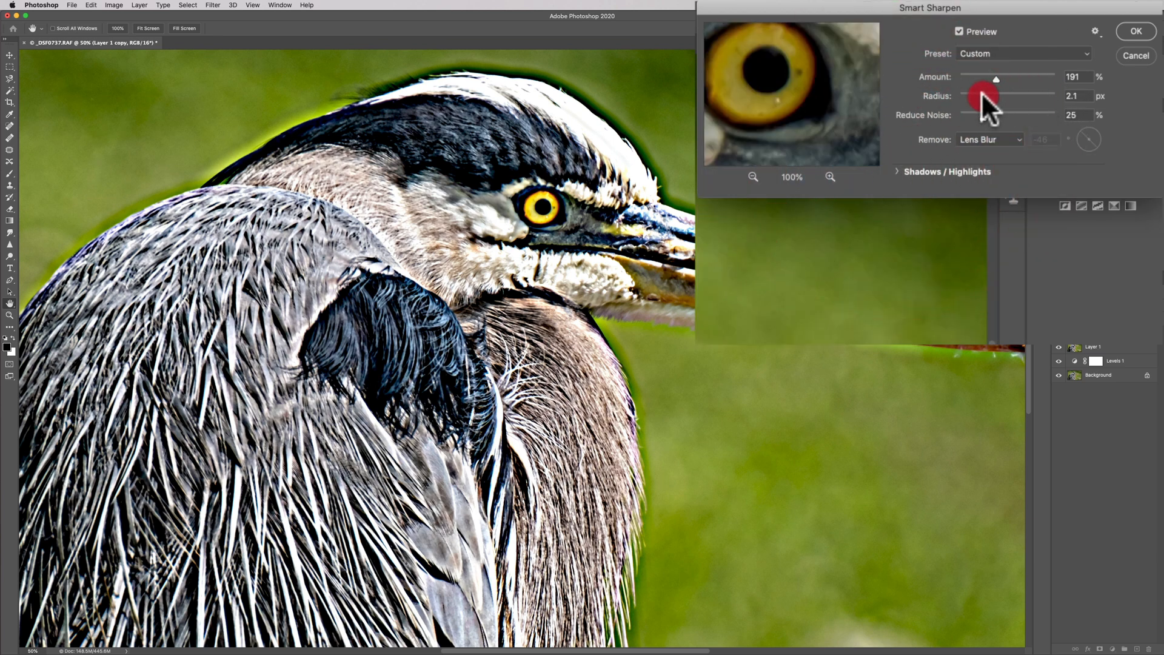
pyautogui.moveTo(994, 96); pyautogui.dragTo(1007, 96)
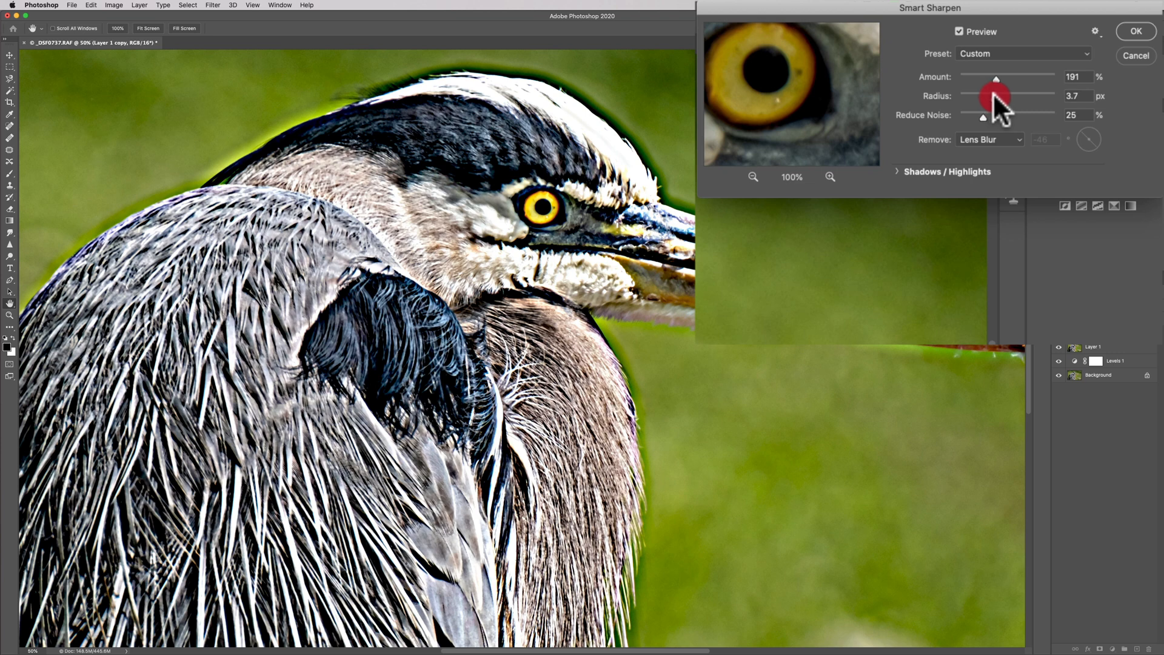
pyautogui.moveTo(987, 97); pyautogui.dragTo(1000, 97)
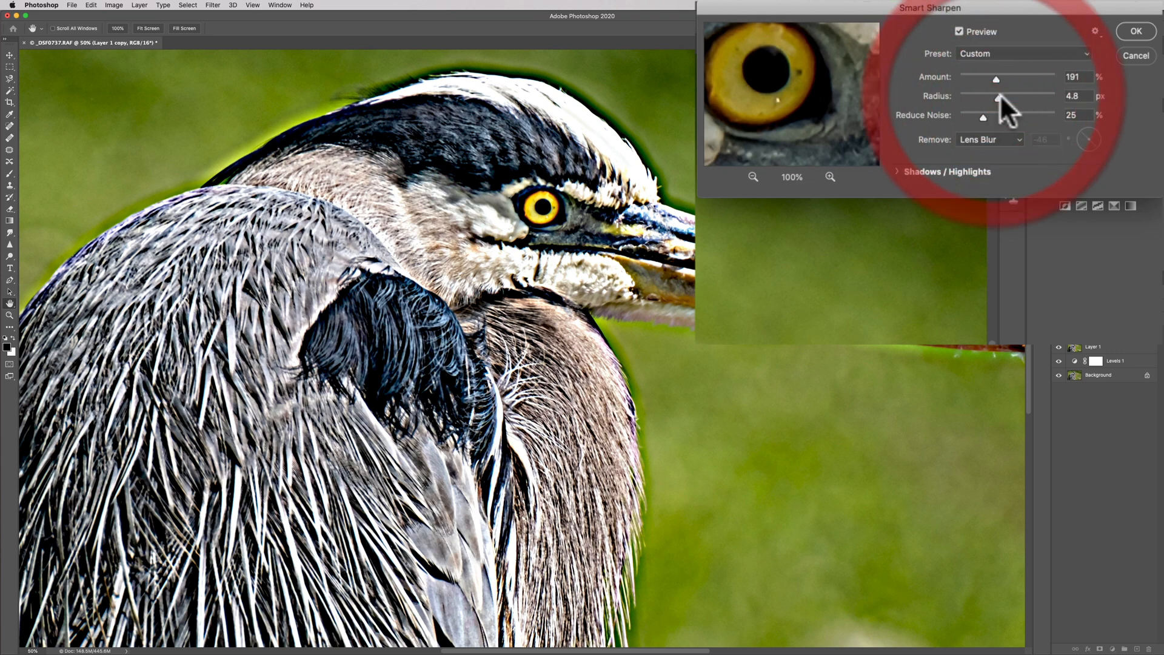
# - Compare with Preview off and on at fit-to-window zoom, then apply Smart Sharpen to Layer 1 copy
pyautogui.click(1075, 96)
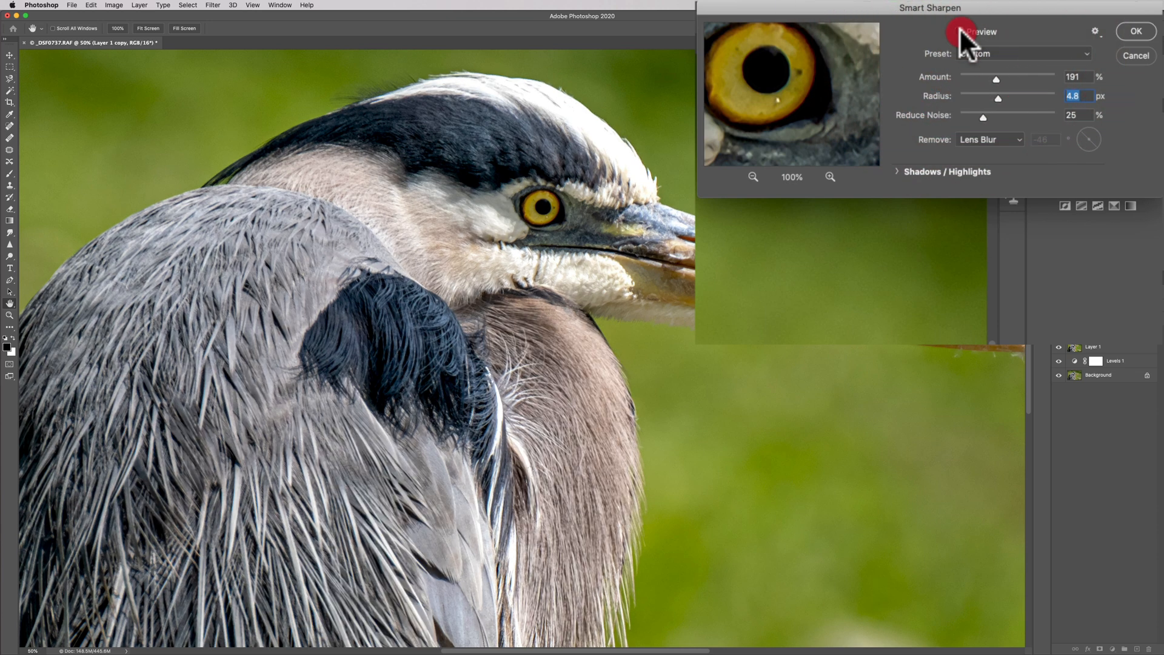
pyautogui.click(958, 32)
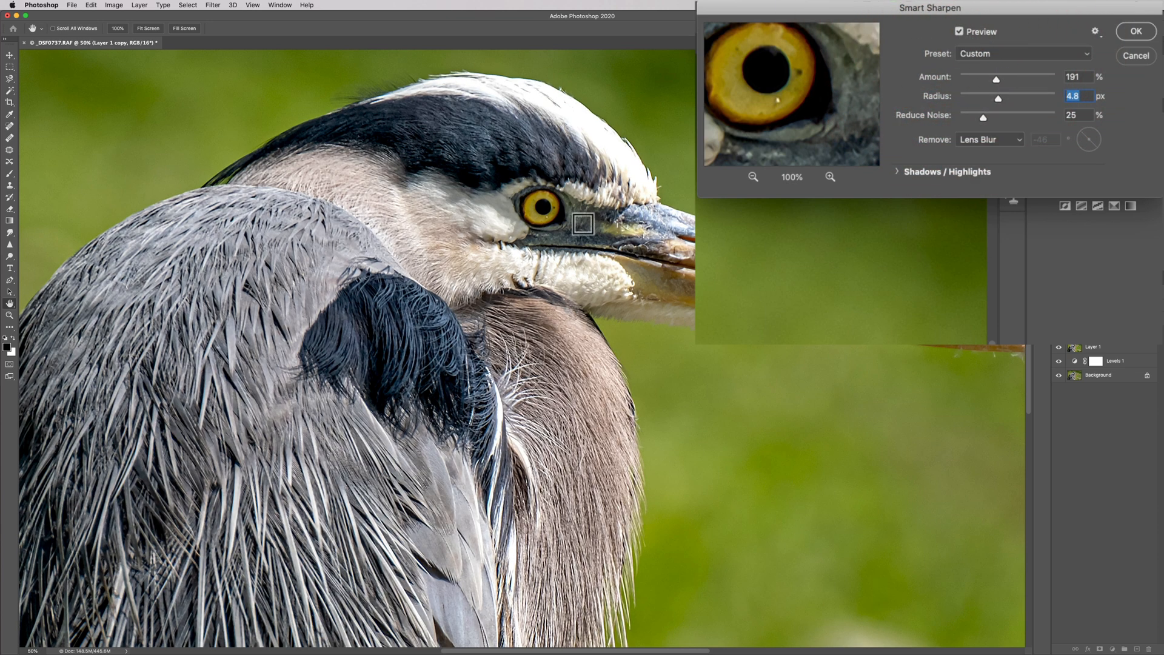
pyautogui.press('cmd+0')
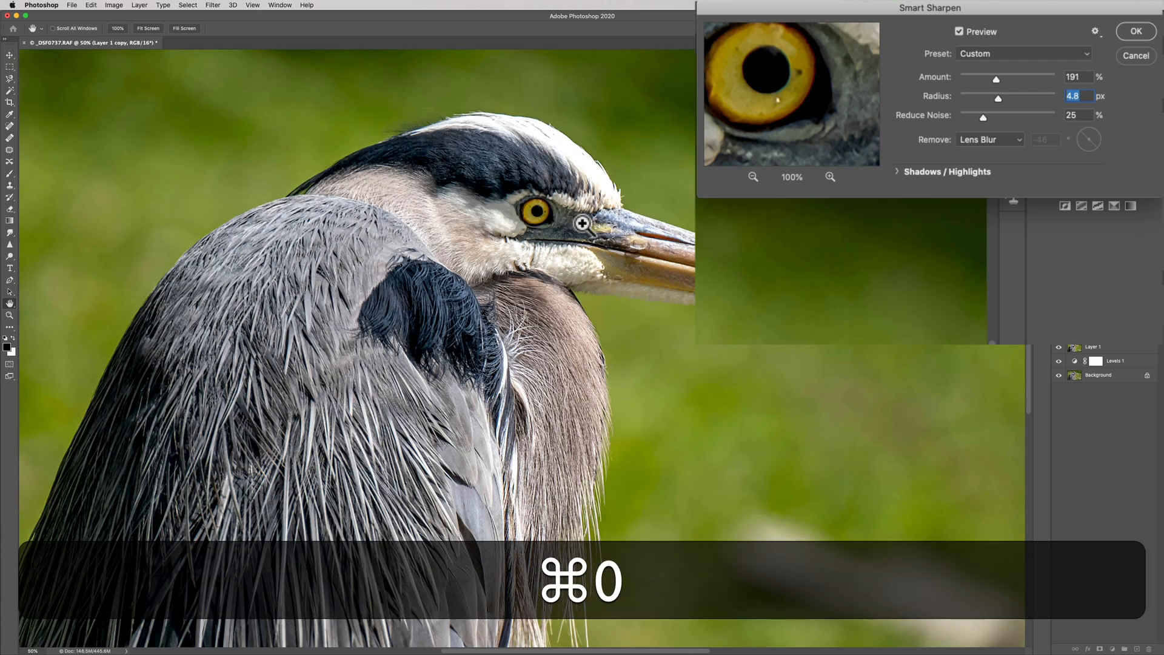
pyautogui.press('cmd+0')
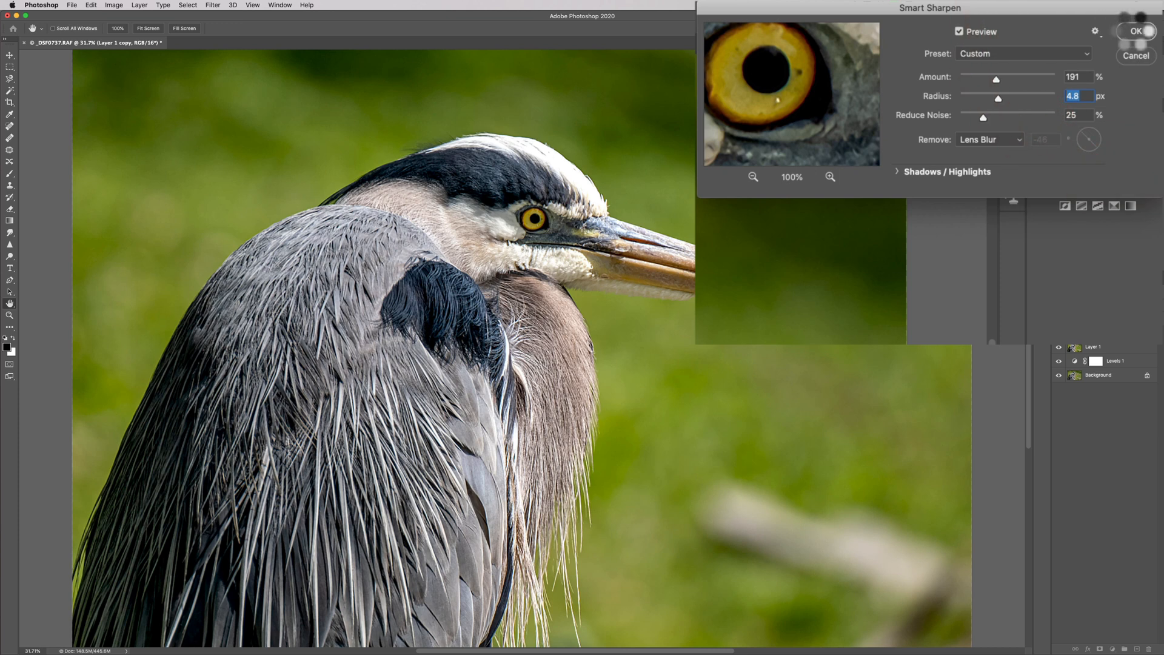
pyautogui.click(1136, 32)
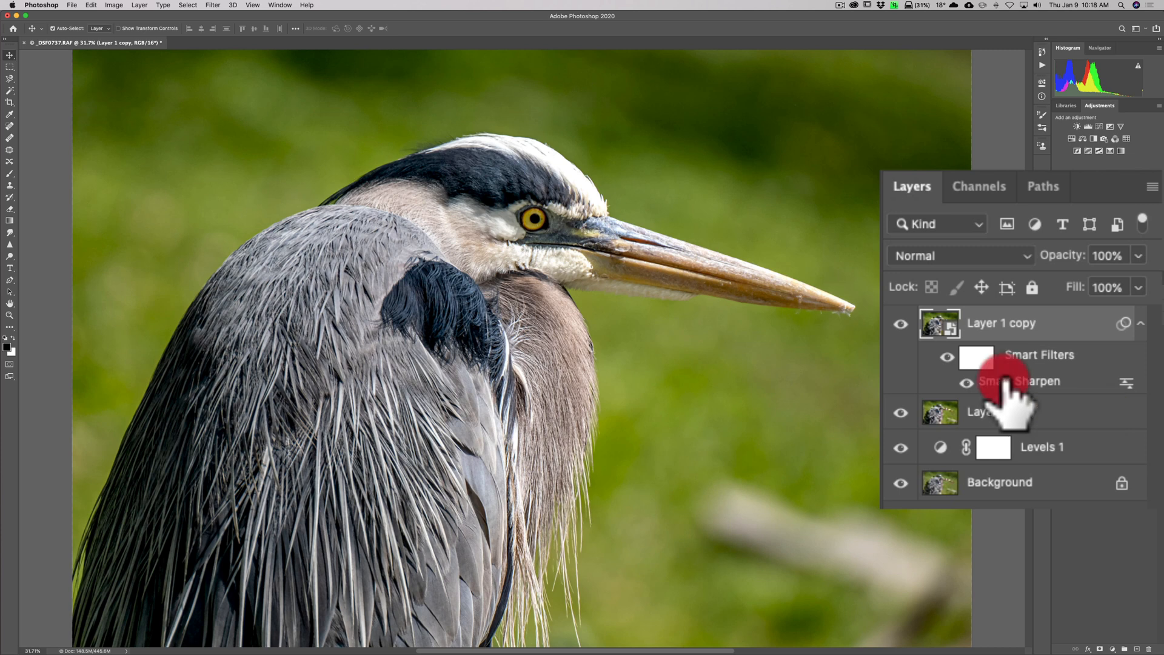
# - Re-edit the Smart Sharpen smart filter, lowering its radius to 3.4 px and re-applying it
pyautogui.doubleClick(1021, 380)
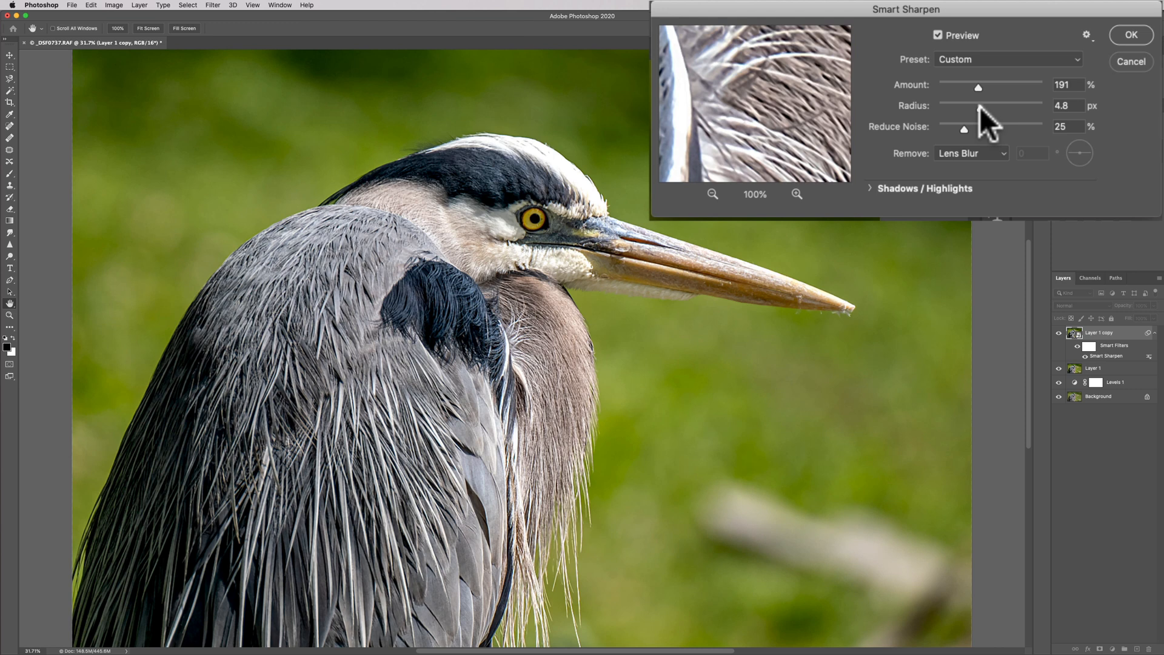
pyautogui.moveTo(980, 104); pyautogui.dragTo(965, 104)
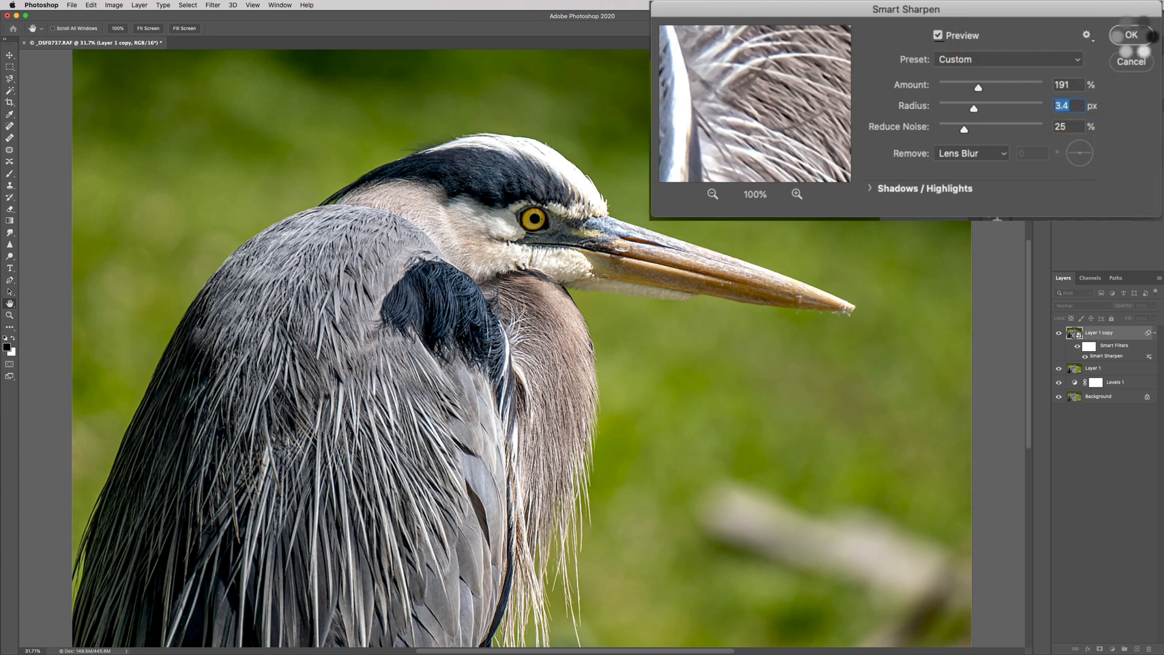
pyautogui.click(1130, 35)
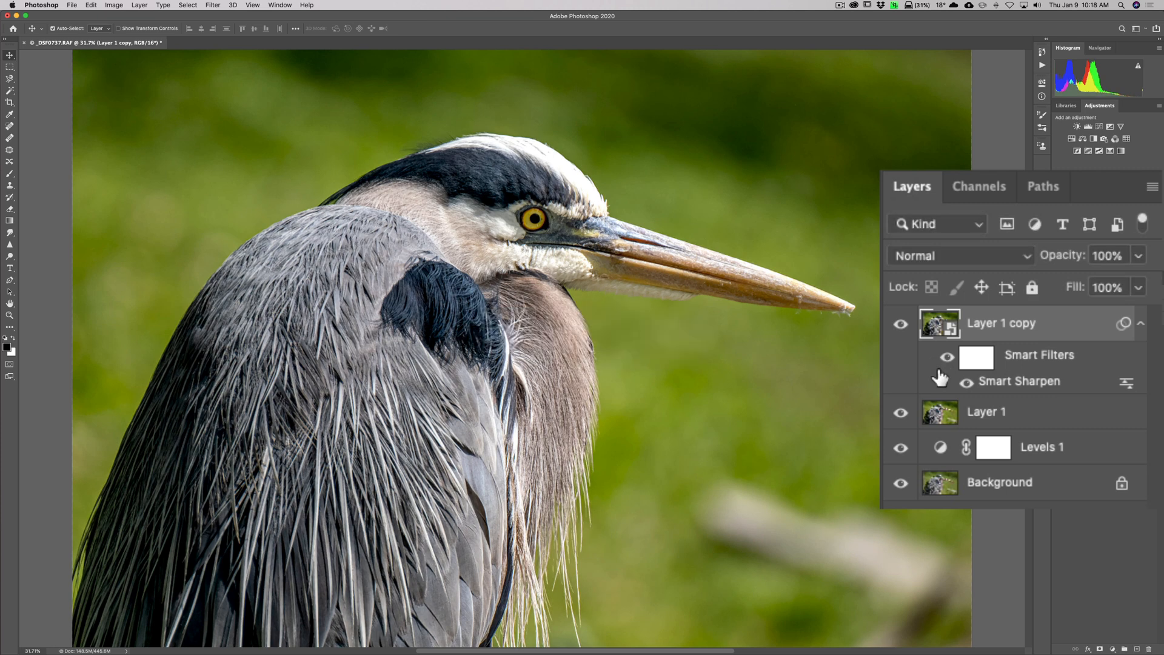
# - Target the Smart Filters mask on Layer 1 copy for painting
pyautogui.click(975, 356)
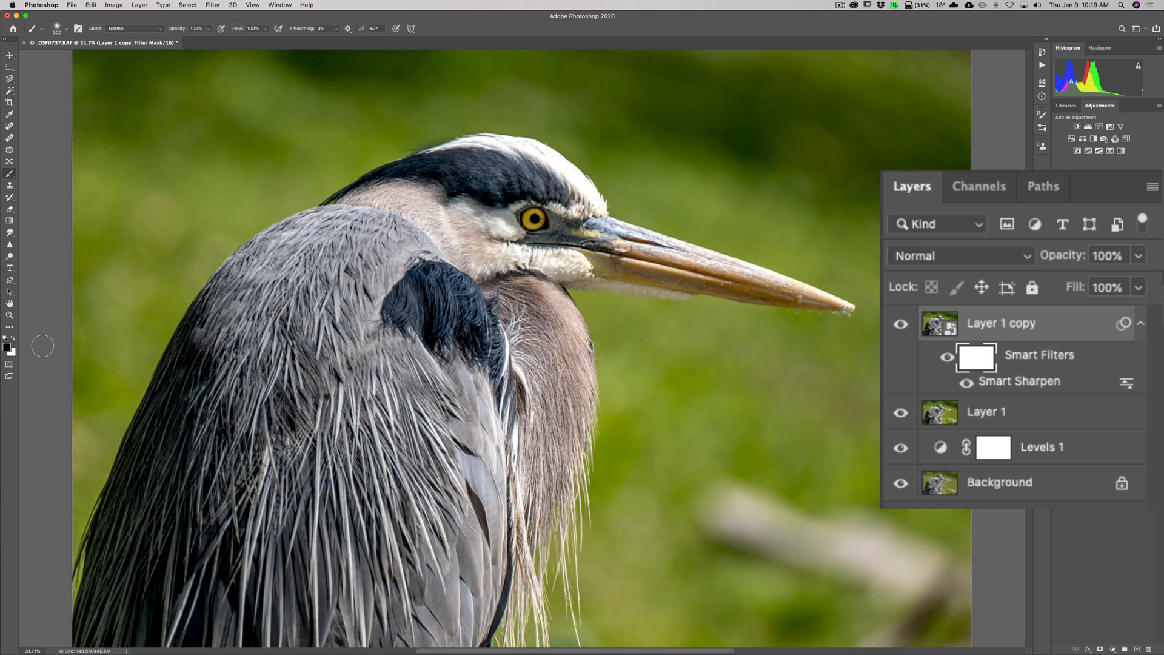
pyautogui.moveTo(707, 174)
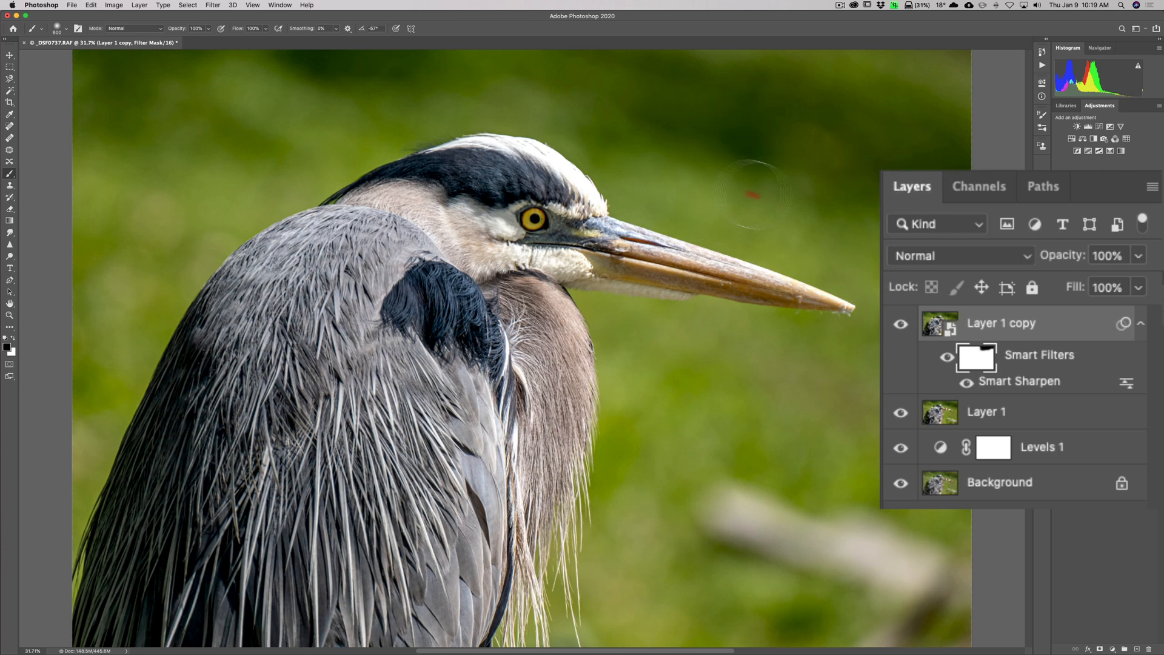
pyautogui.moveTo(796, 367)
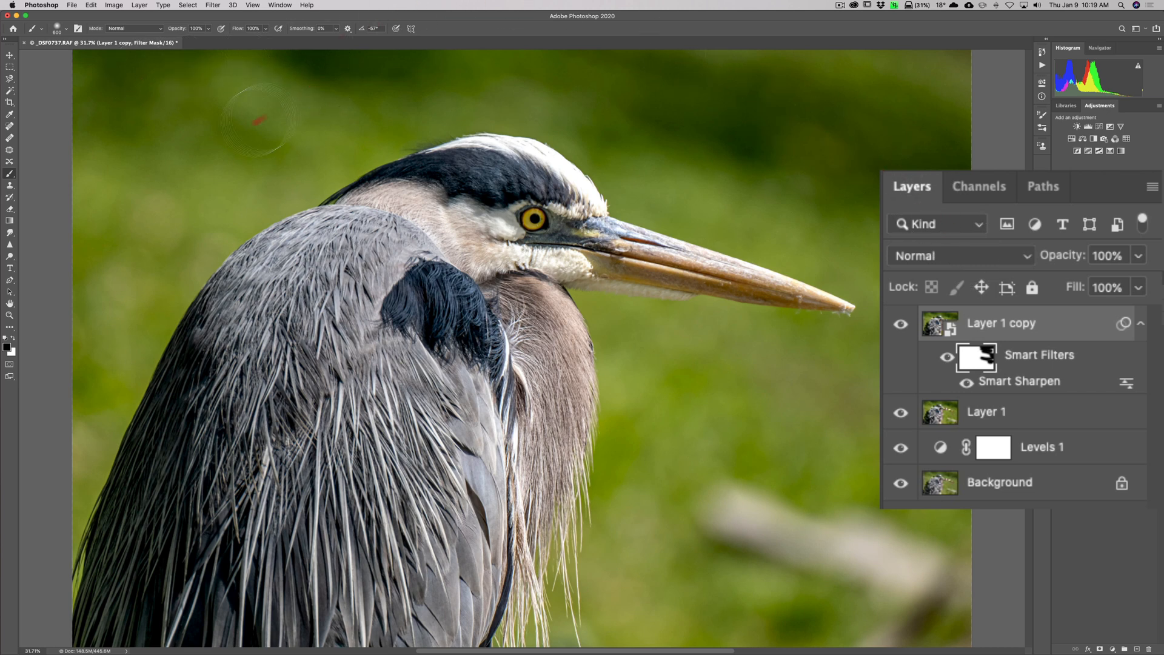
pyautogui.moveTo(512, 78)
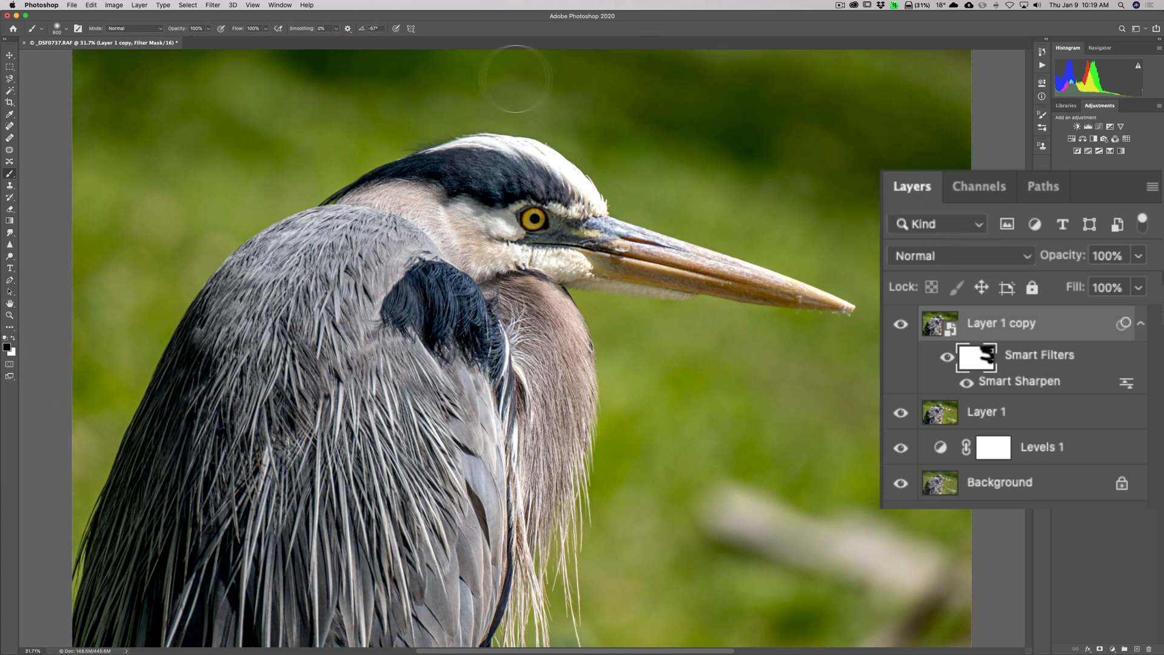
pyautogui.moveTo(871, 97)
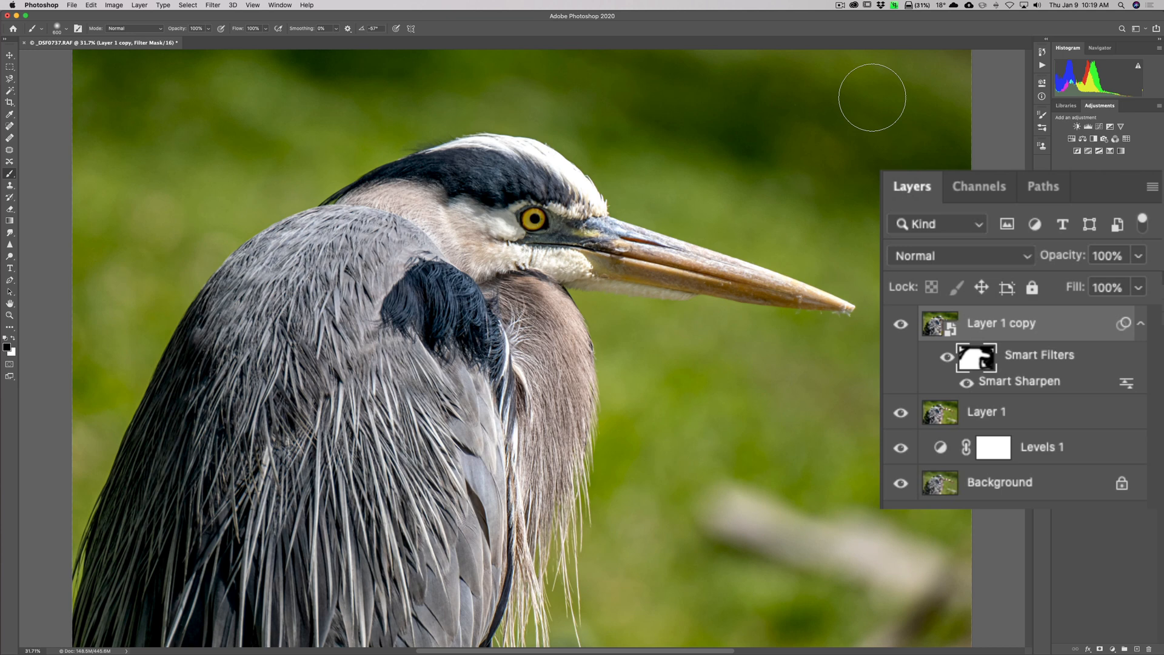